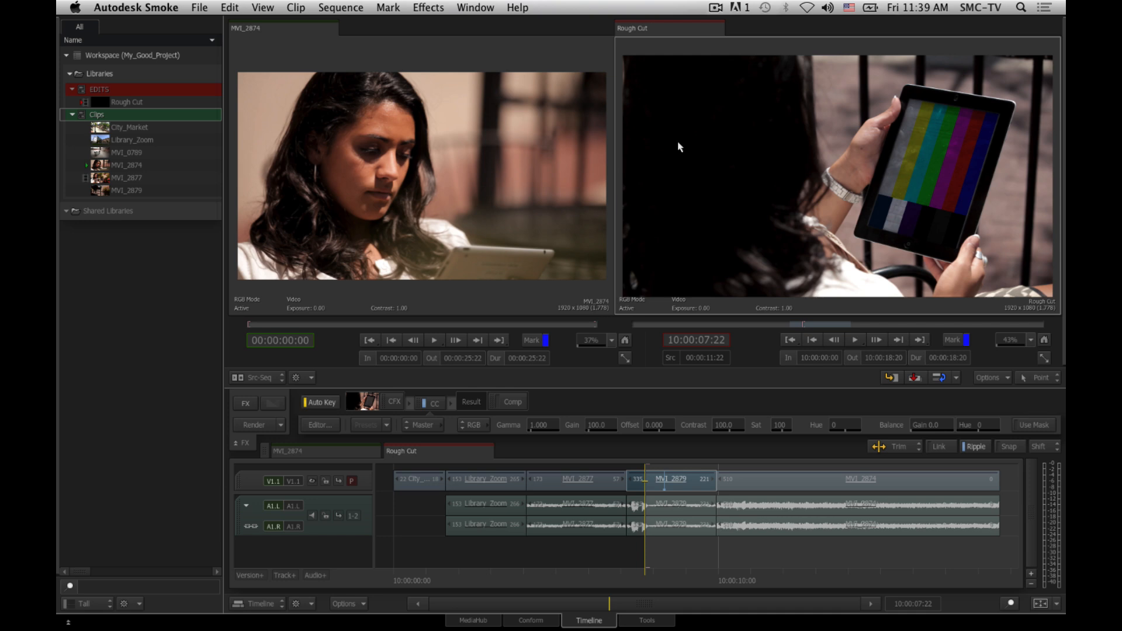
mouse_move(414, 436)
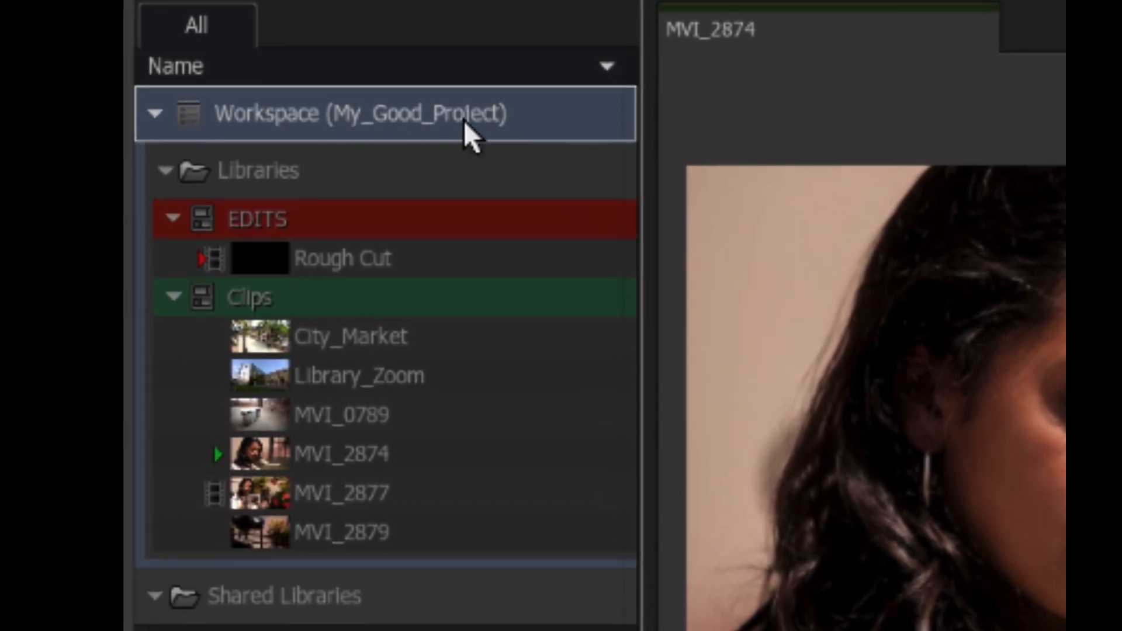
mouse_move(479, 140)
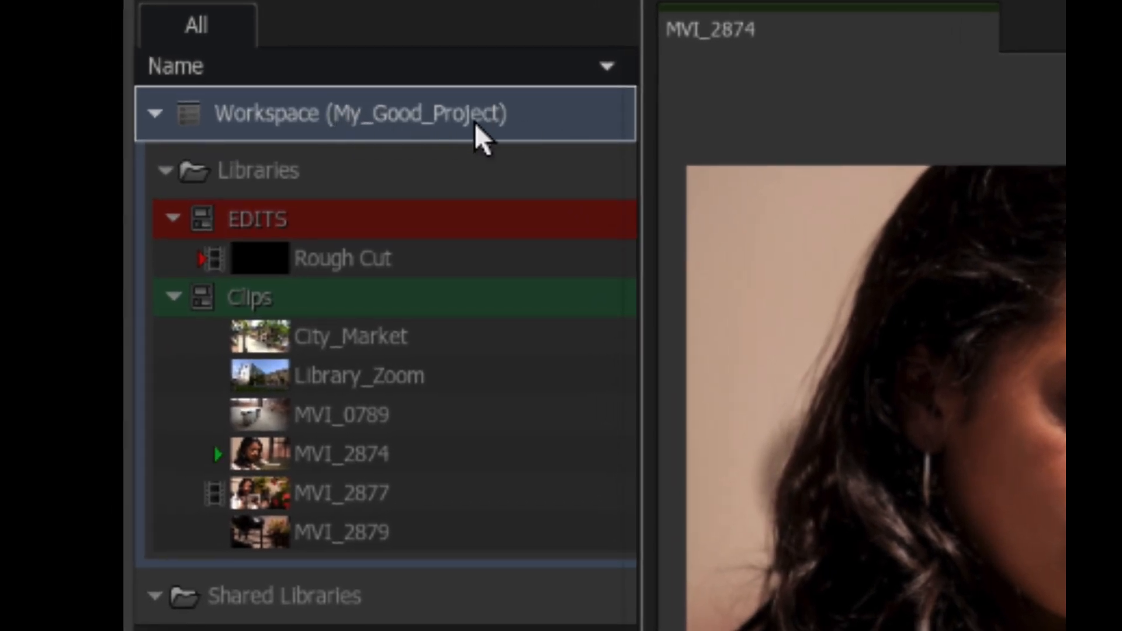
Step: Highlight the workspace Libraries folder, the Rough Cut sequence in EDITS, and the Clips library
left_click(258, 170)
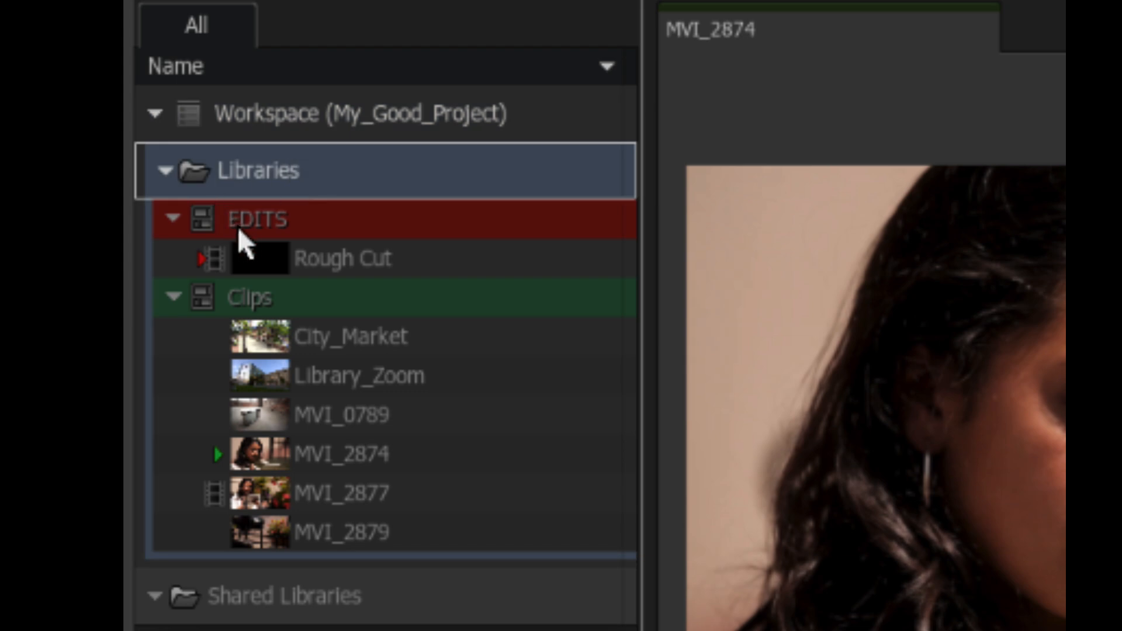
mouse_move(341, 229)
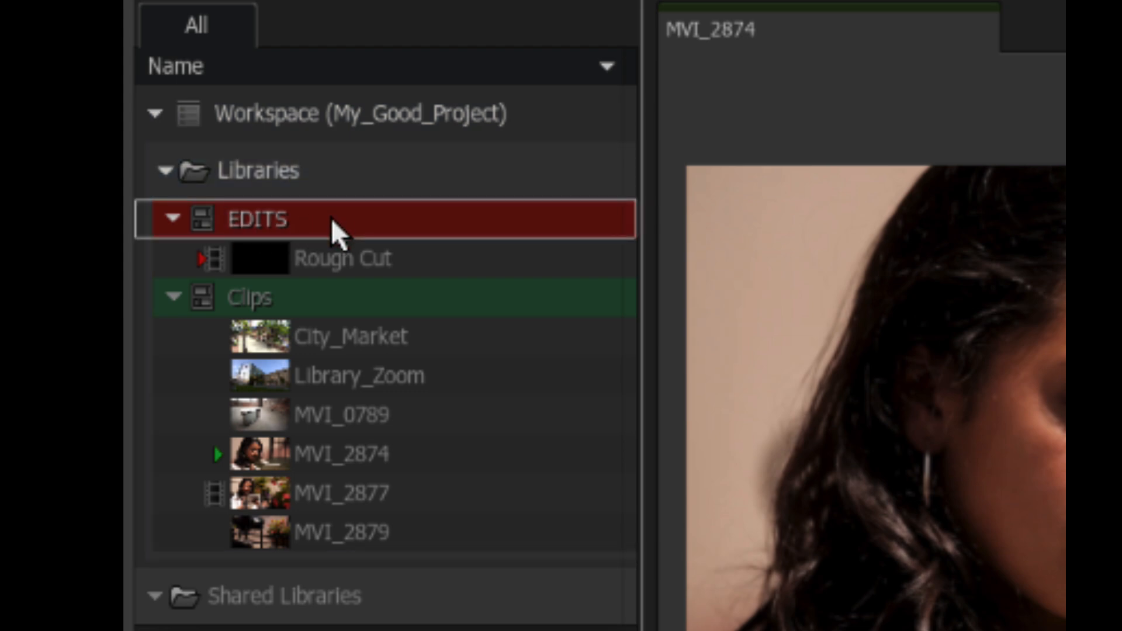
left_click(341, 258)
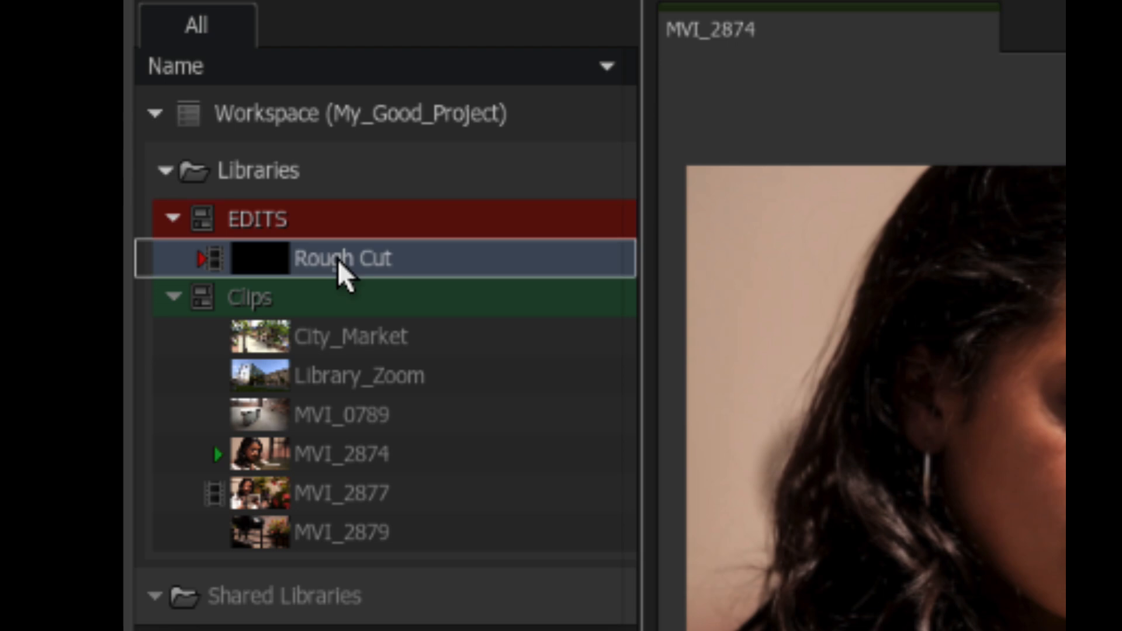
left_click(250, 296)
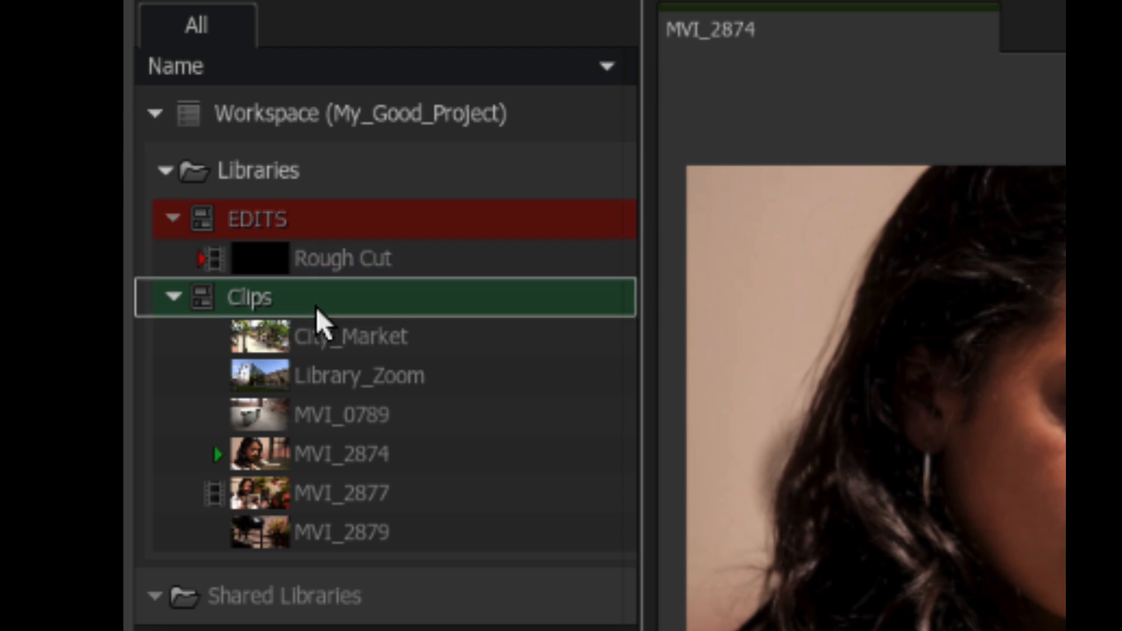
mouse_move(329, 468)
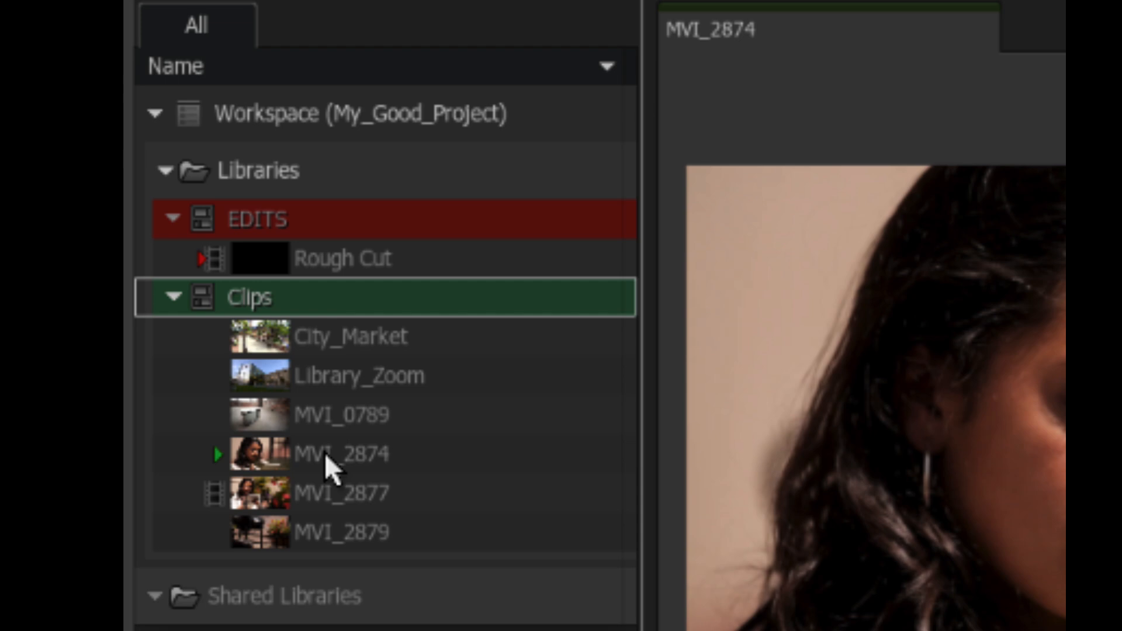
mouse_move(329, 494)
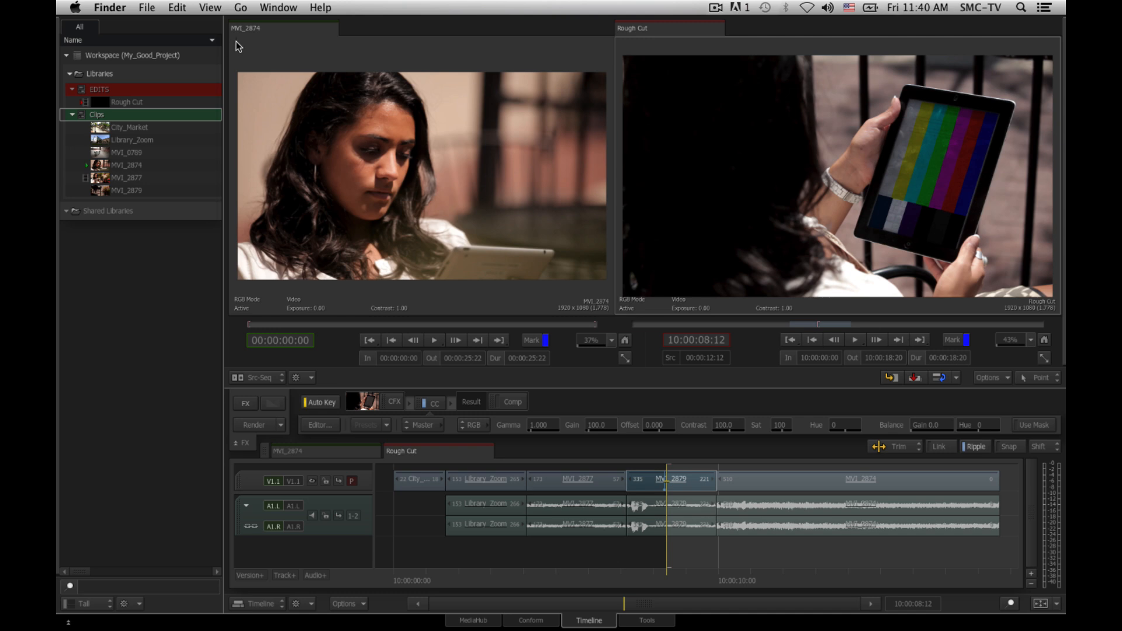
Step: In Finder, go to the /usr/discreet folder by path
left_click(241, 7)
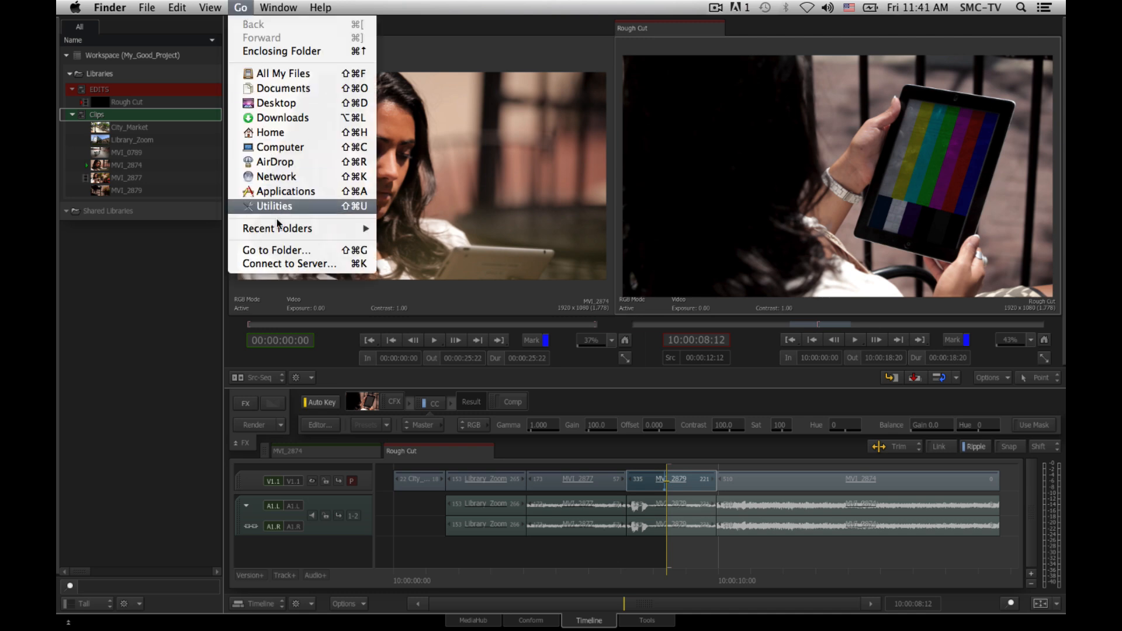
left_click(275, 250)
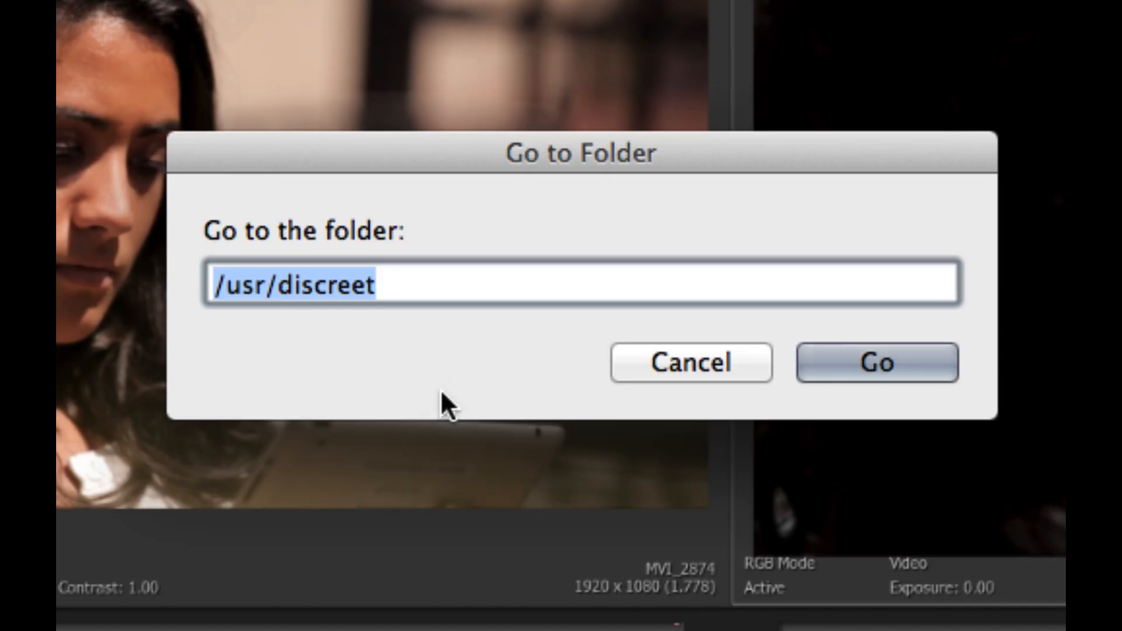
mouse_move(275, 350)
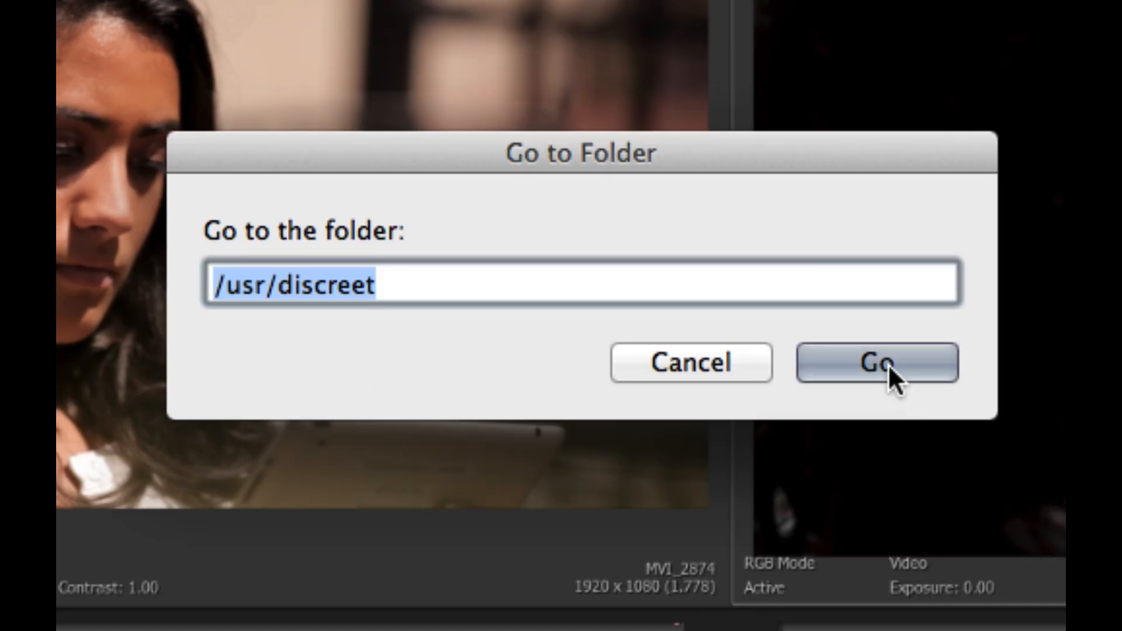
left_click(876, 363)
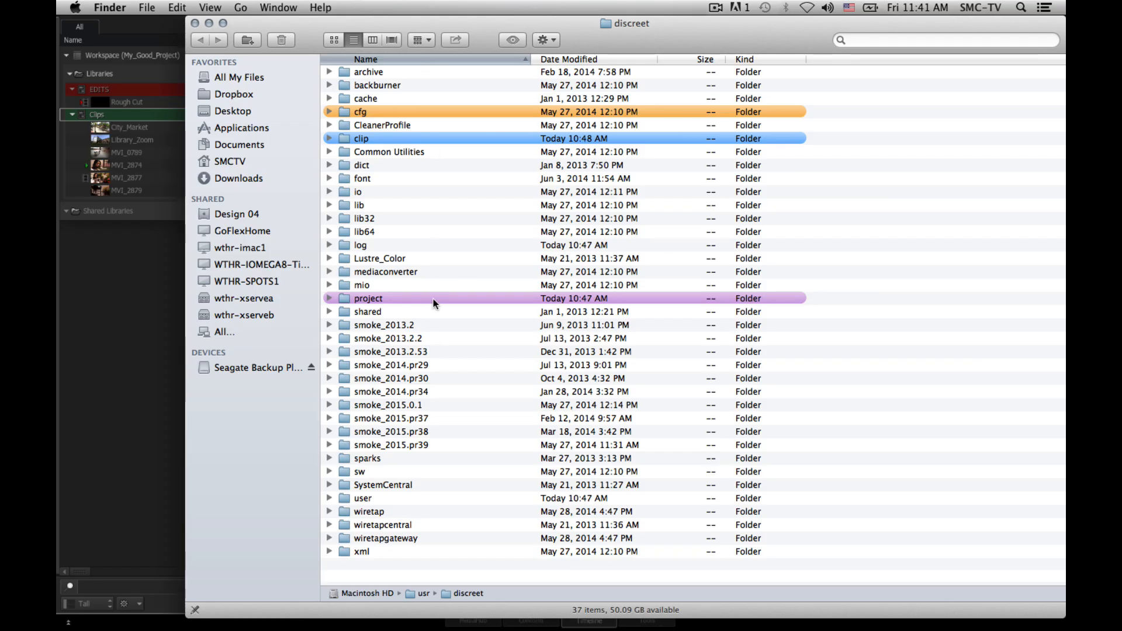
mouse_move(453, 195)
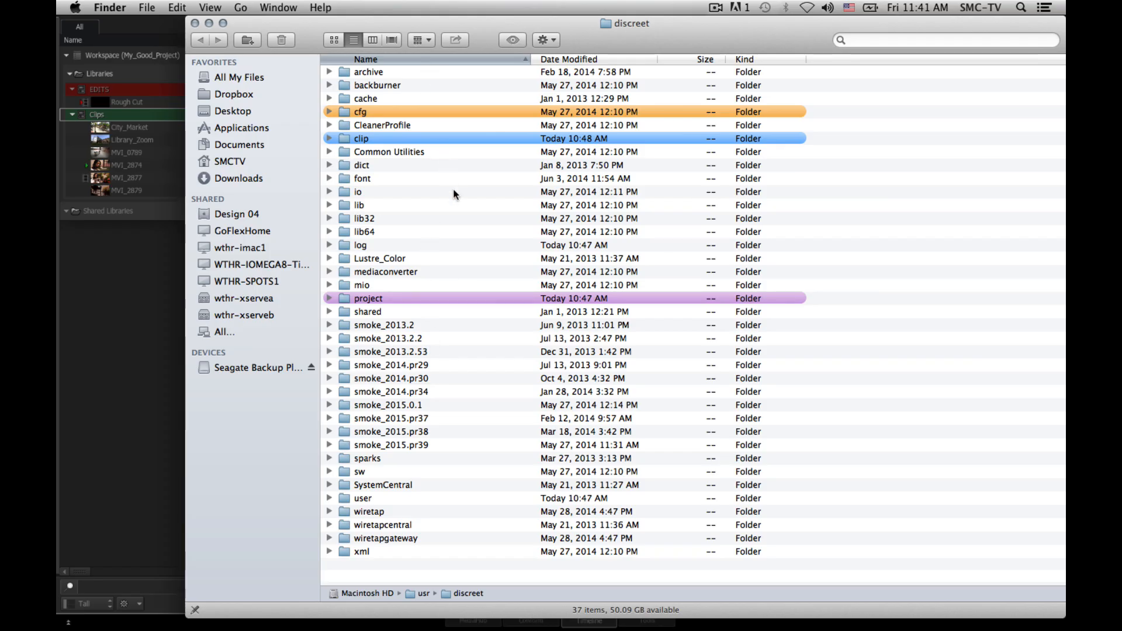
mouse_move(363, 307)
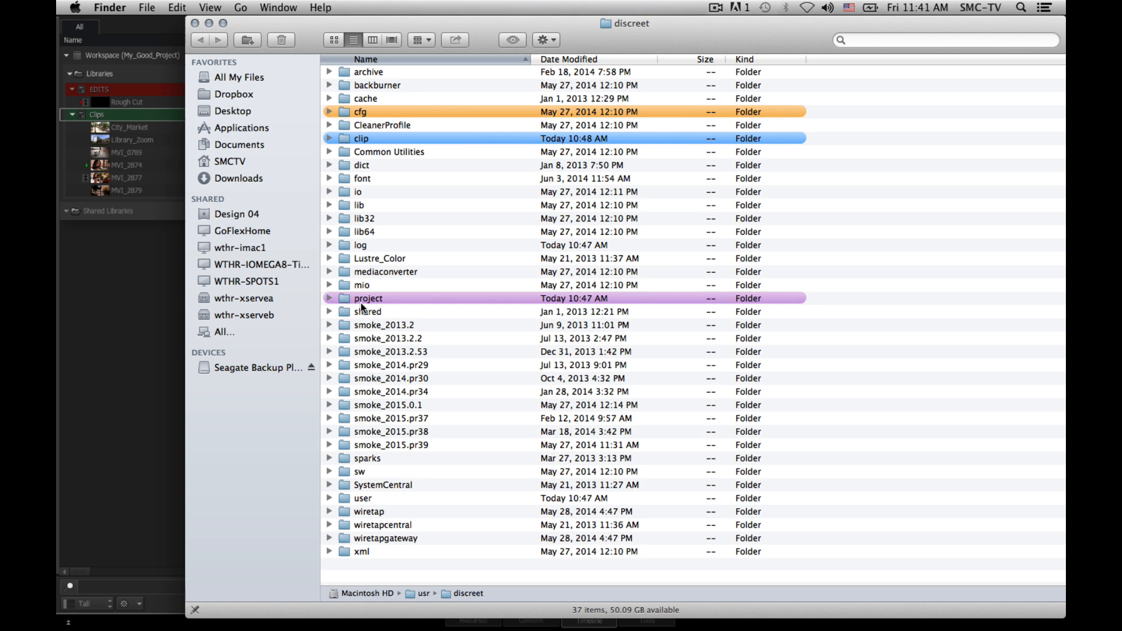
mouse_move(411, 301)
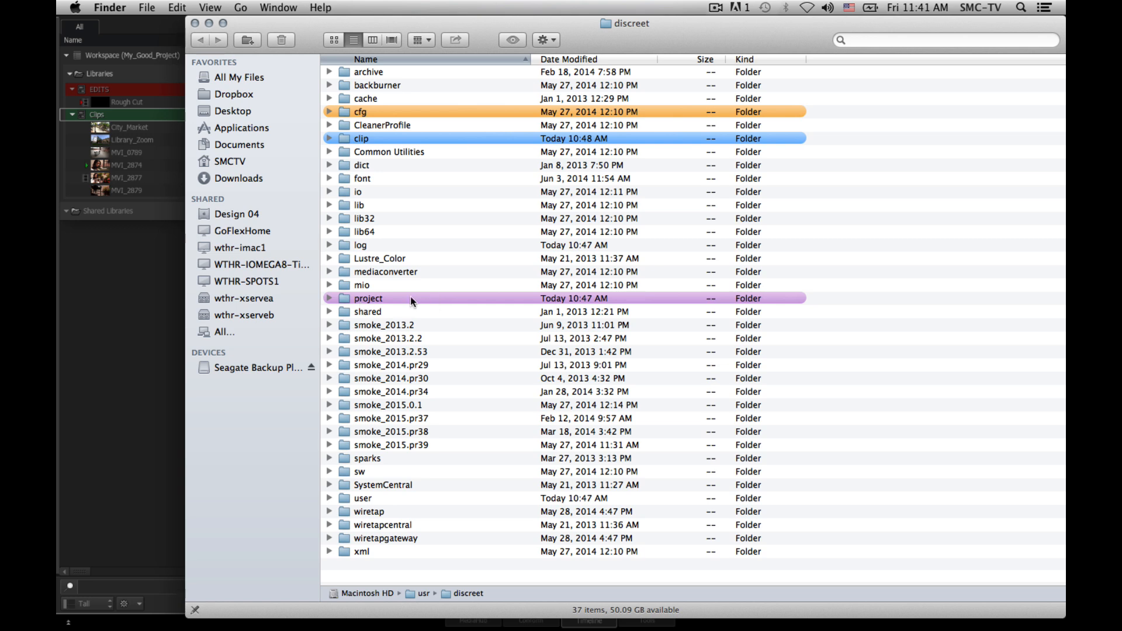
Step: Expand the project folder and then My_Good_Project to list its folders
left_click(369, 299)
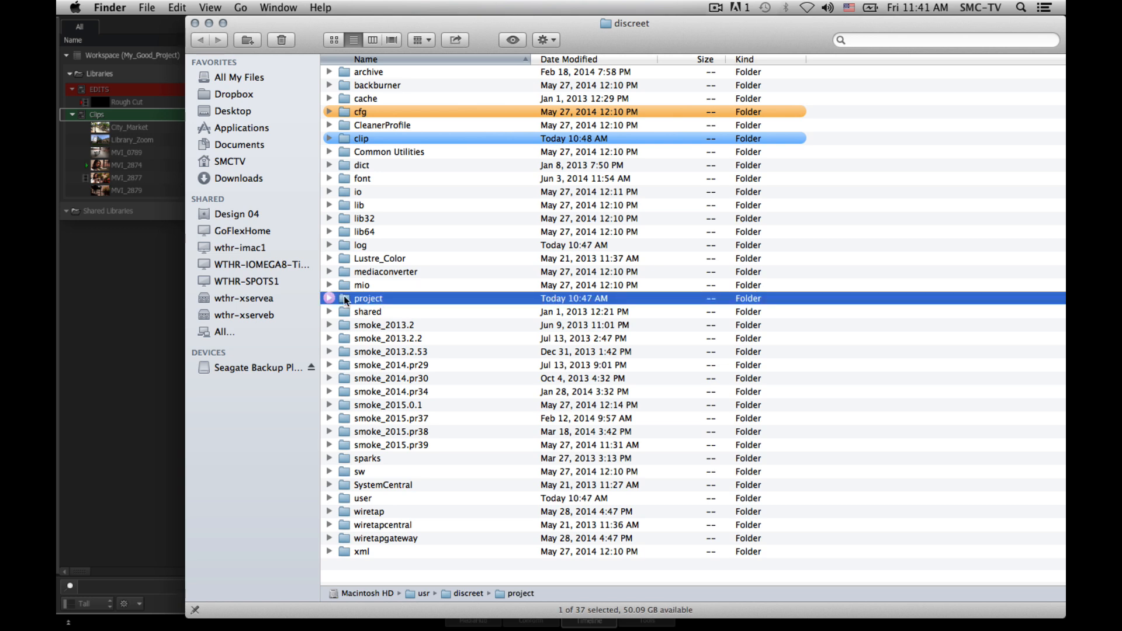
left_click(329, 299)
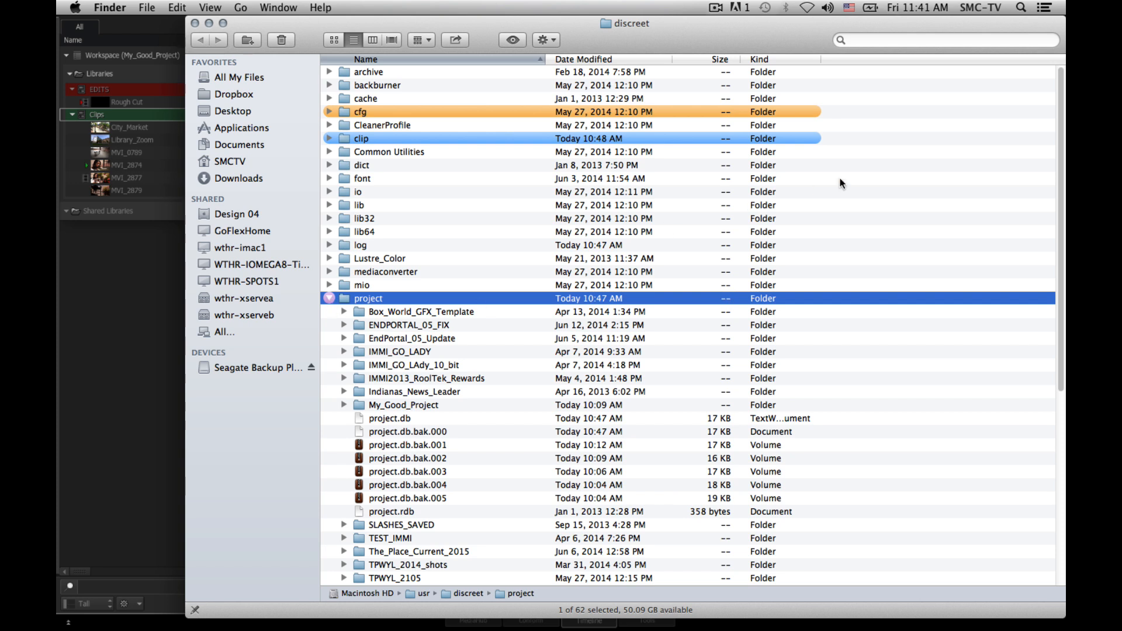
scroll("down", 3)
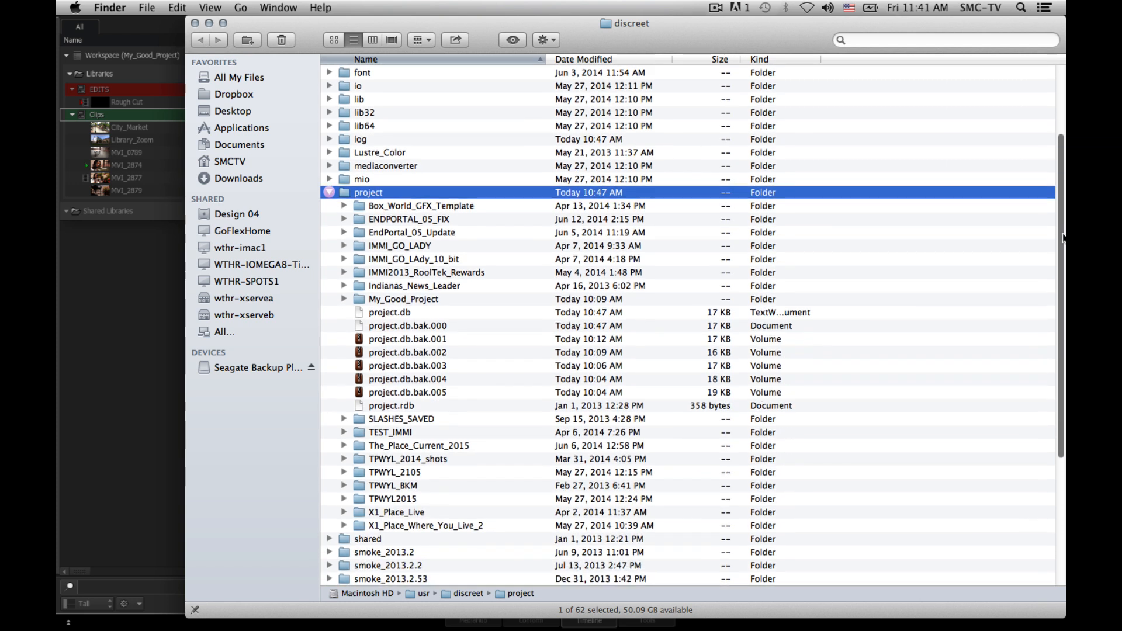
scroll("down", 3)
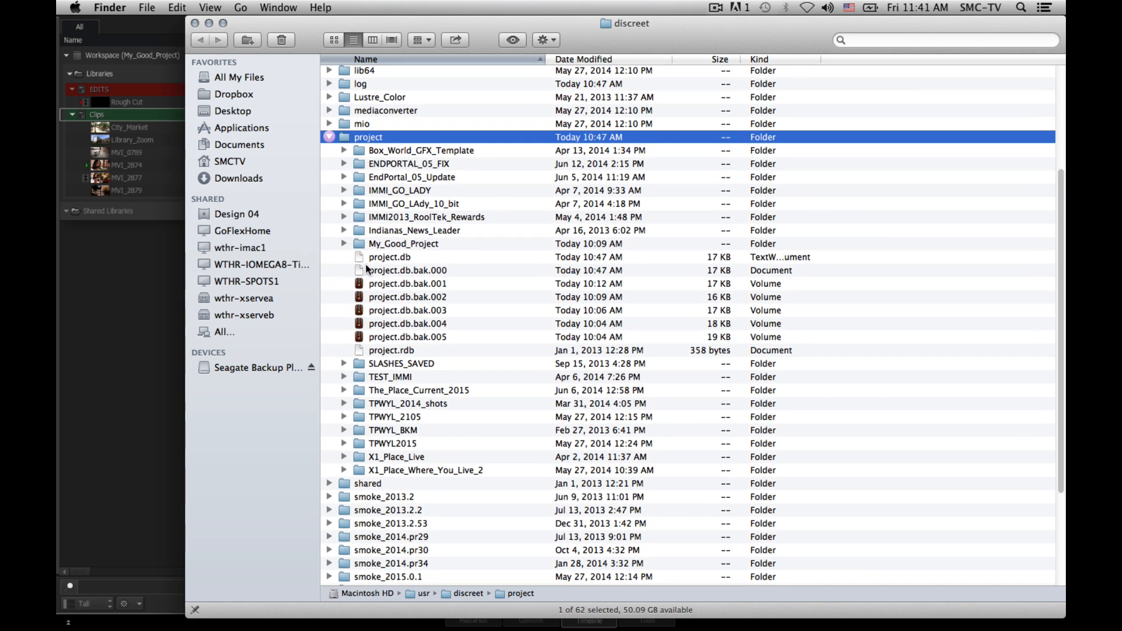
left_click(404, 243)
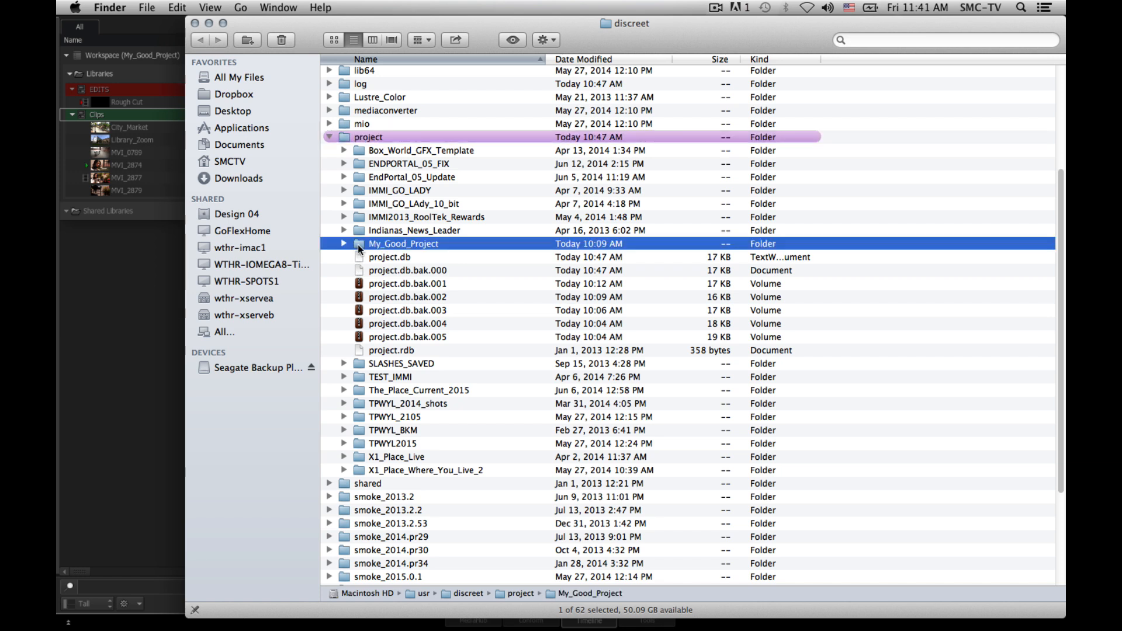
left_click(343, 243)
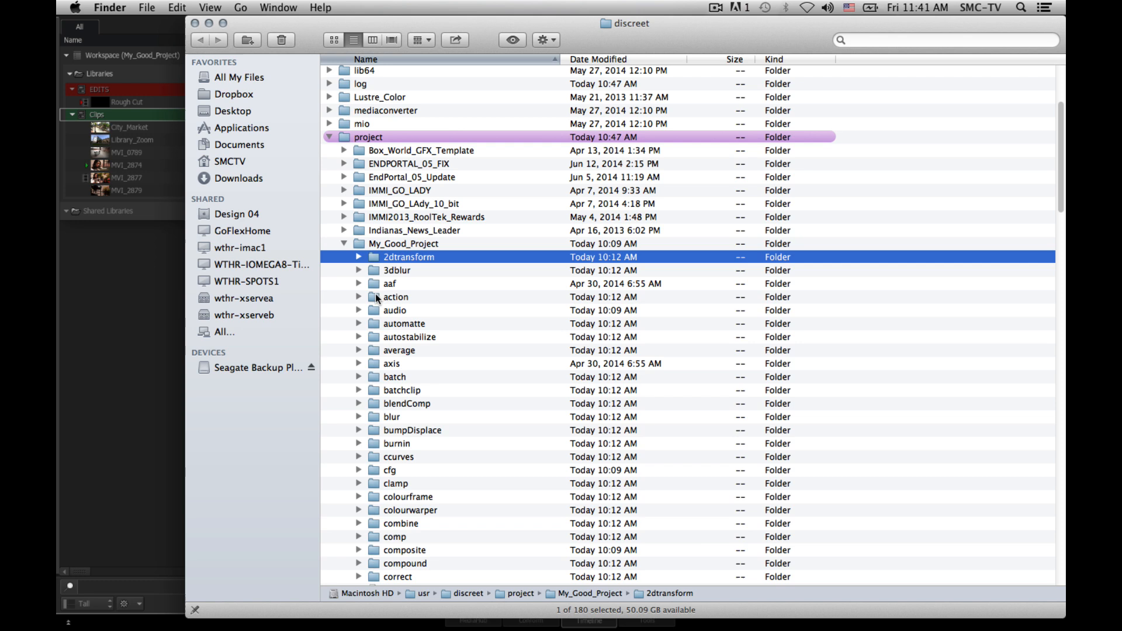
Step: Browse My_Good_Project's folders, expanding action and smoke, then collapse My_Good_Project
left_click(391, 363)
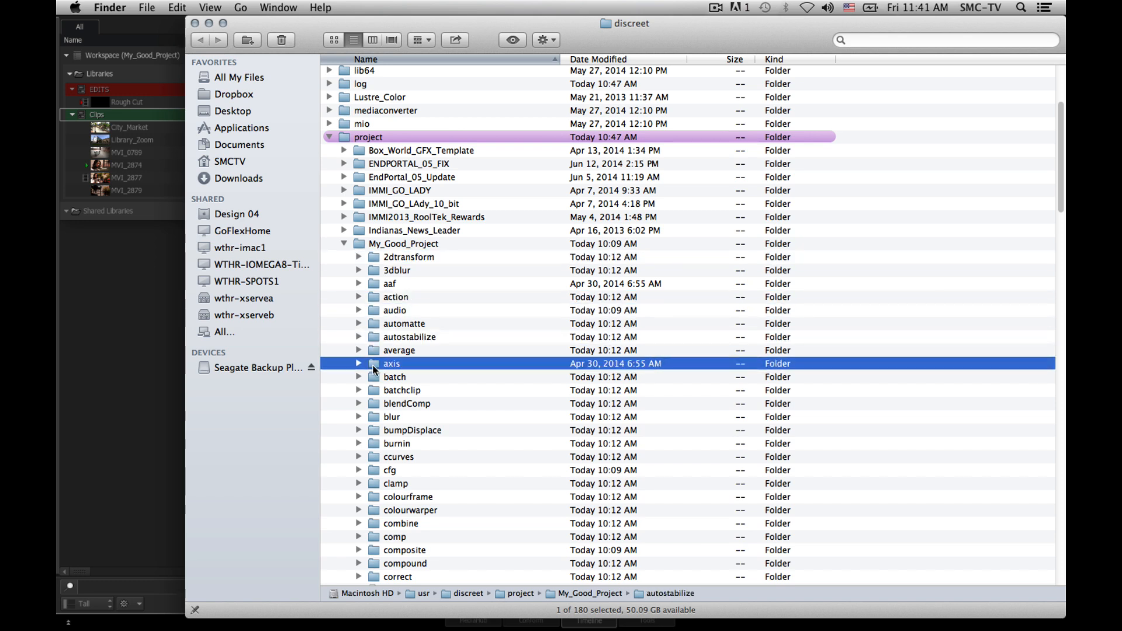
left_click(412, 430)
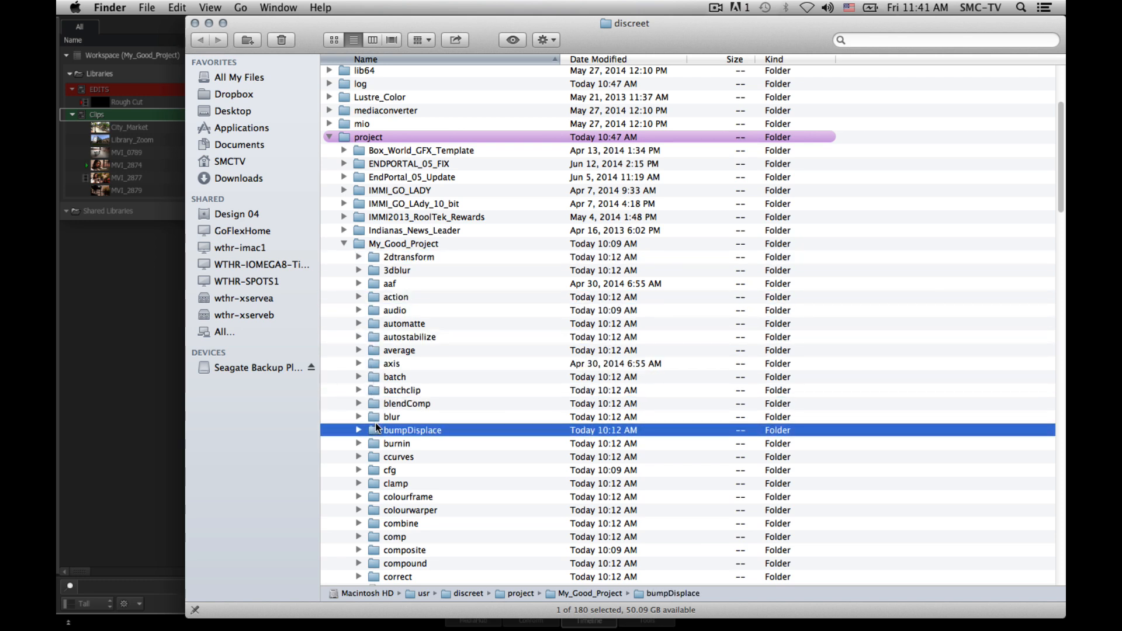
left_click(395, 484)
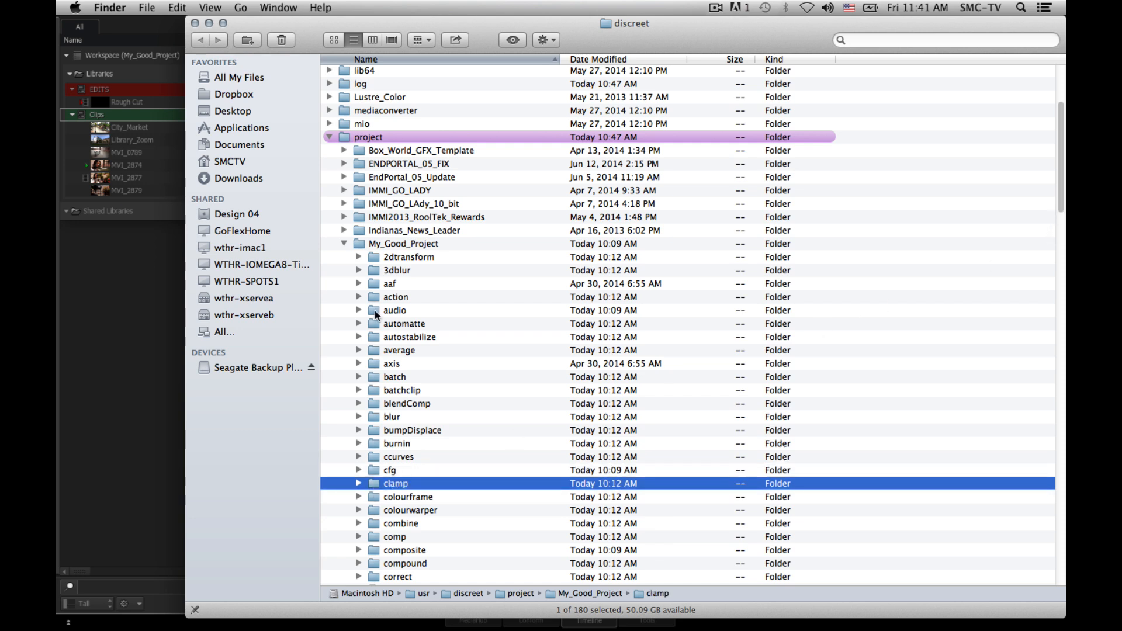
mouse_move(373, 300)
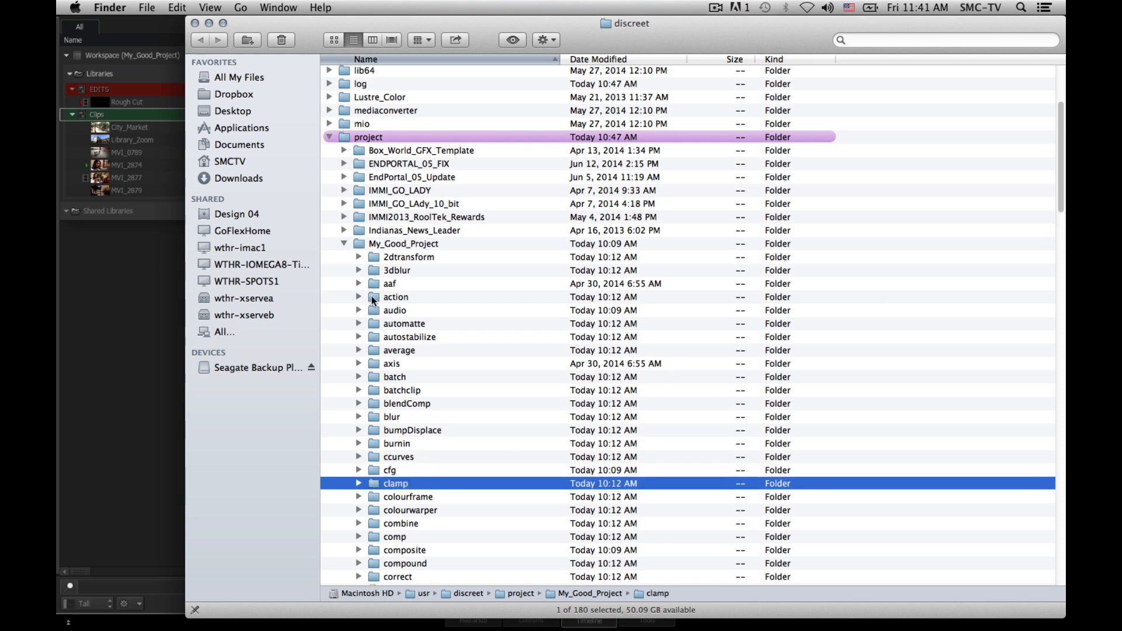
left_click(358, 296)
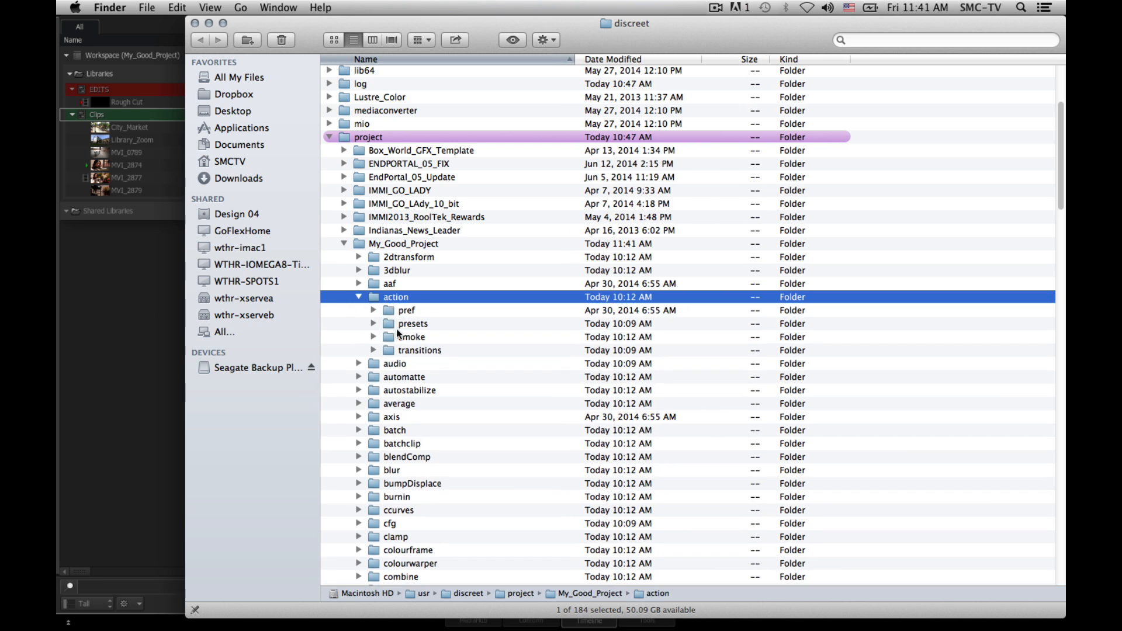
left_click(373, 337)
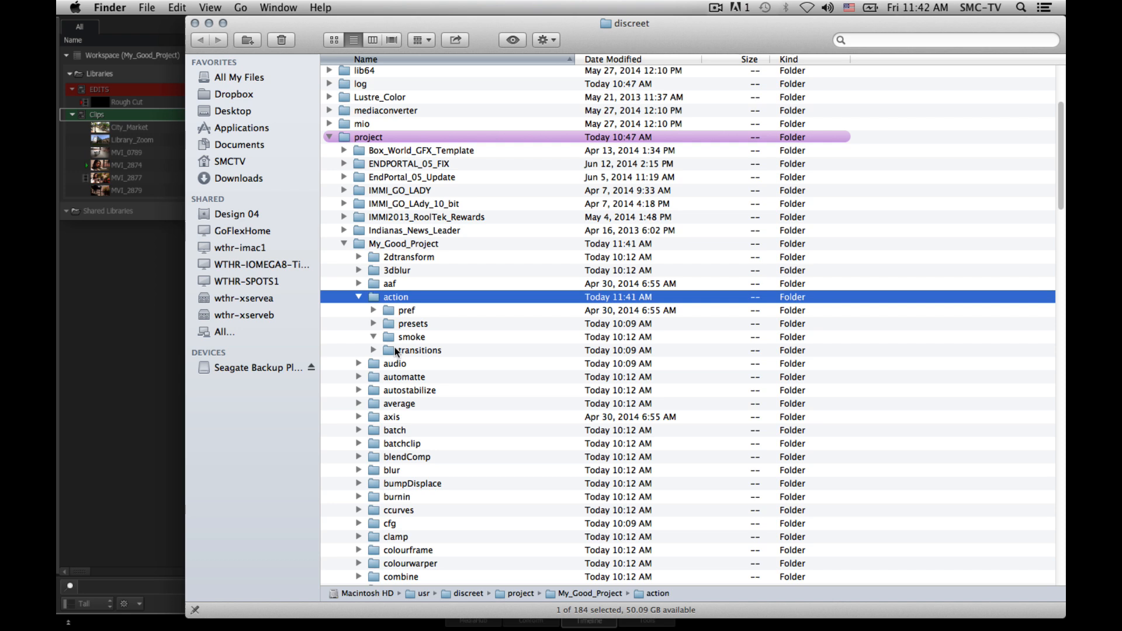
mouse_move(430, 337)
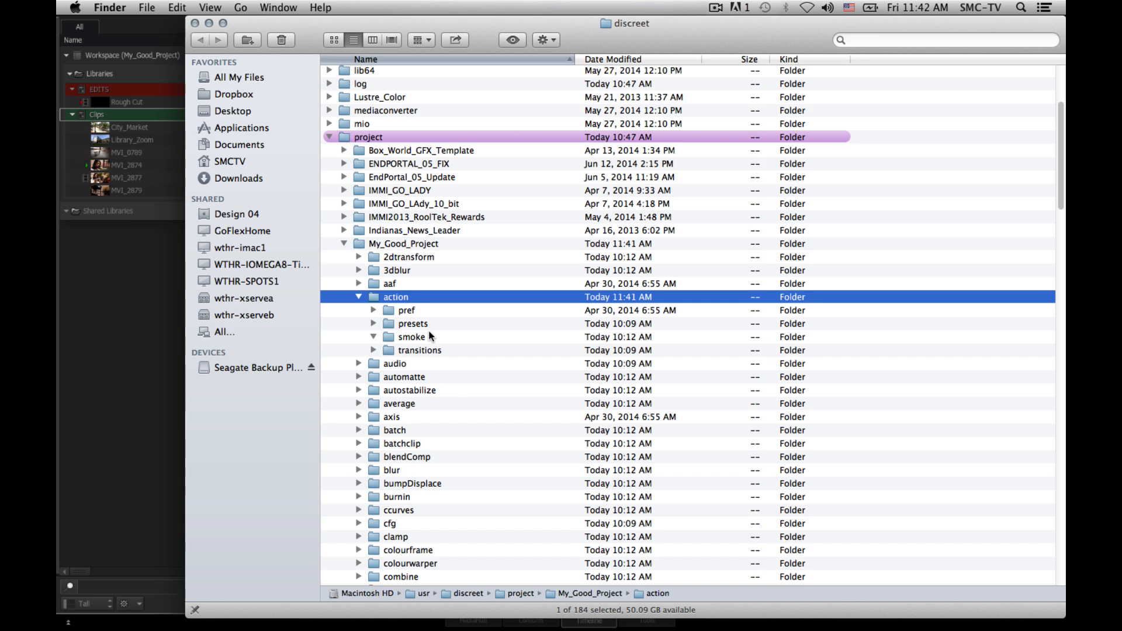
left_click(358, 297)
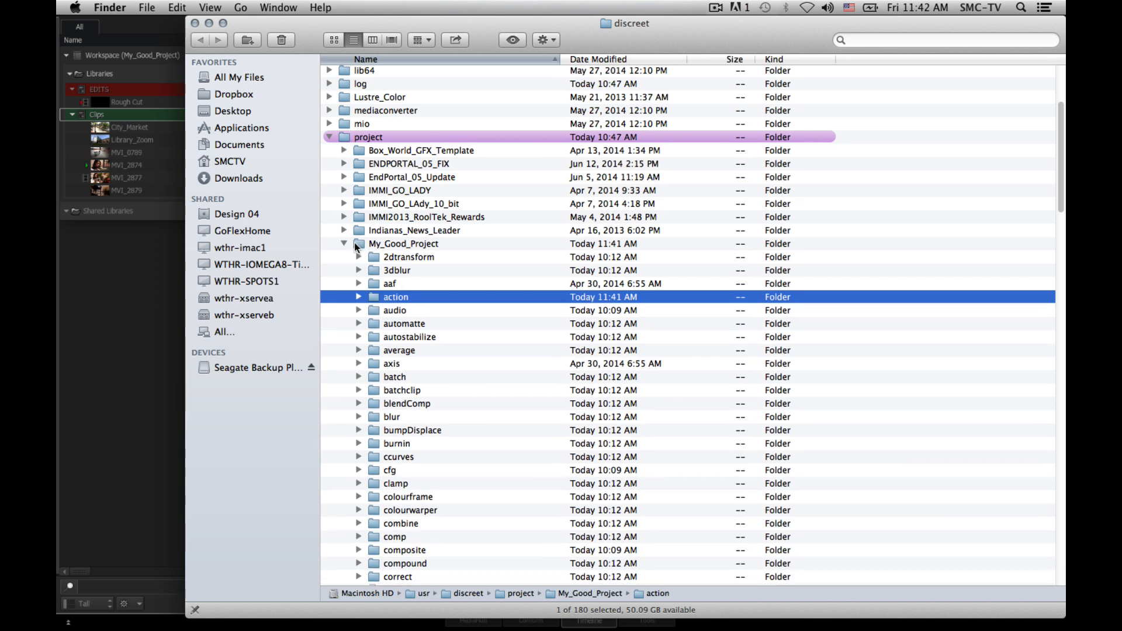
left_click(344, 243)
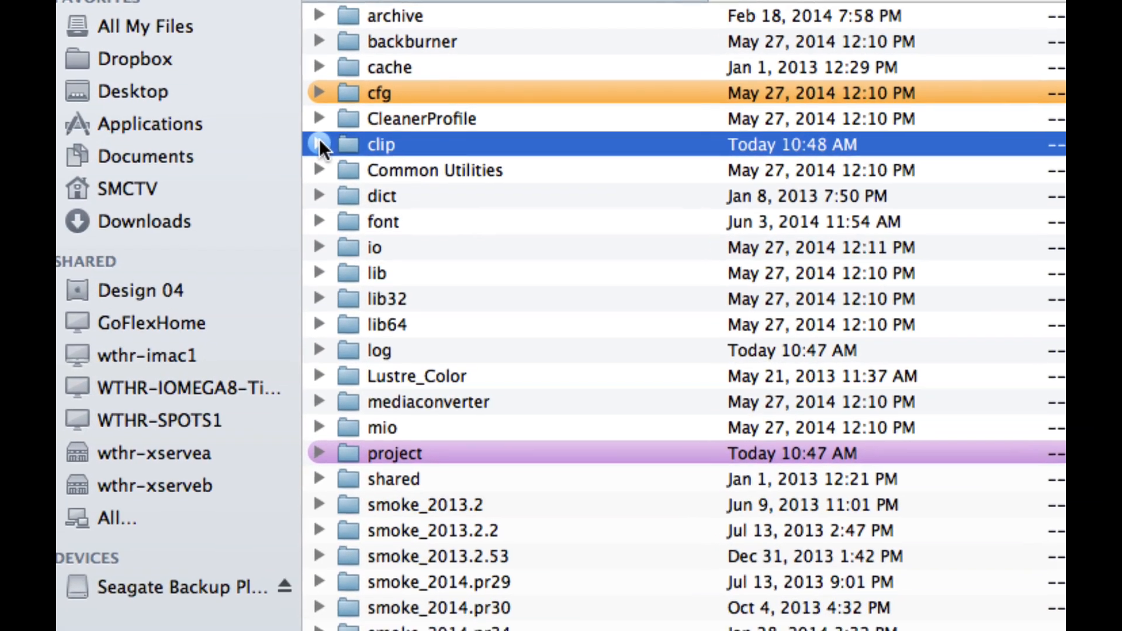
Step: Expand clip > stonefs1 and select the My_Good_Project.prj folder
left_click(319, 145)
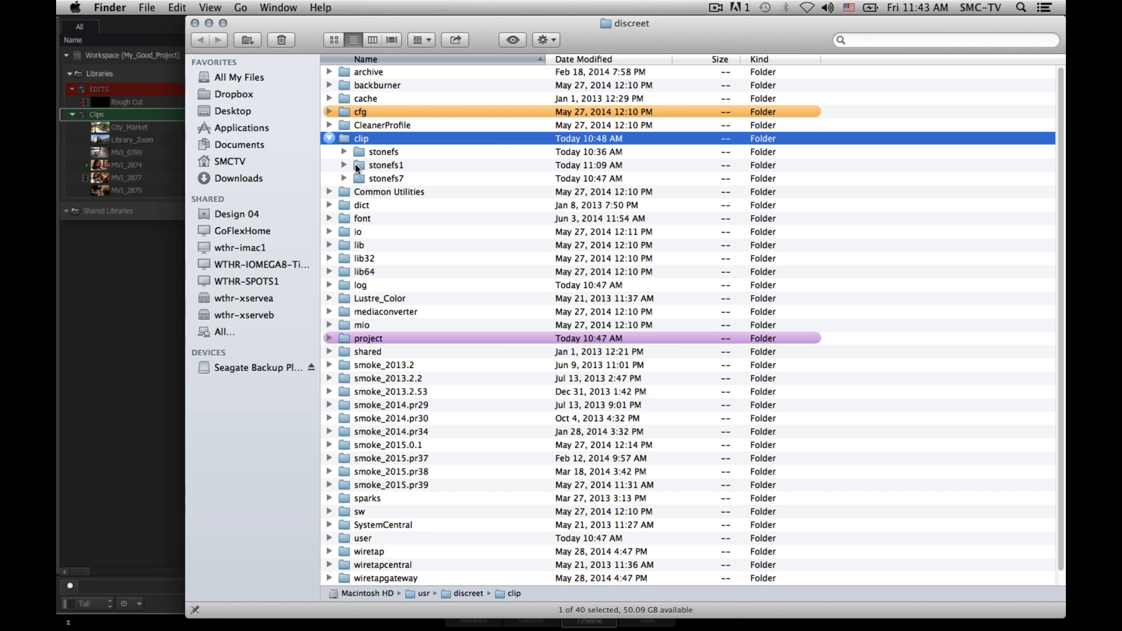
left_click(386, 165)
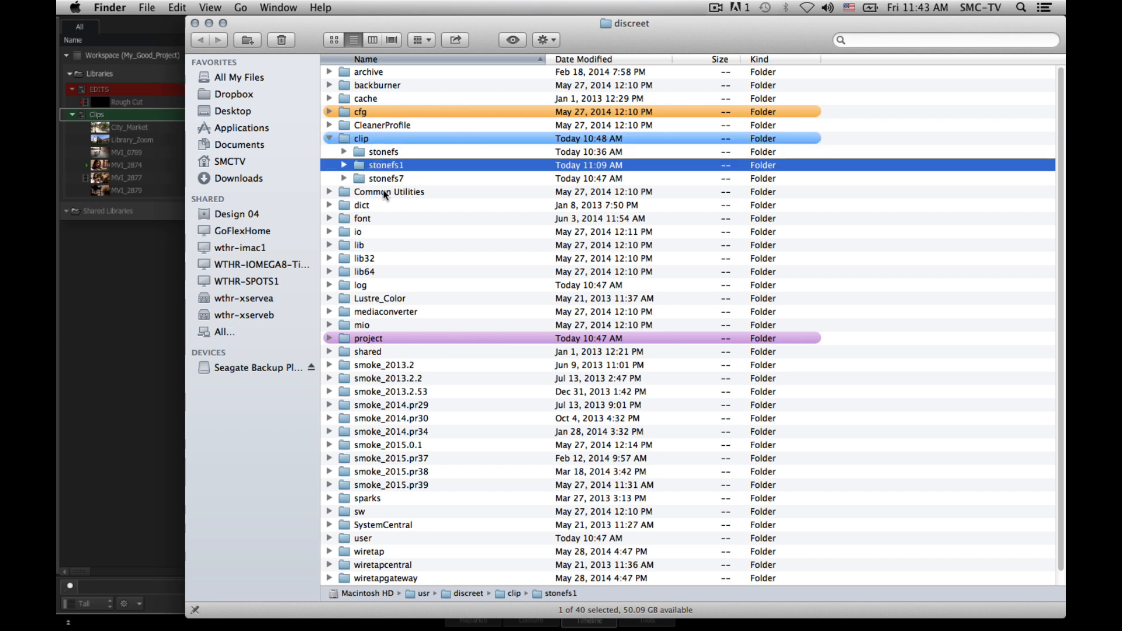
mouse_move(404, 188)
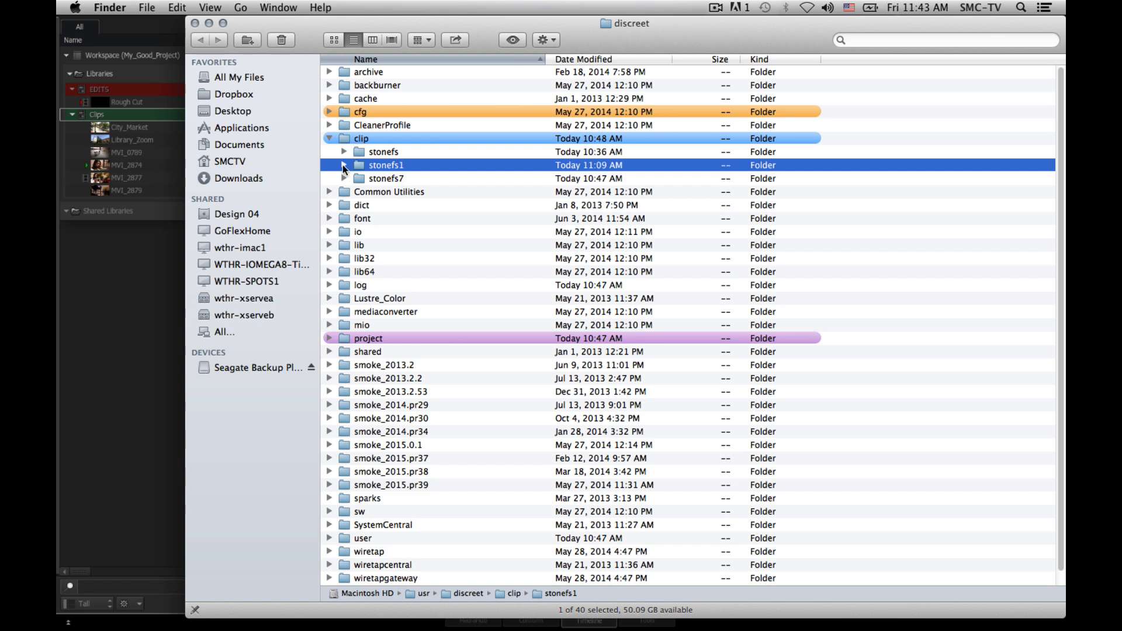
left_click(344, 166)
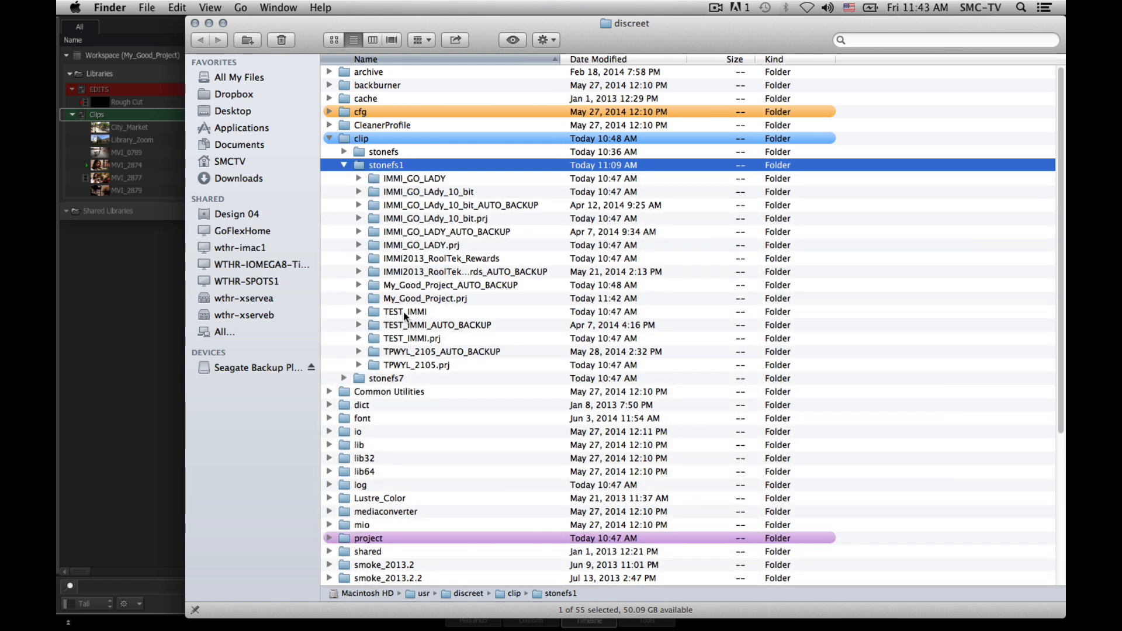
mouse_move(439, 266)
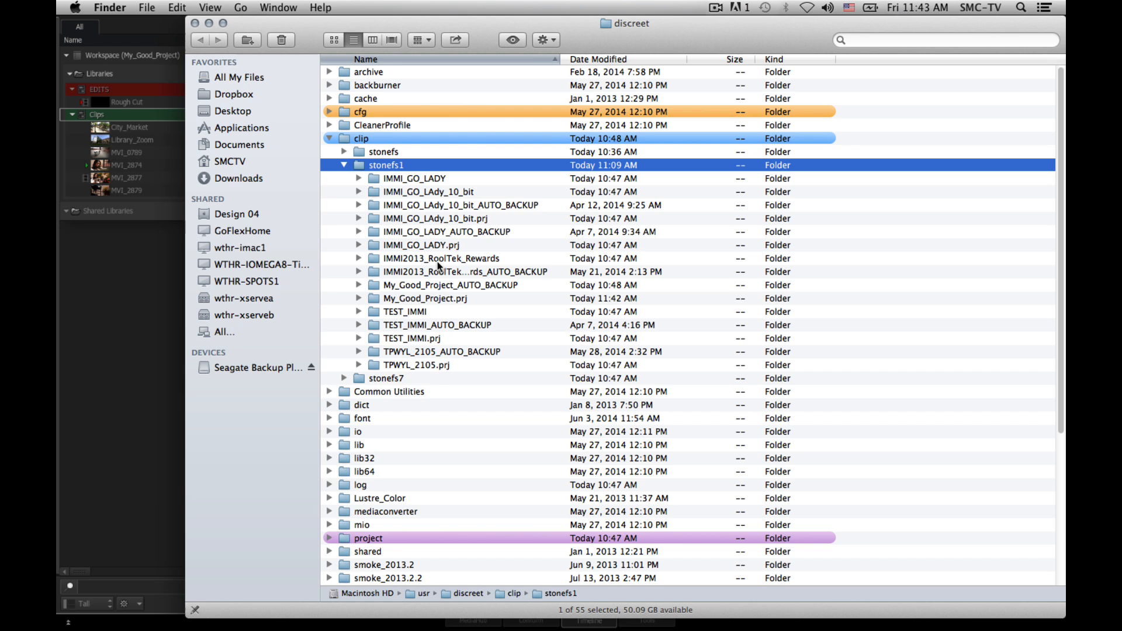
mouse_move(373, 302)
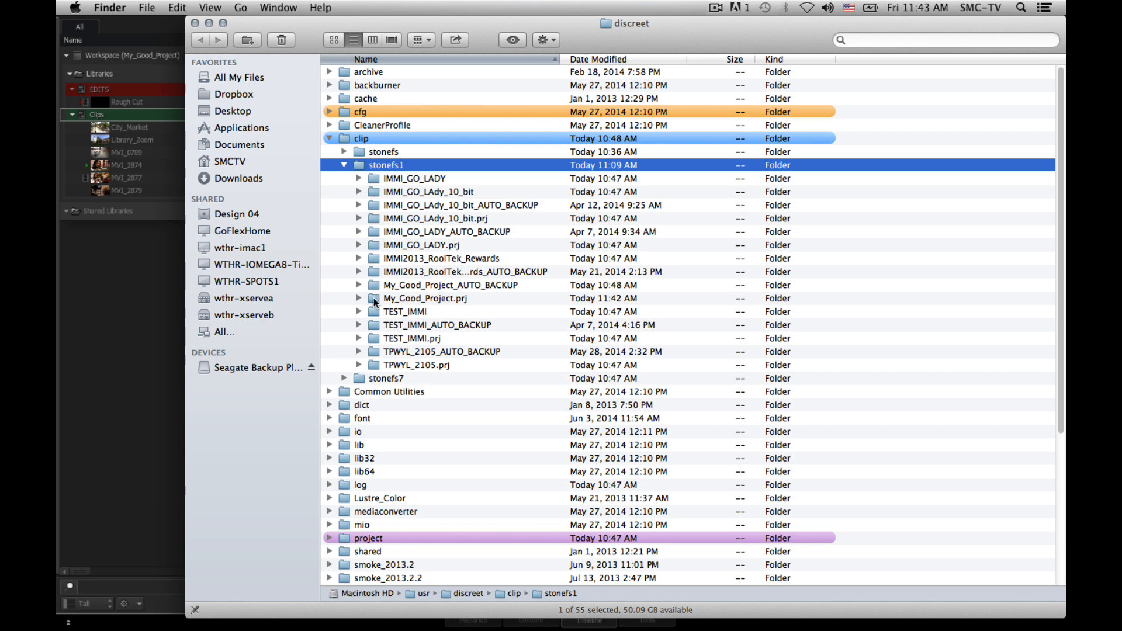
left_click(425, 298)
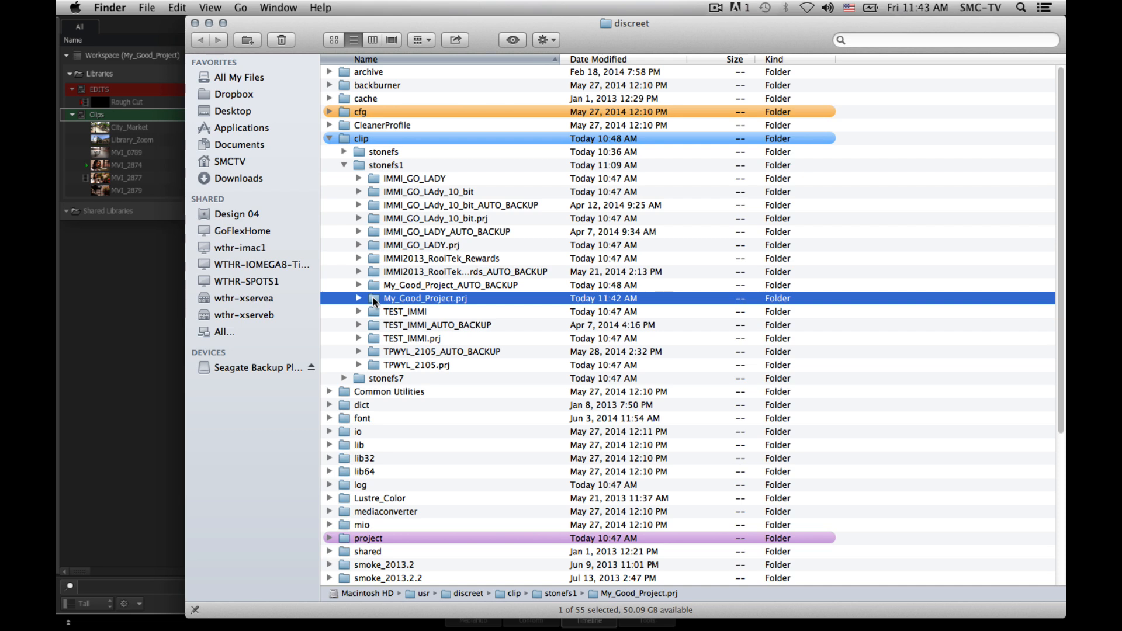
mouse_move(1061, 192)
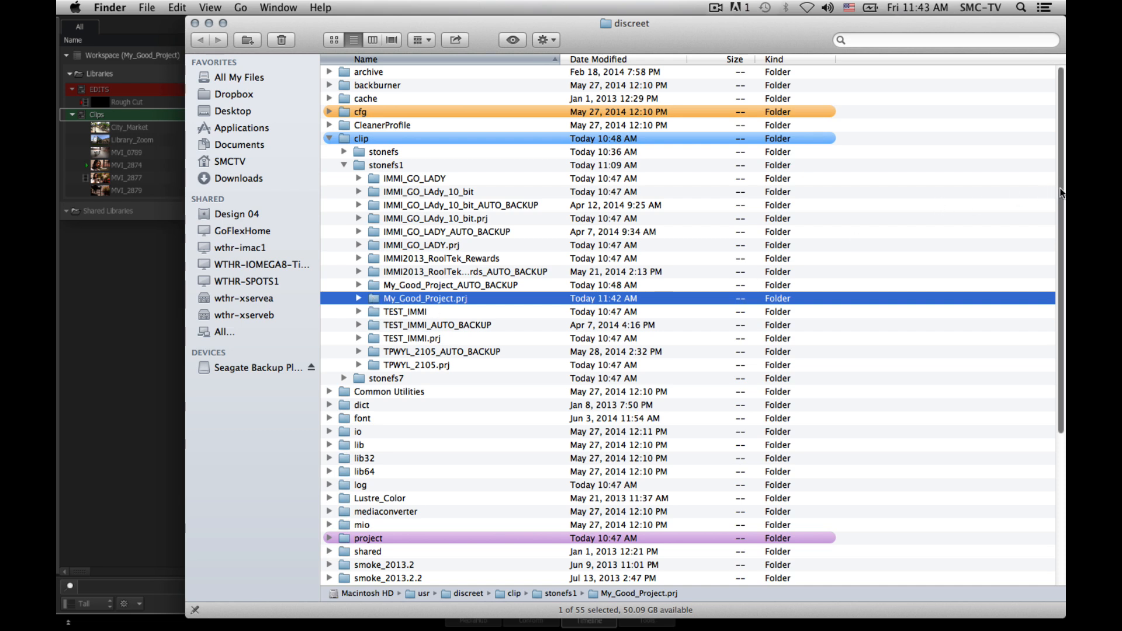
Step: Expand My_Good_Project.prj, select Workspace.wksp, and pick EDITS.001.clib
scroll("down", 3)
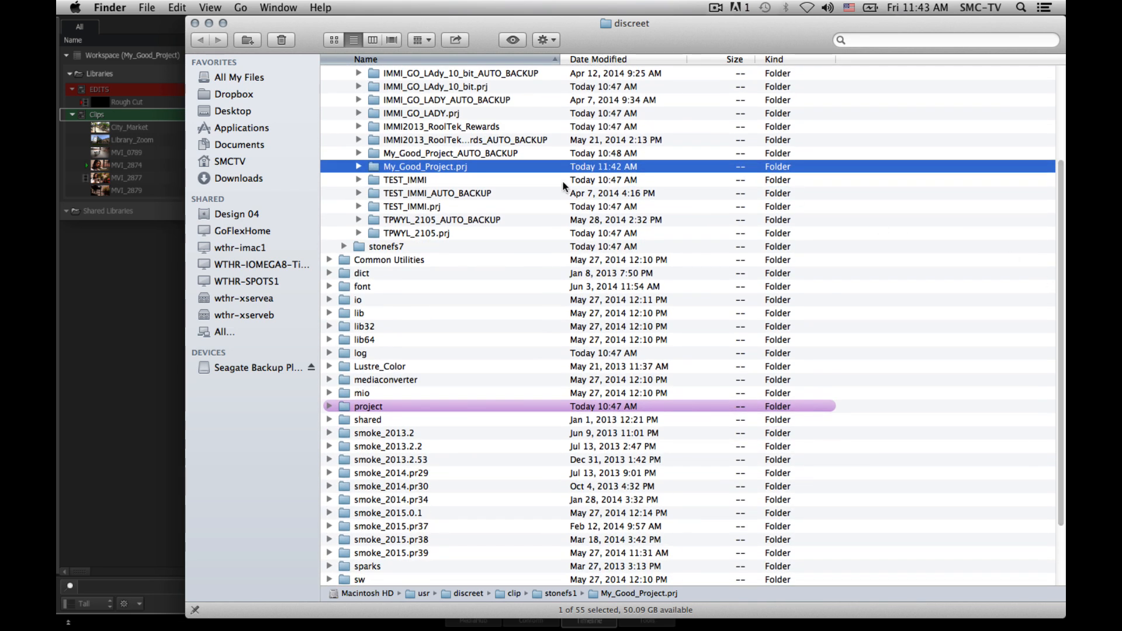
left_click(358, 166)
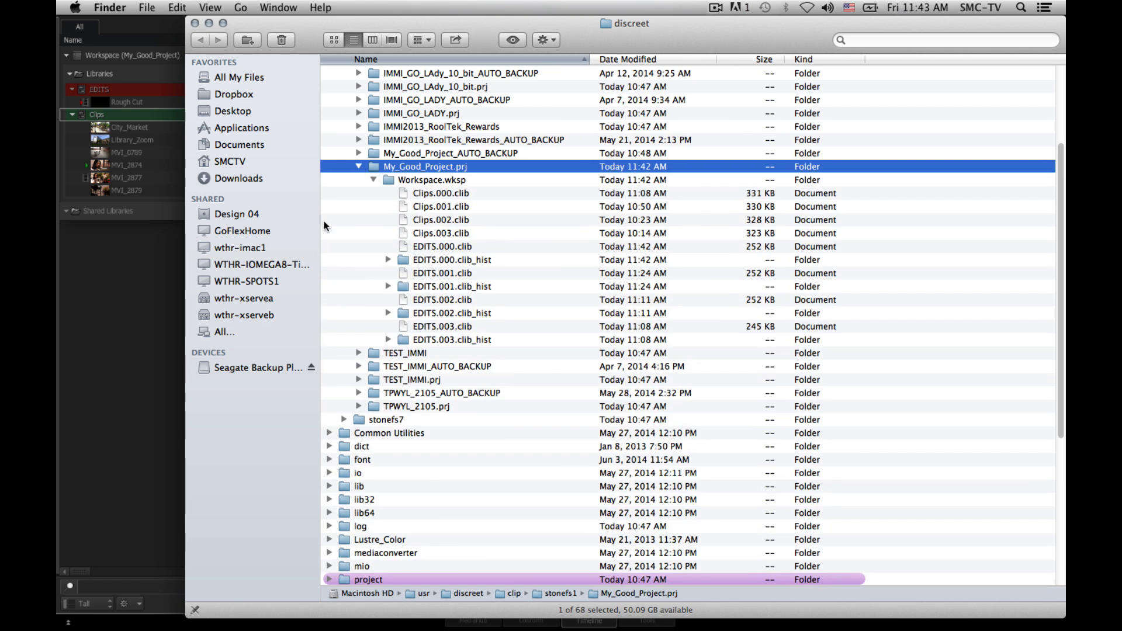
left_click(432, 179)
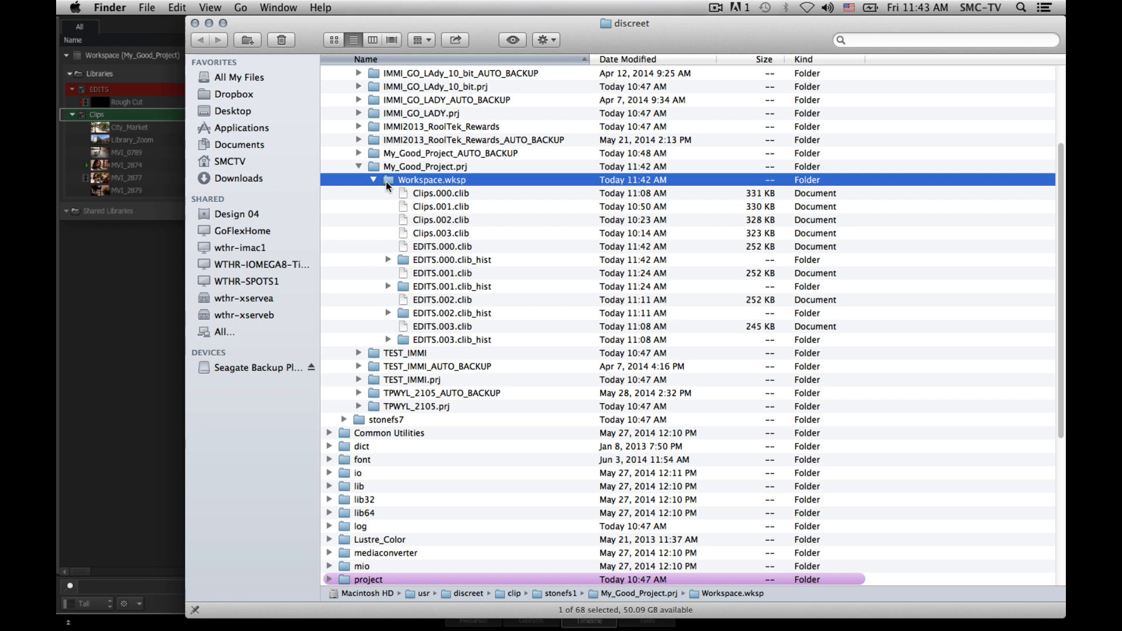
mouse_move(429, 201)
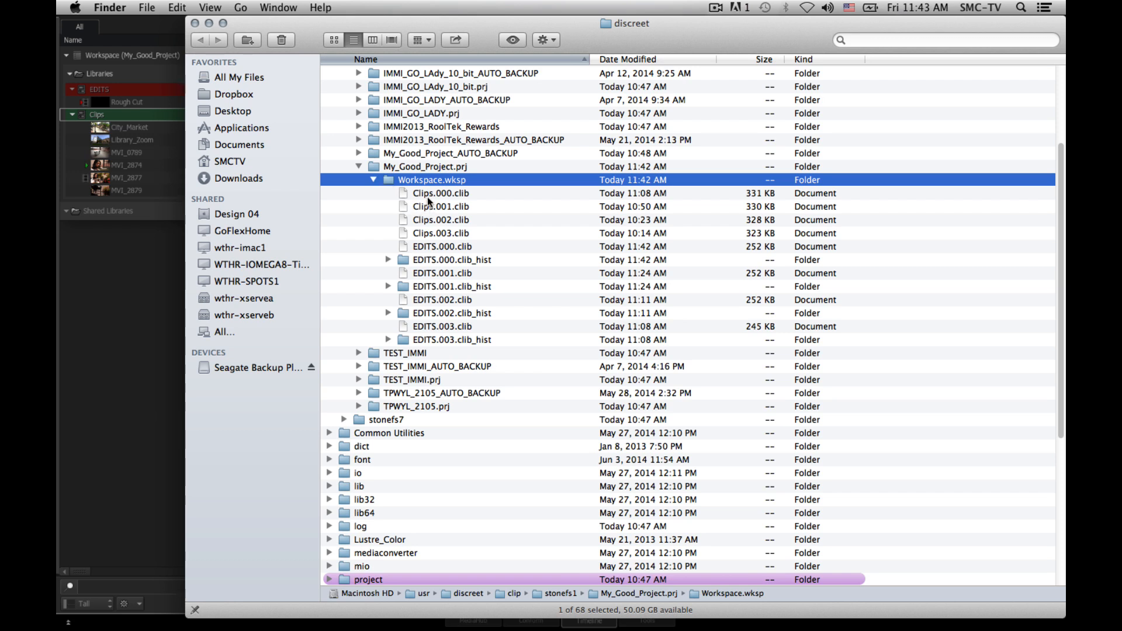
mouse_move(105, 112)
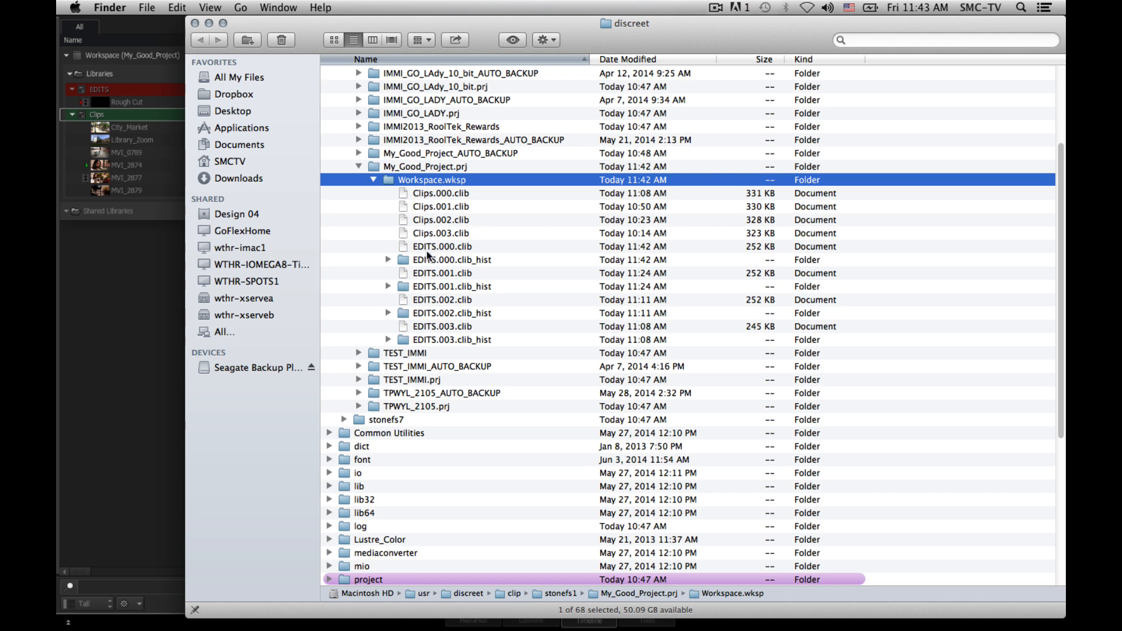
left_click(442, 273)
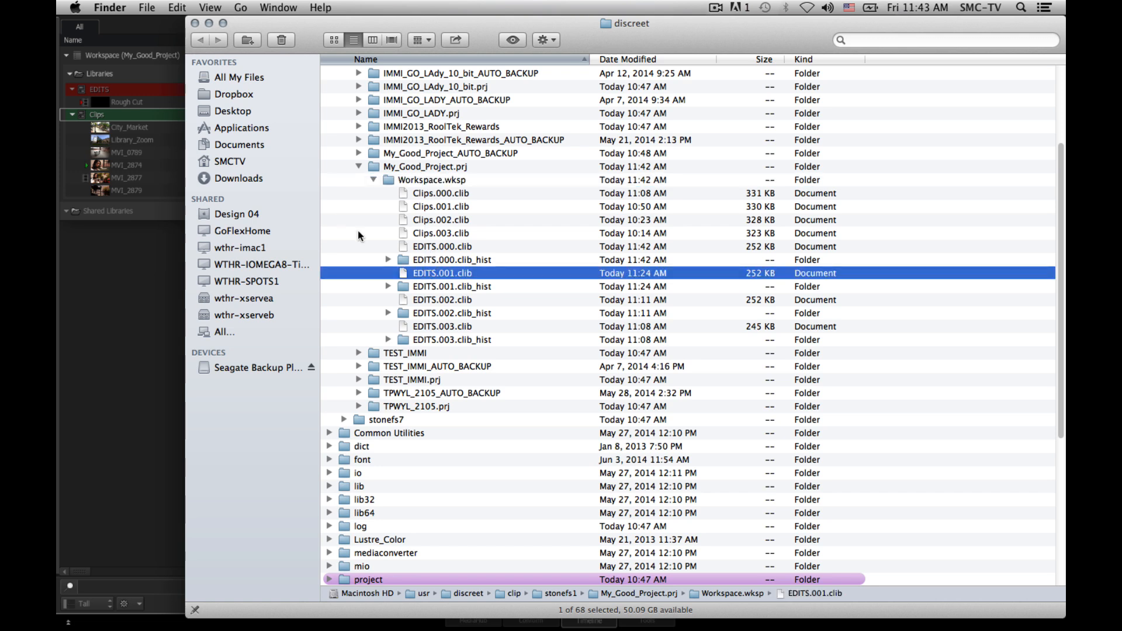
mouse_move(492, 270)
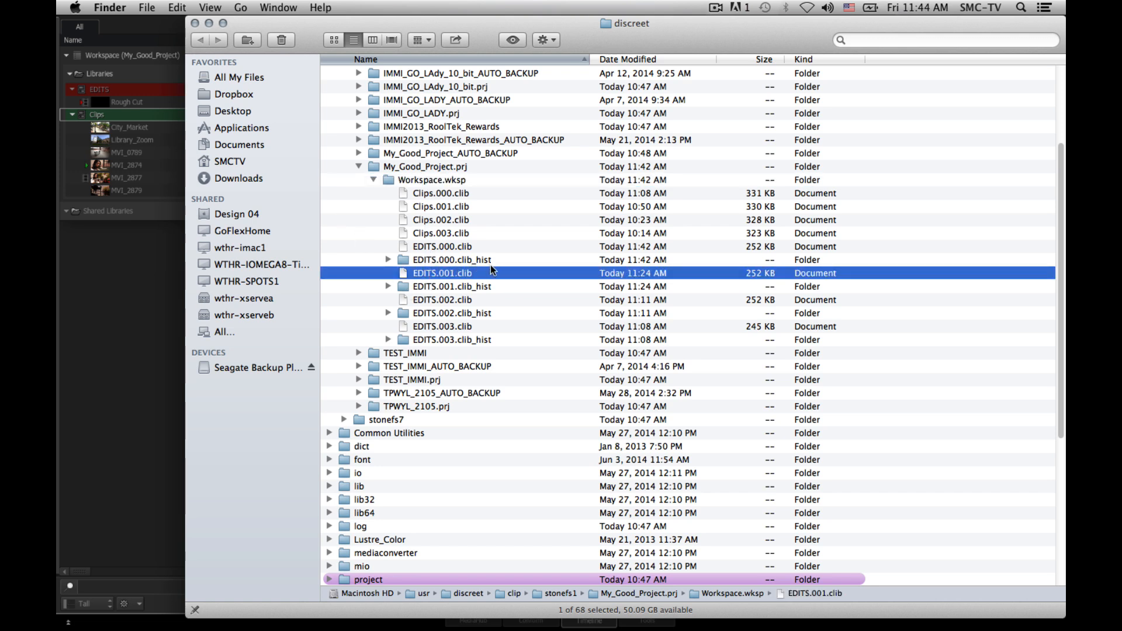
mouse_move(379, 195)
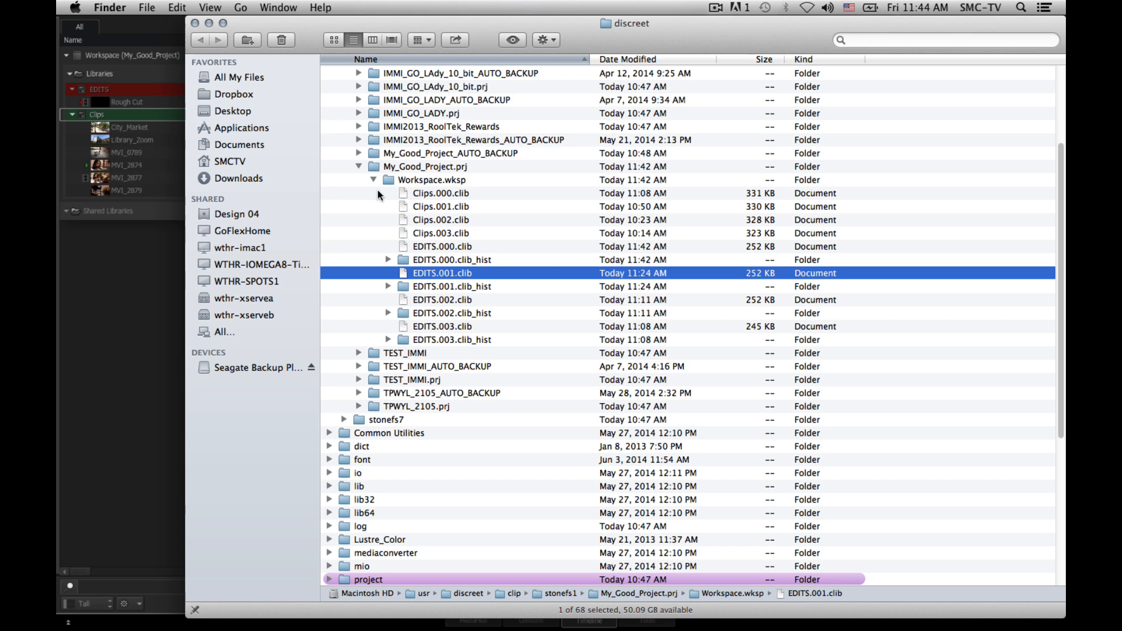
mouse_move(386, 216)
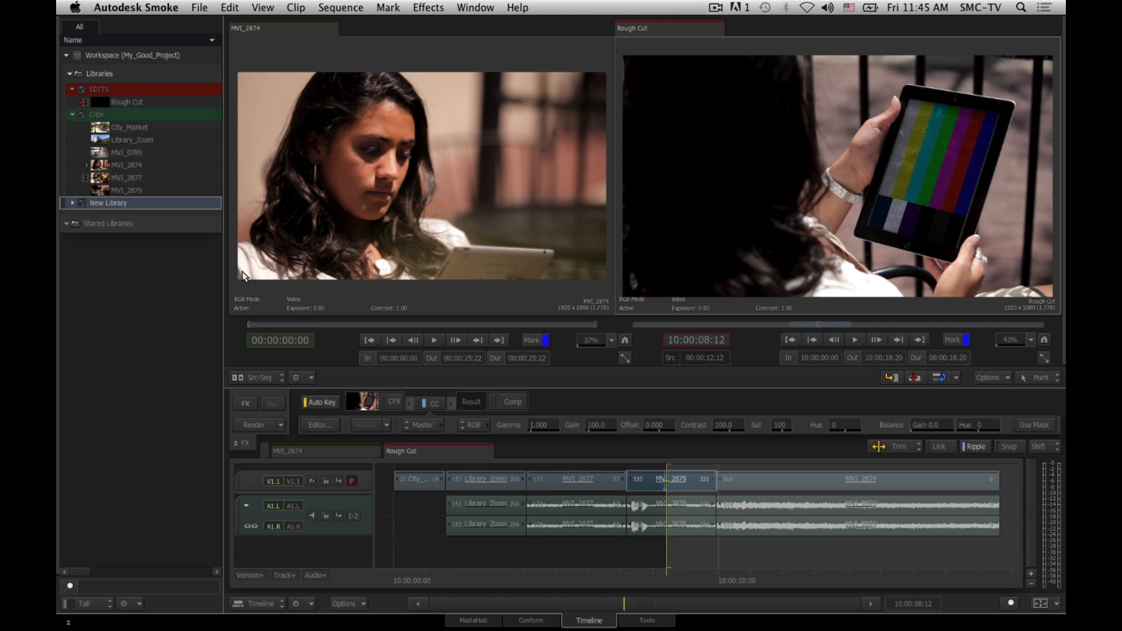
Step: Rename the new library to 'Other Broll', expand it, and select clip MVI_2877
double_click(108, 204)
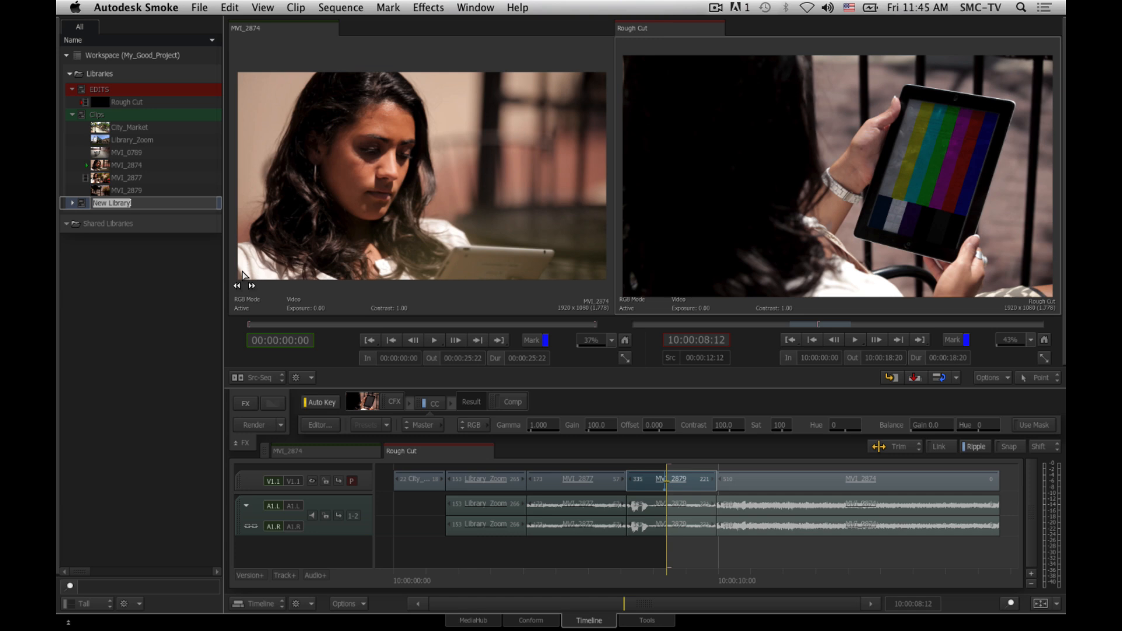
type("Other Broll")
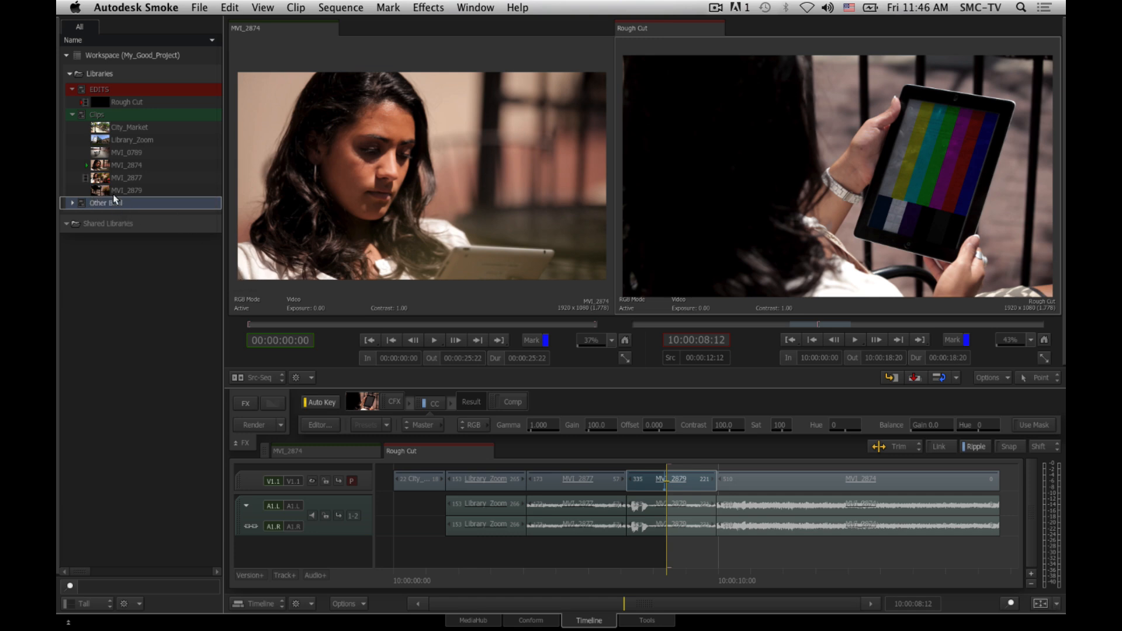
left_click(127, 165)
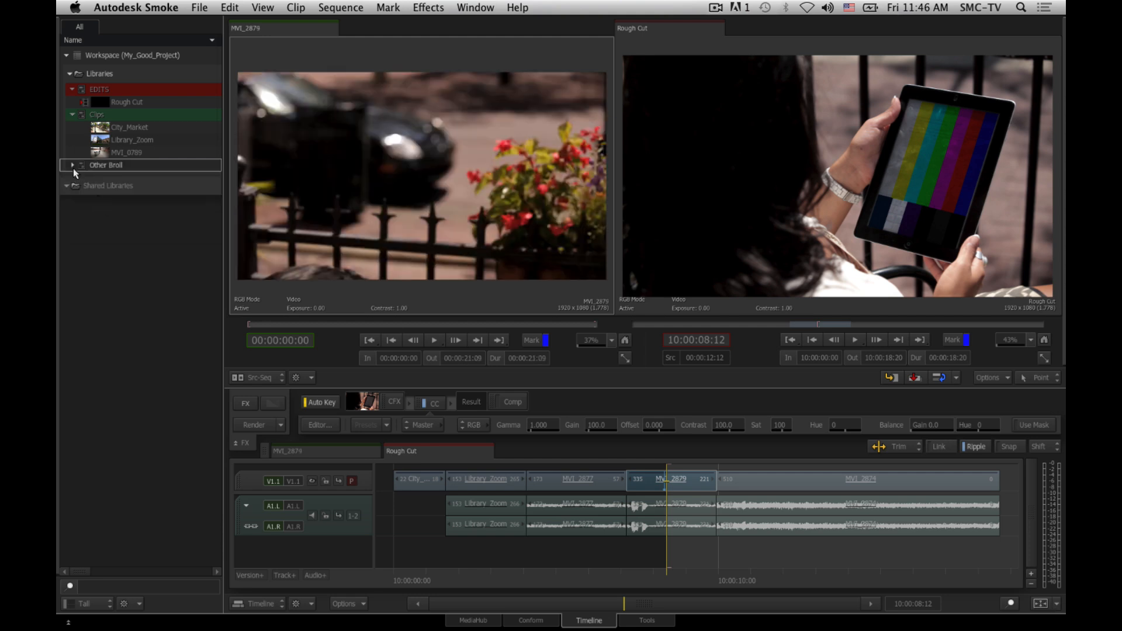
left_click(72, 166)
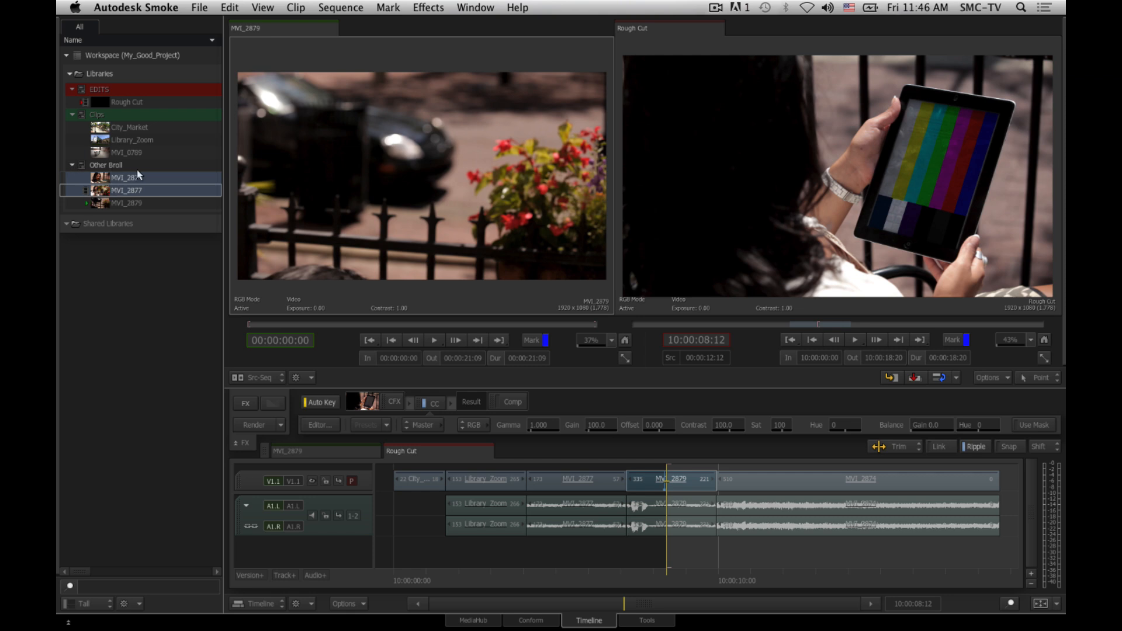
left_click(106, 165)
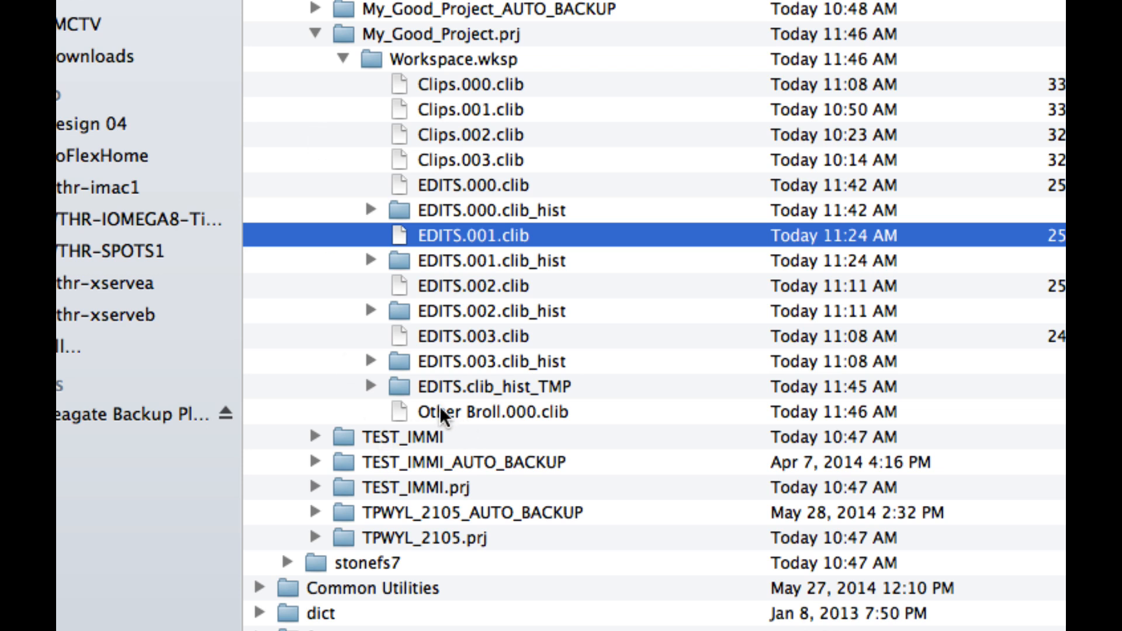
Step: Select Other Broll.000.clib, then Clips.001, Clips.000, Clips.002 and Clips.003 .clib files
left_click(472, 412)
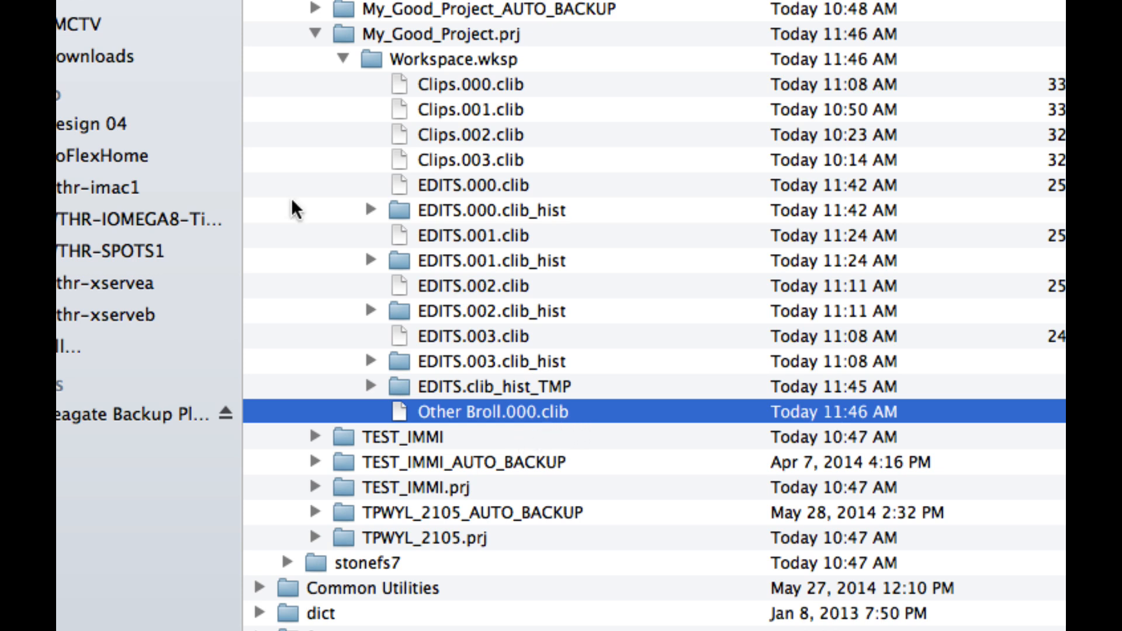
left_click(468, 110)
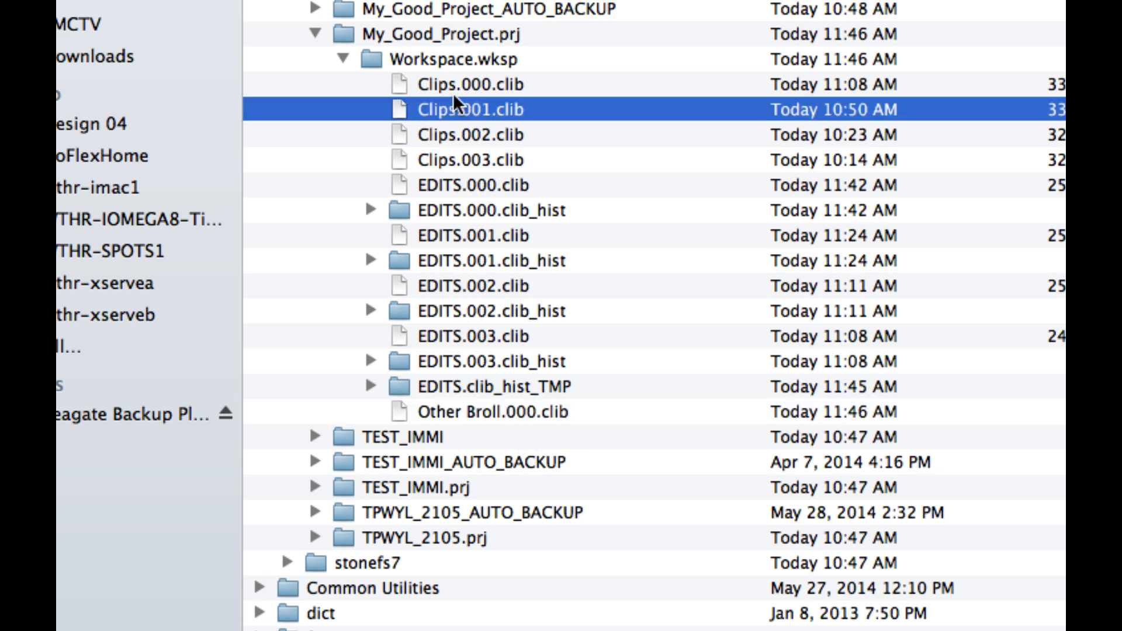
left_click(464, 84)
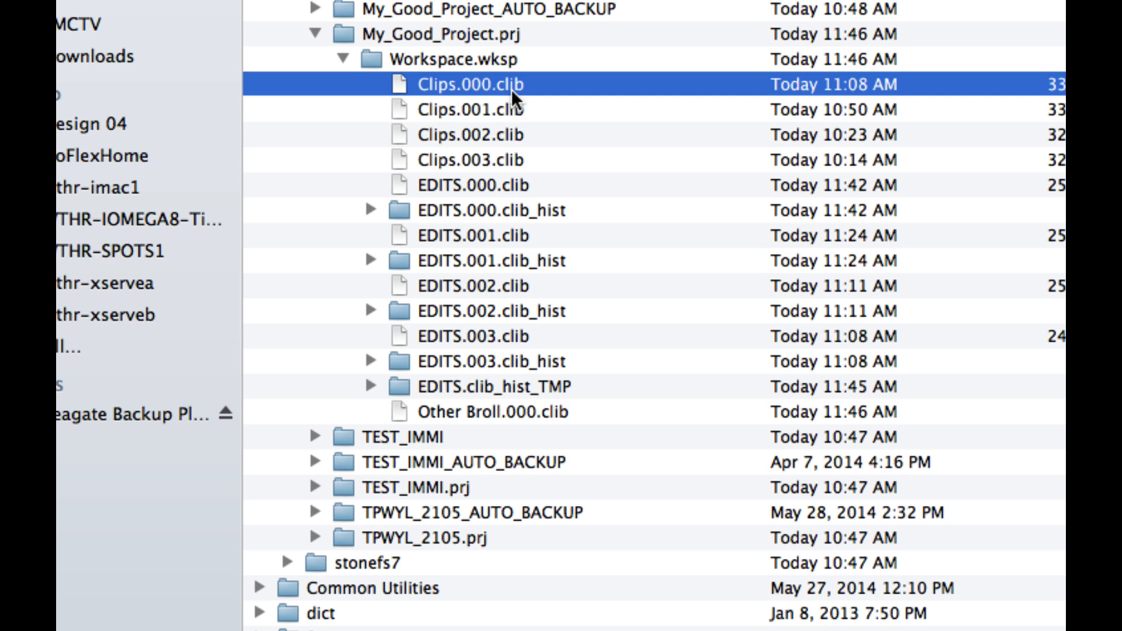
left_click(470, 134)
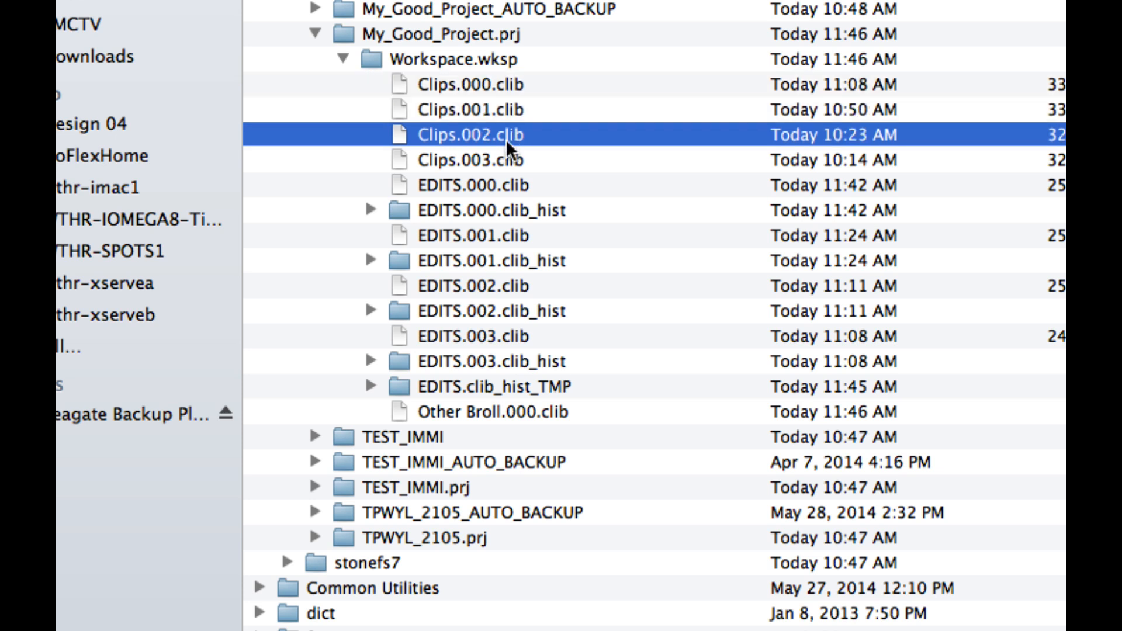
left_click(458, 159)
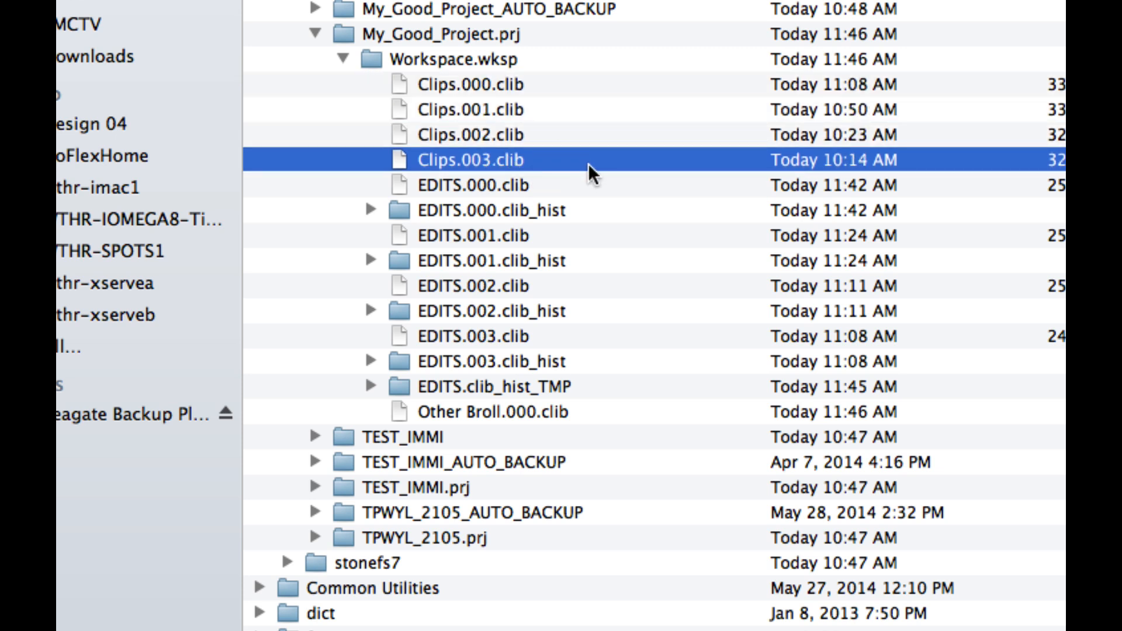
mouse_move(486, 153)
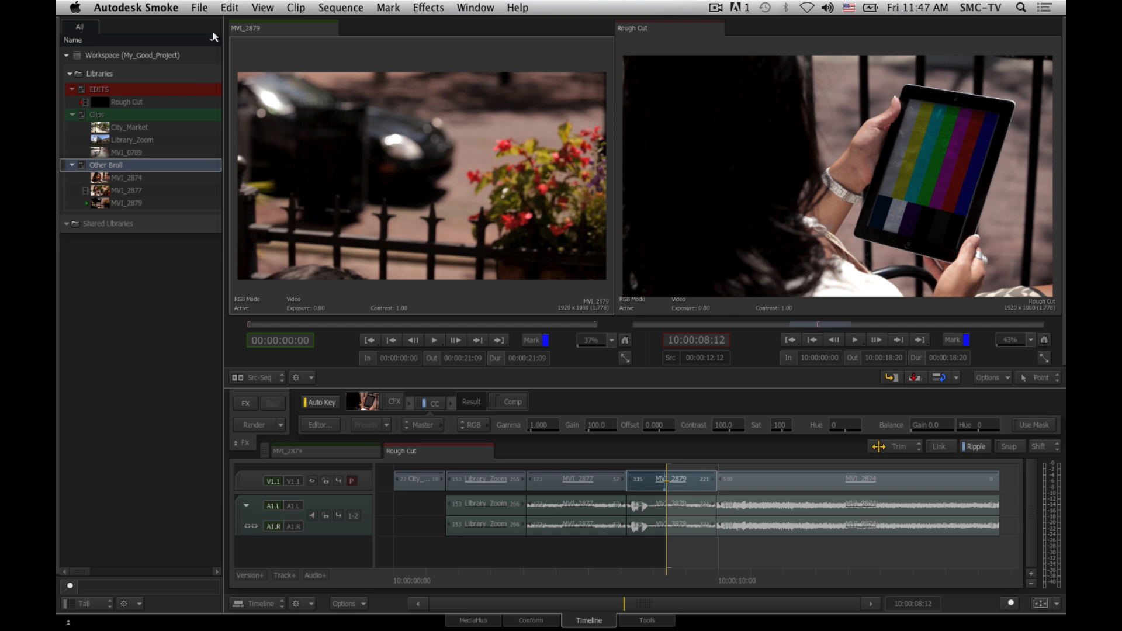
Step: Save the current Smoke project with File > Save Project
left_click(200, 7)
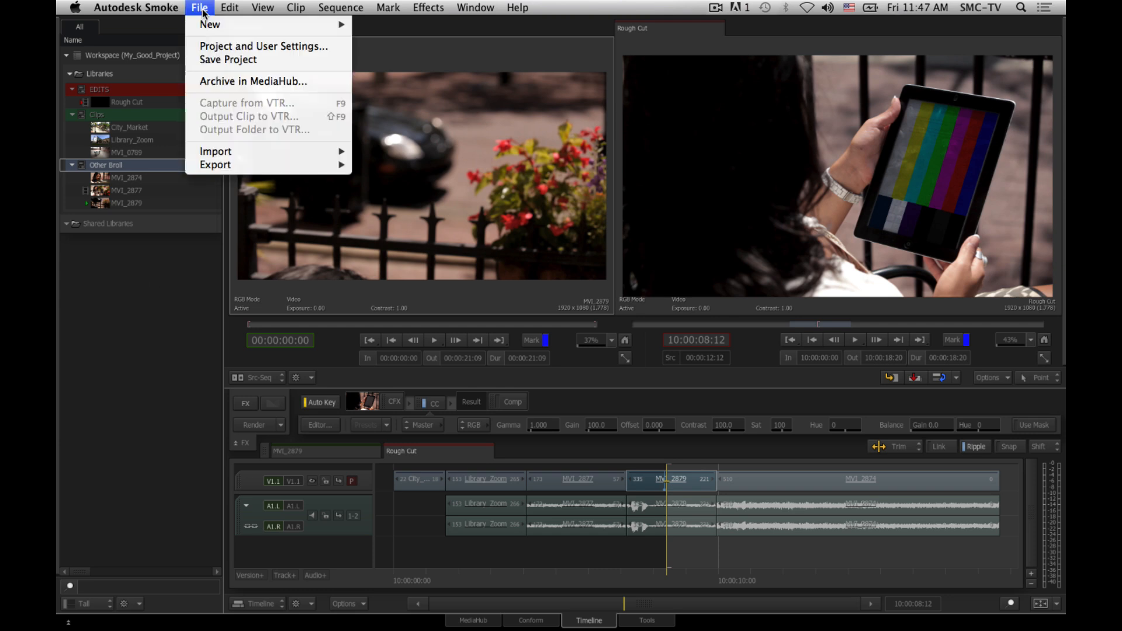
left_click(227, 59)
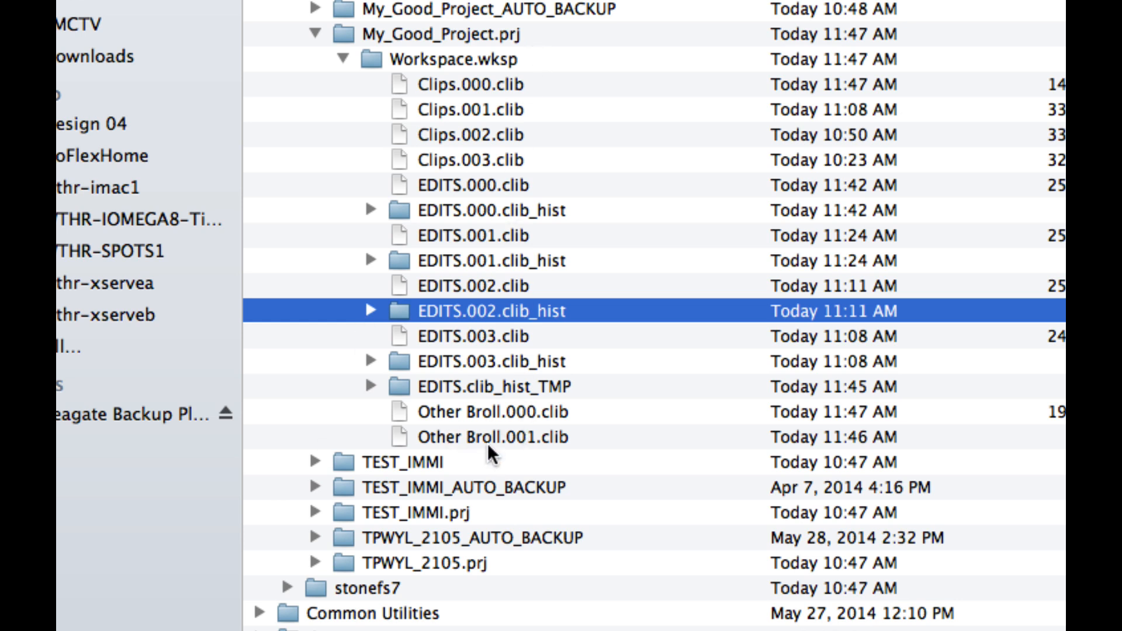
mouse_move(555, 458)
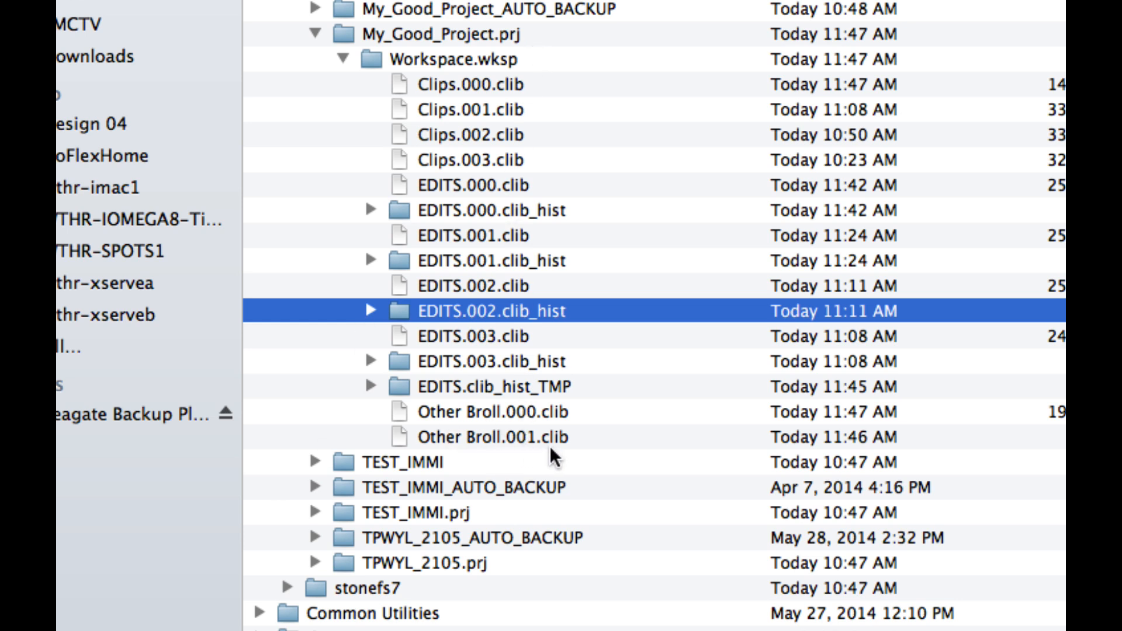
mouse_move(554, 449)
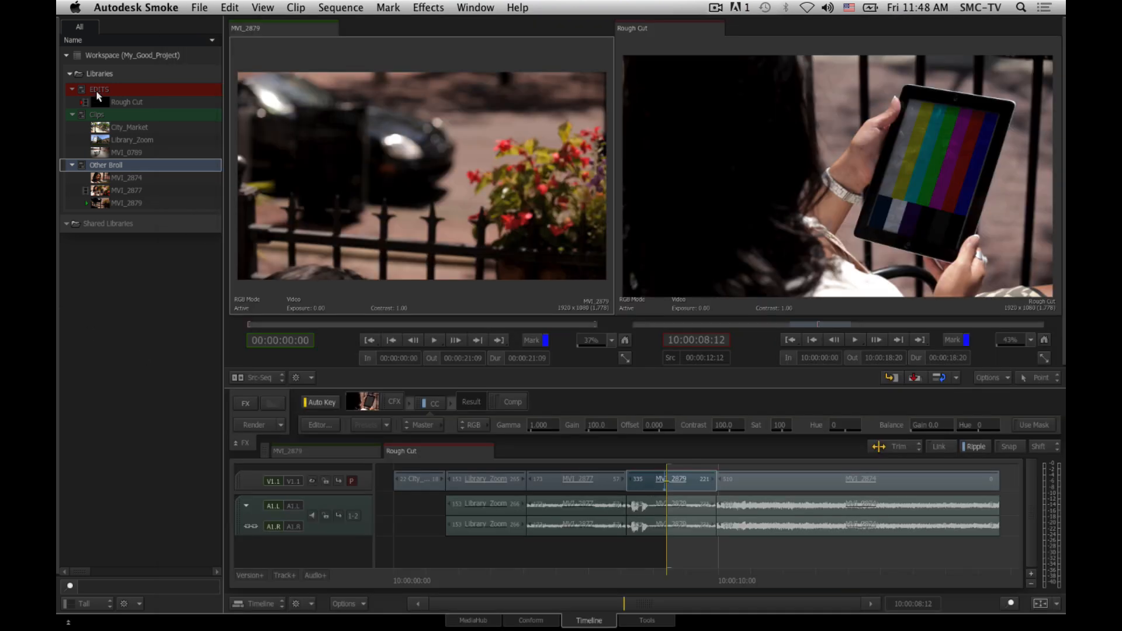
Step: Duplicate Rough Cut, load the copy Rough Cut 2, and pick an edit point
right_click(99, 89)
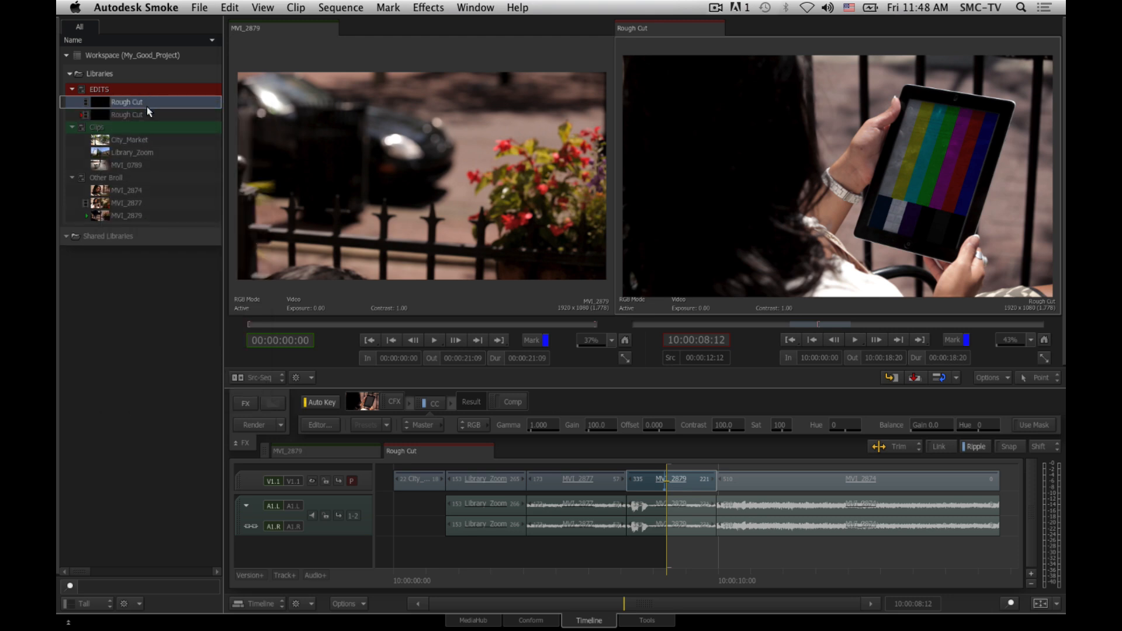
double_click(127, 115)
type(" 2")
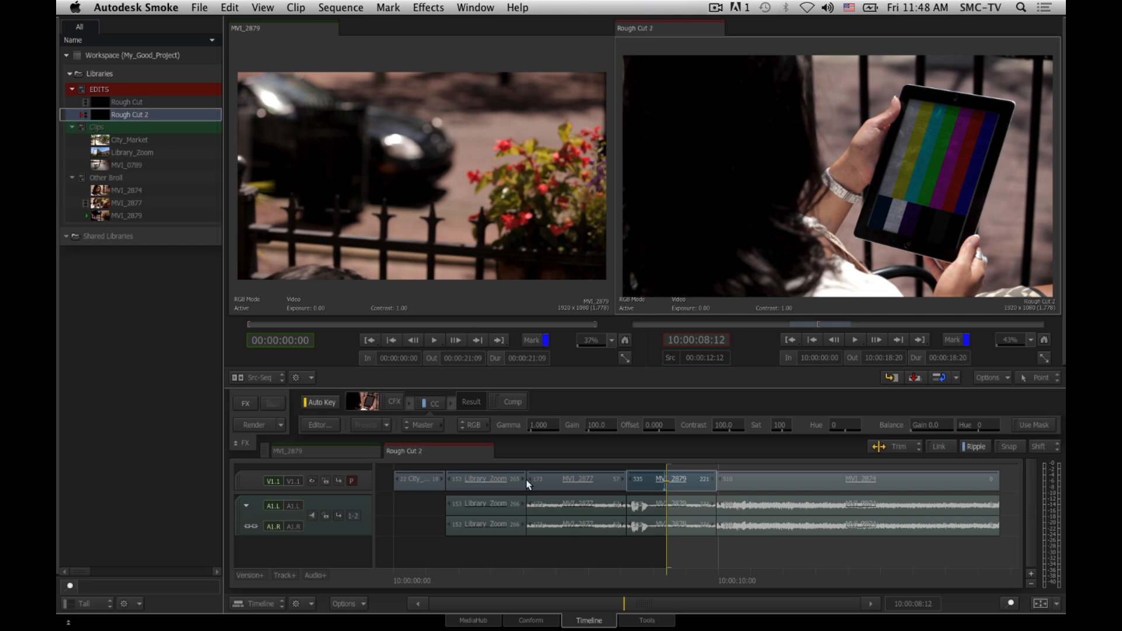
left_click(487, 479)
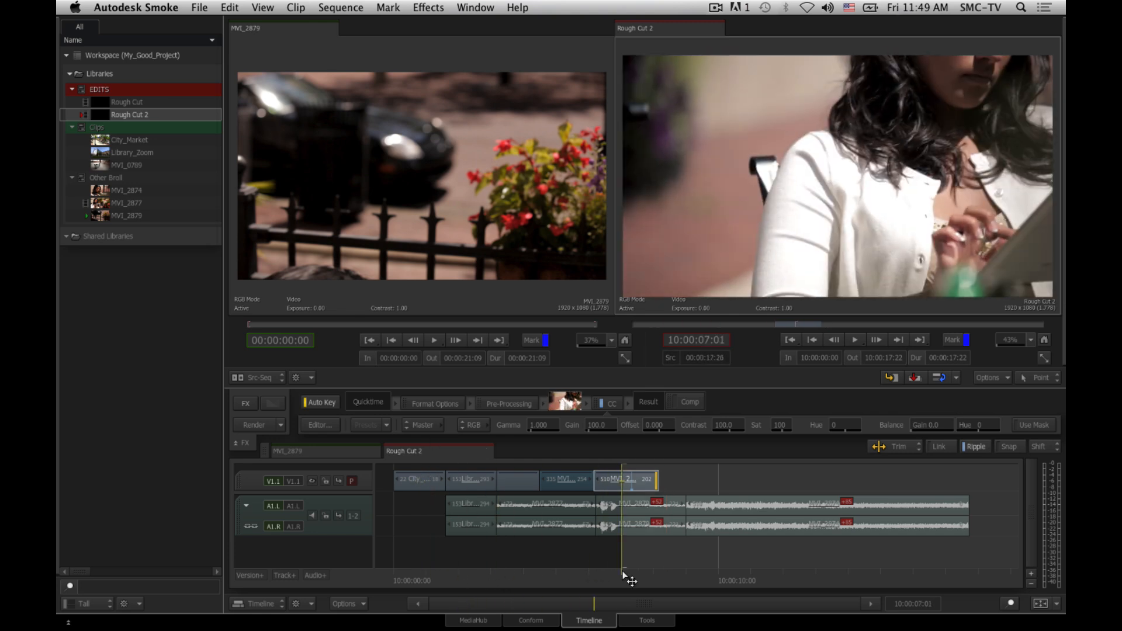
Step: Finish trimming Rough Cut 2 and clear the library selection
left_click(199, 8)
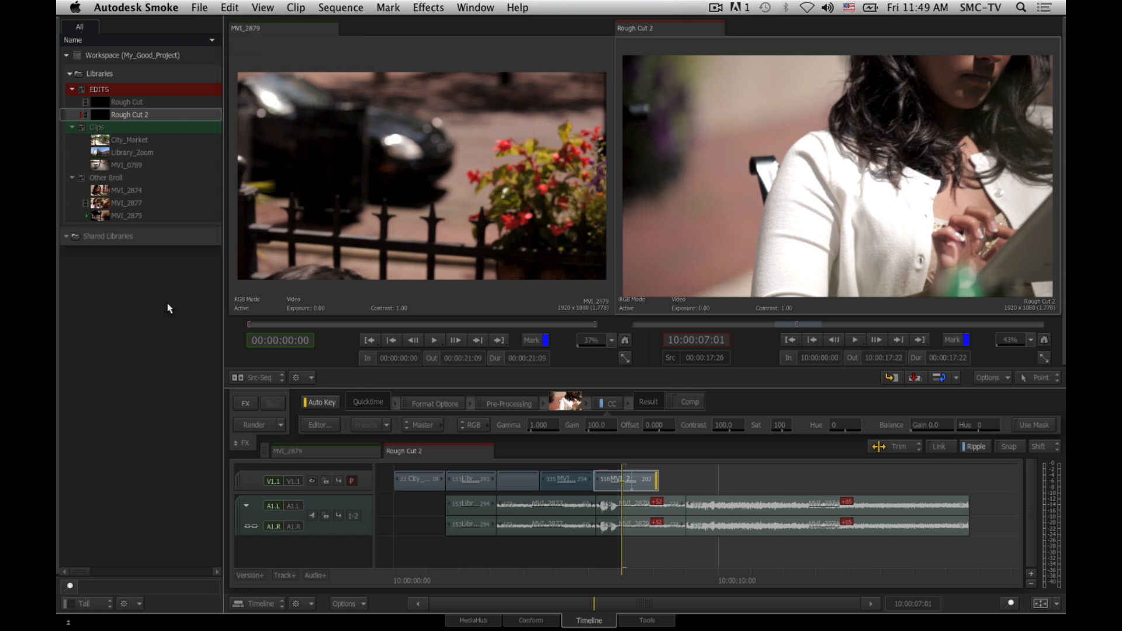
left_click(130, 115)
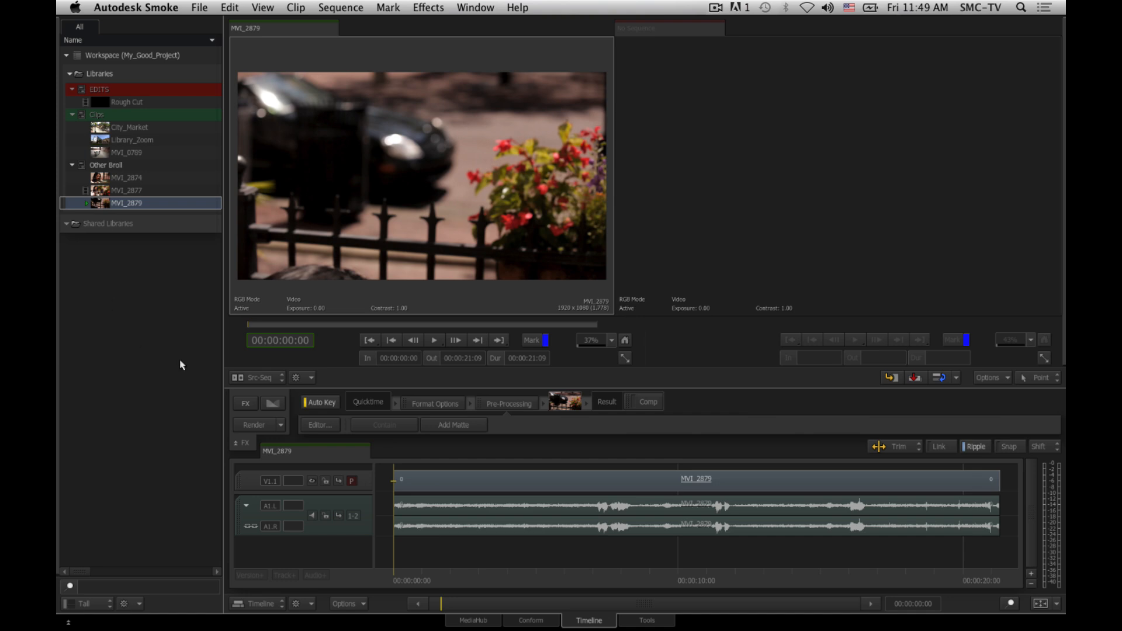
mouse_move(689, 354)
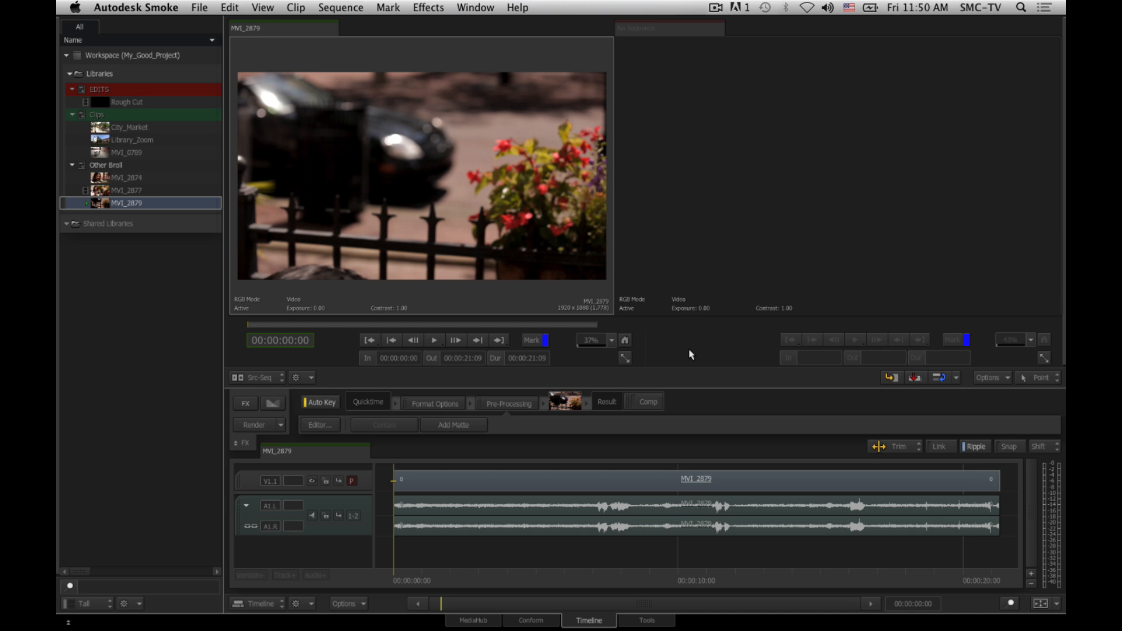
mouse_move(170, 14)
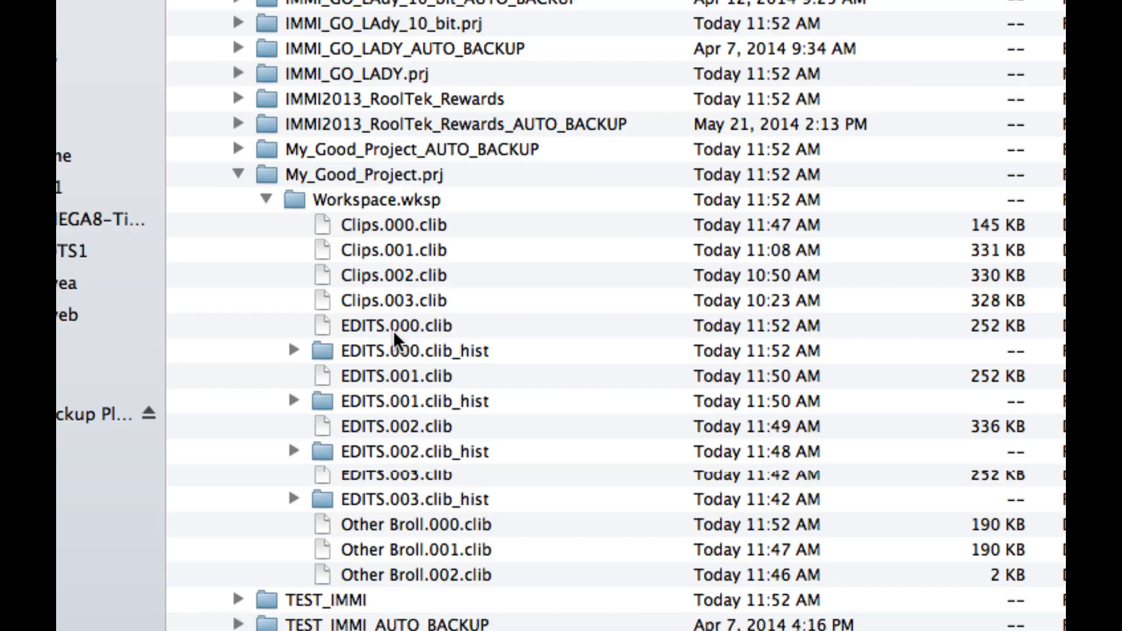
mouse_move(367, 337)
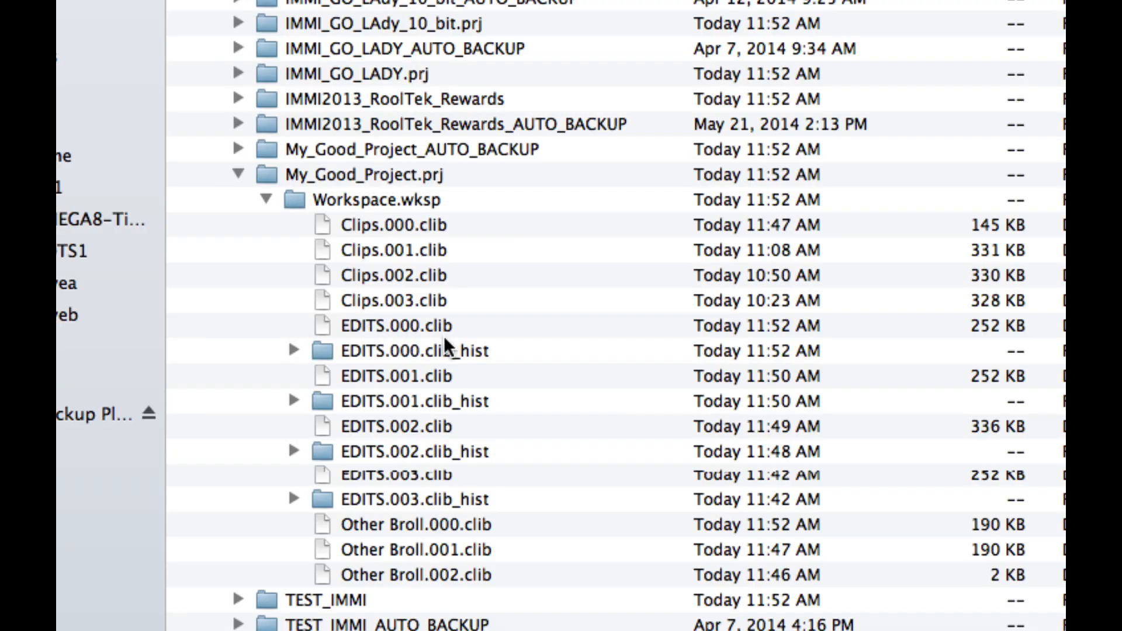
mouse_move(443, 315)
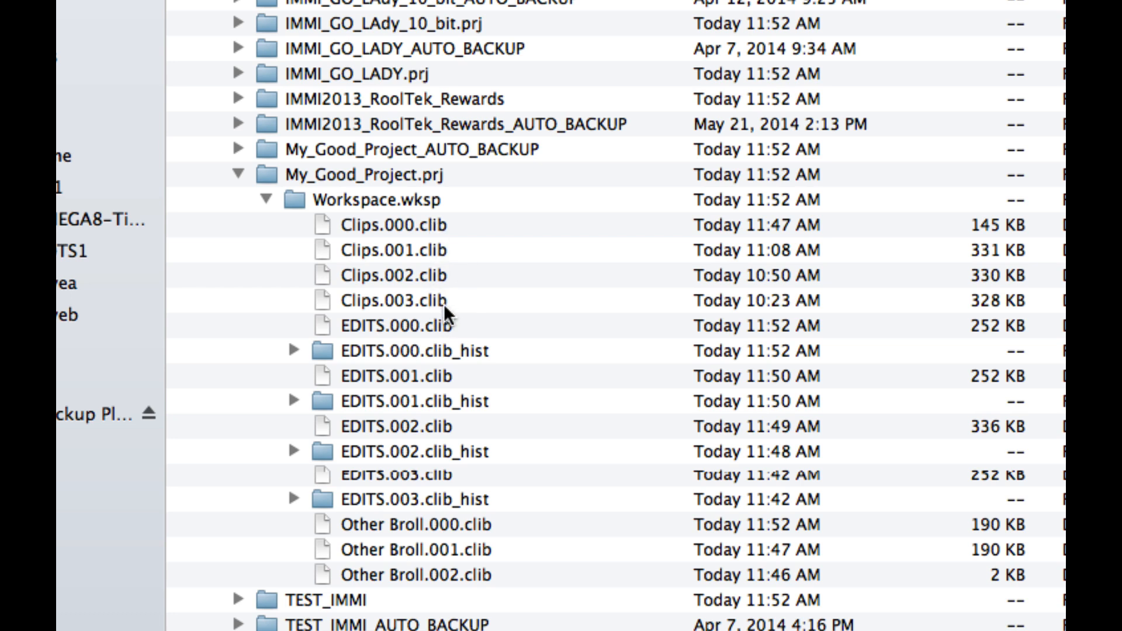
mouse_move(469, 298)
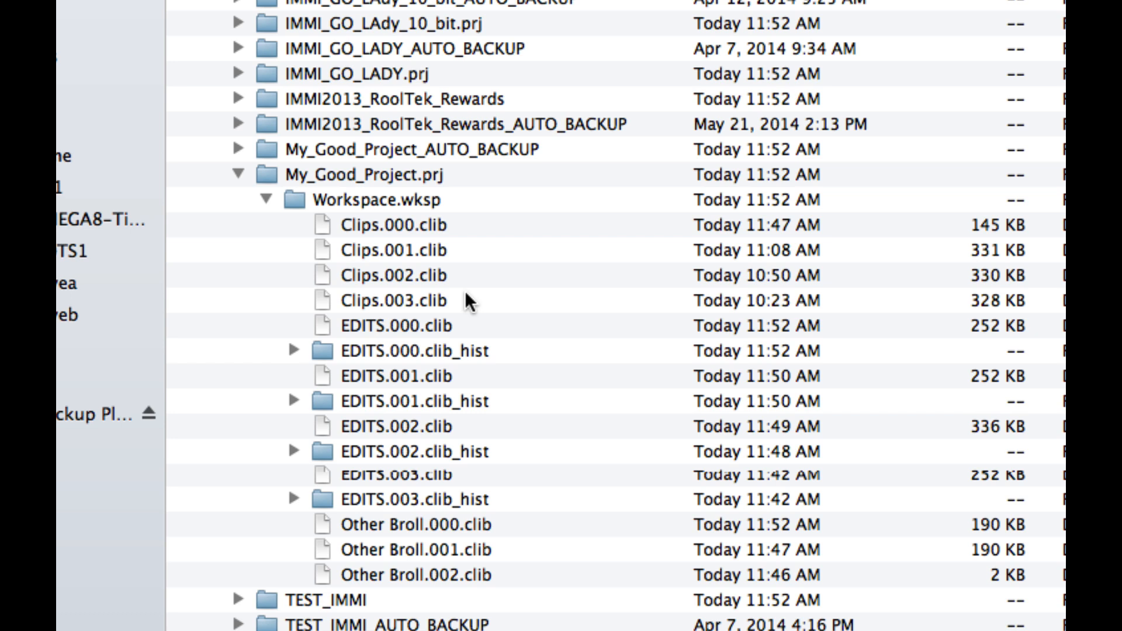
mouse_move(475, 369)
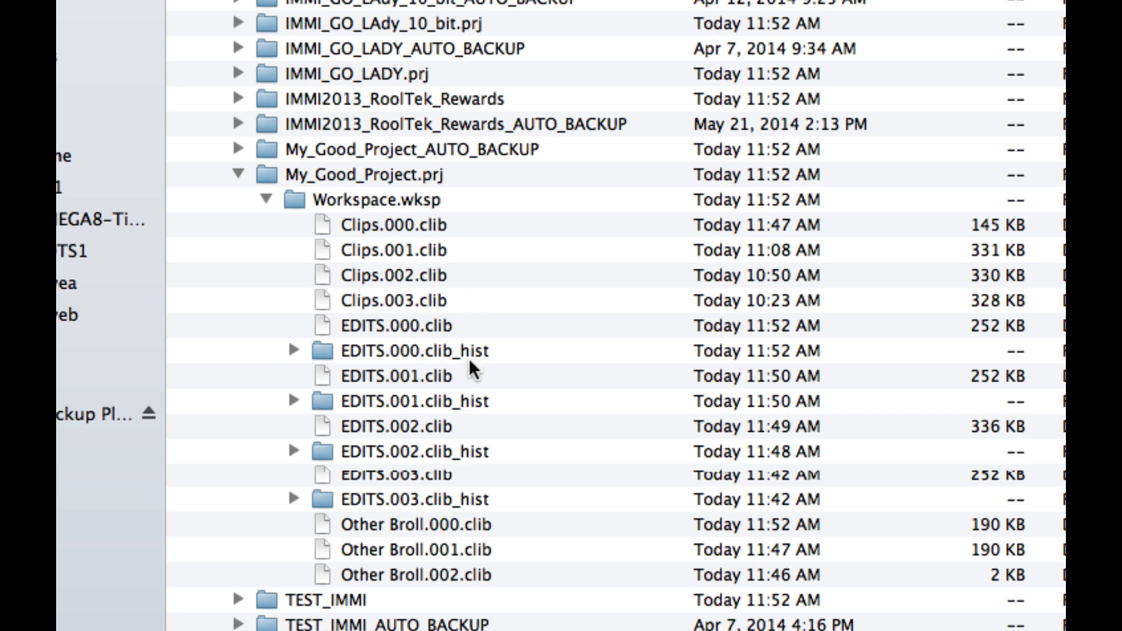
mouse_move(480, 373)
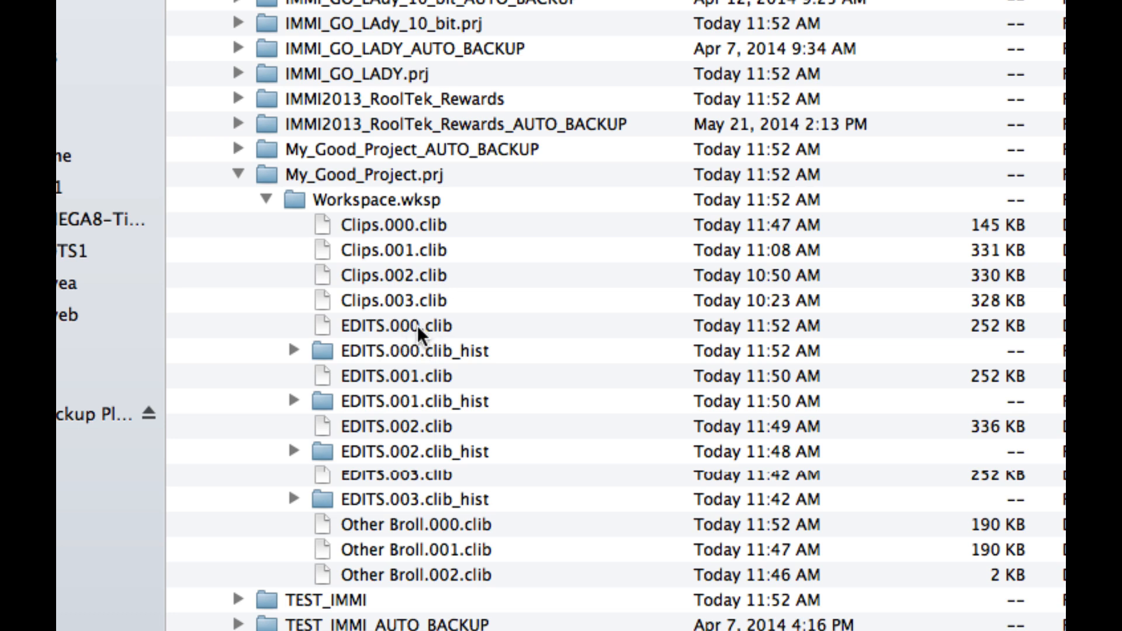
mouse_move(407, 390)
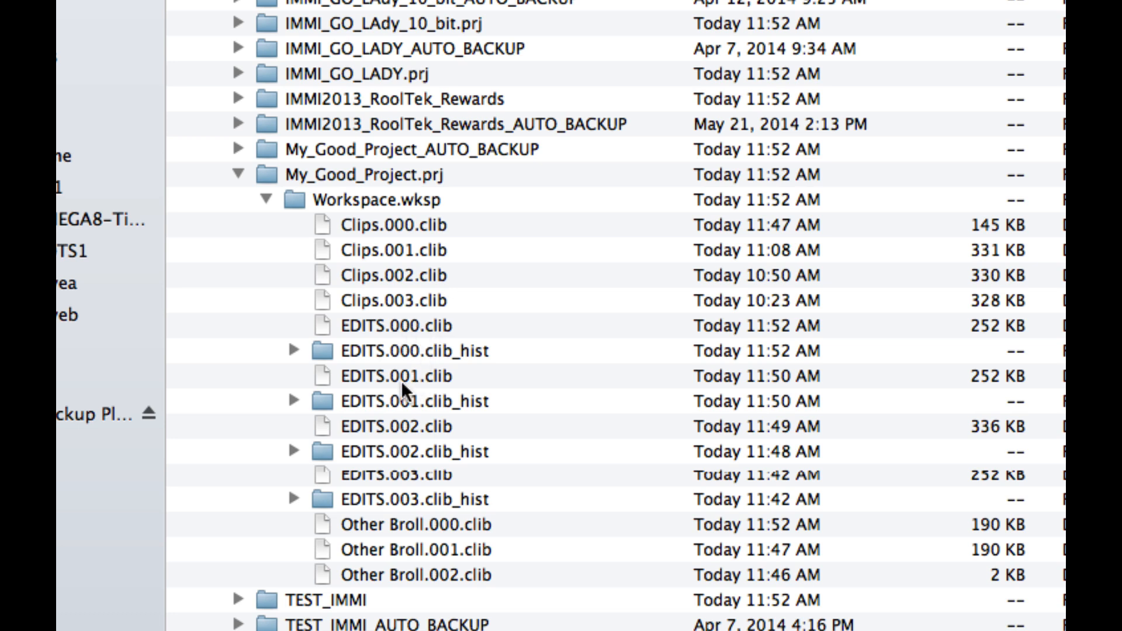
mouse_move(427, 392)
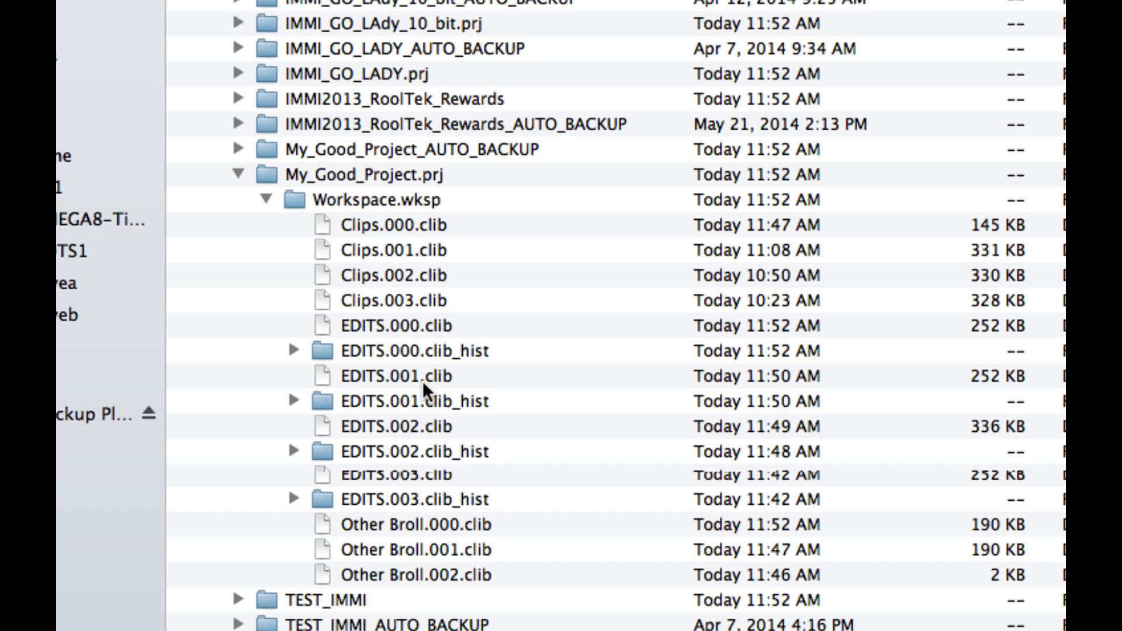
mouse_move(465, 379)
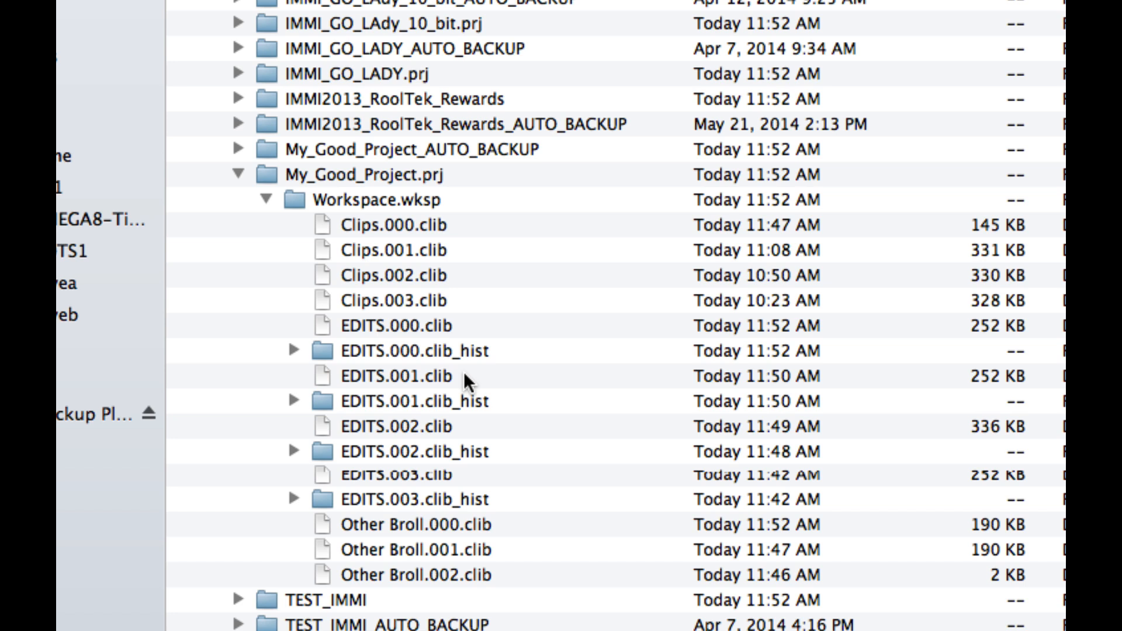
mouse_move(471, 369)
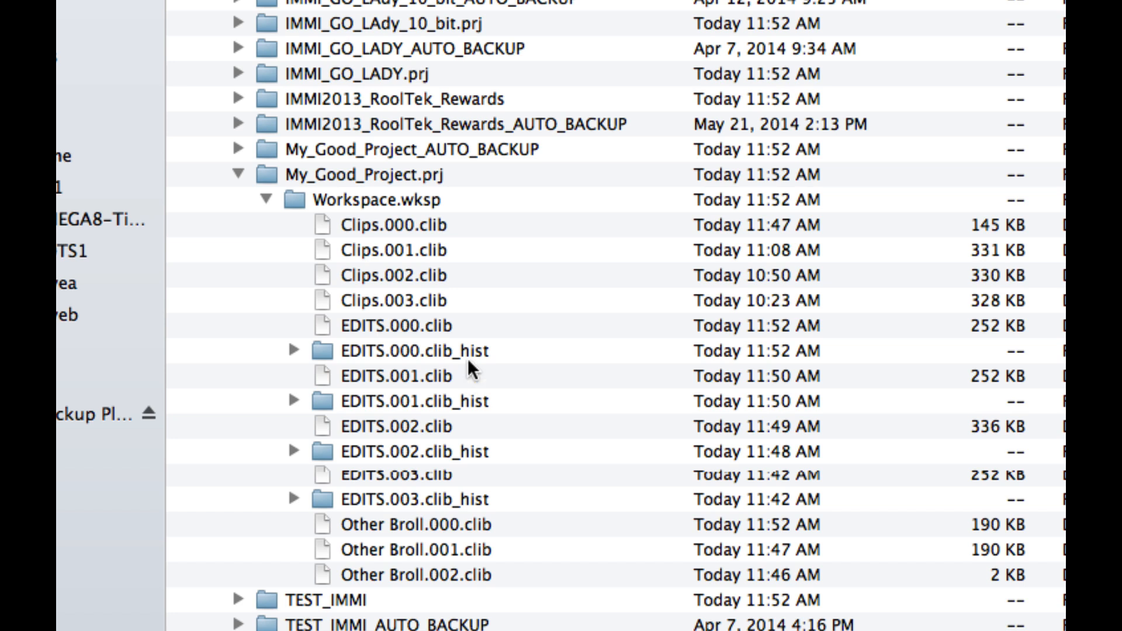
Step: Rename EDITS.000.clib to EDITS.000.clib.bkup, keeping .bkup, then select EDITS.001.clib
left_click(396, 326)
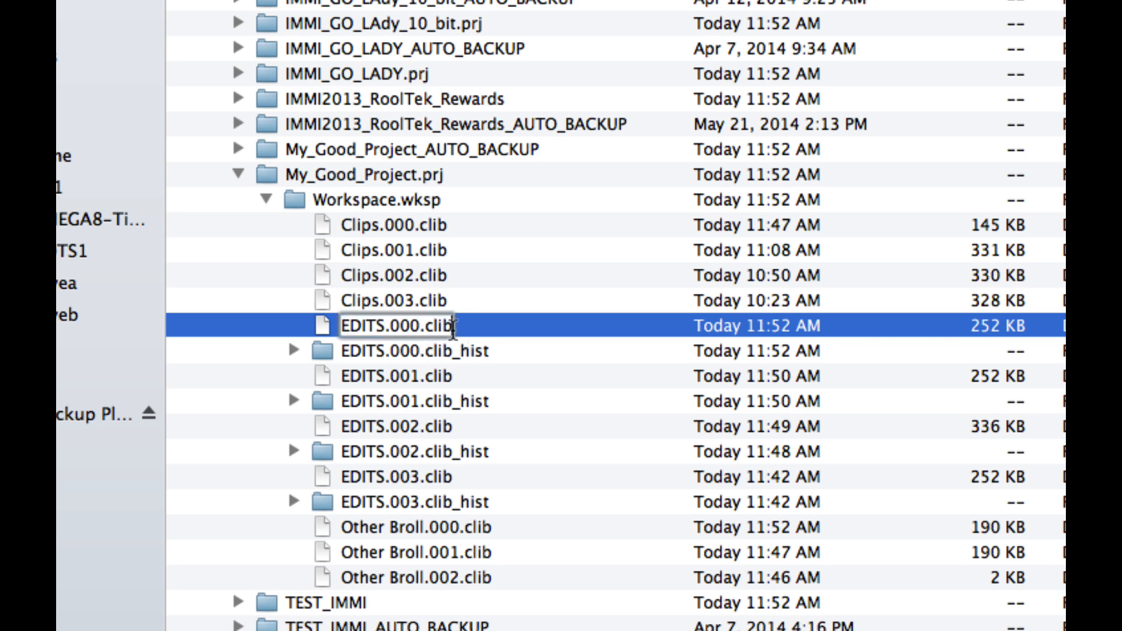
type("b")
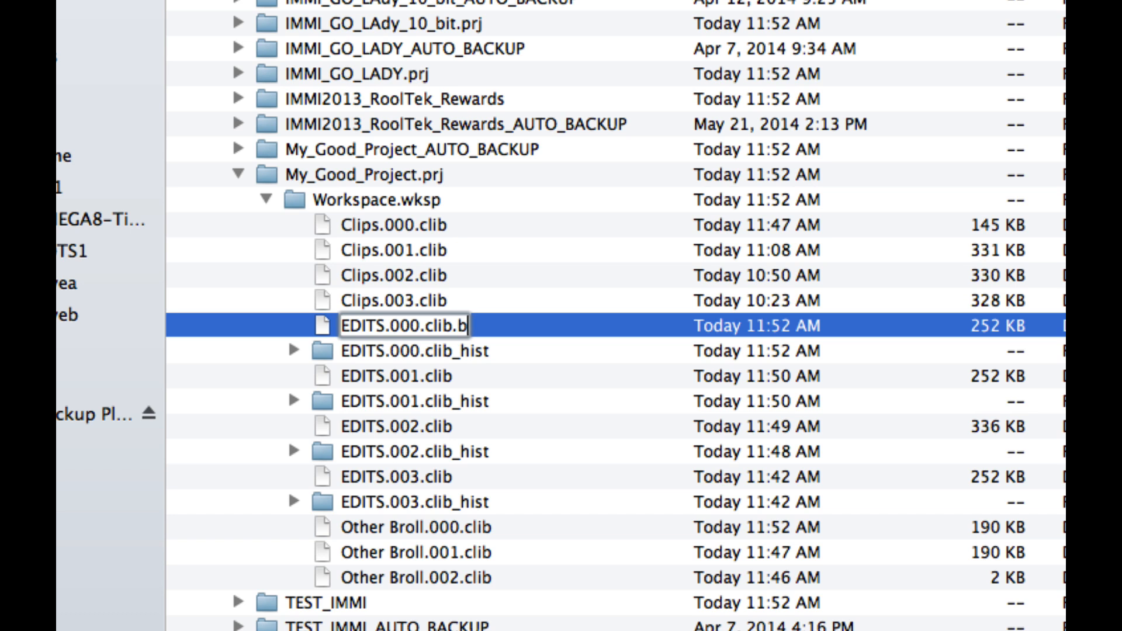
key("Return")
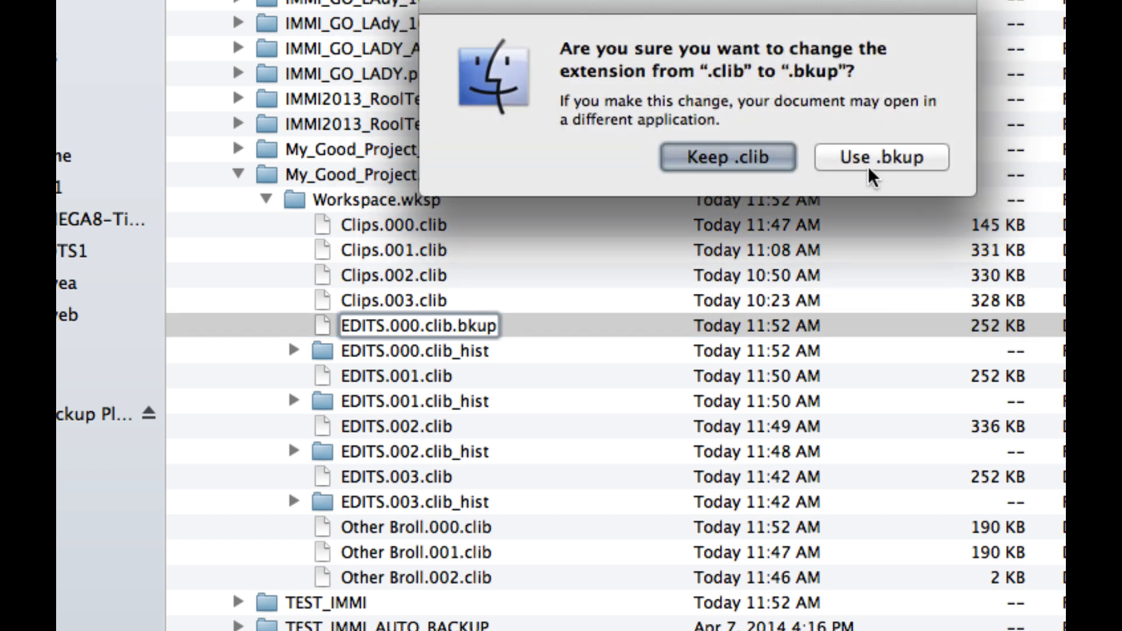
left_click(881, 156)
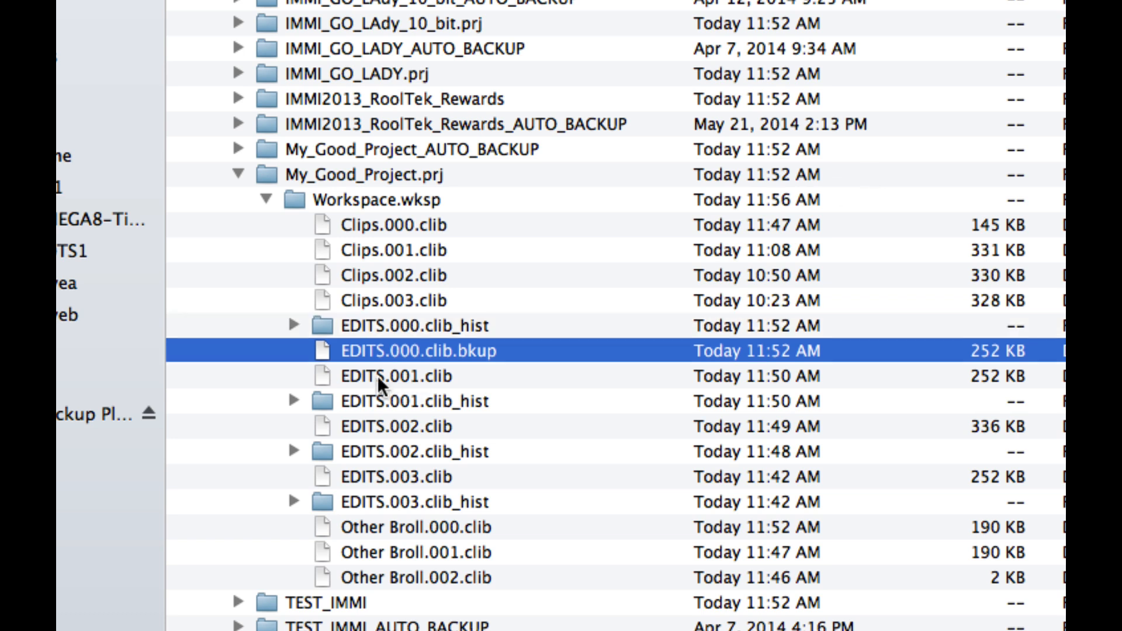
mouse_move(406, 389)
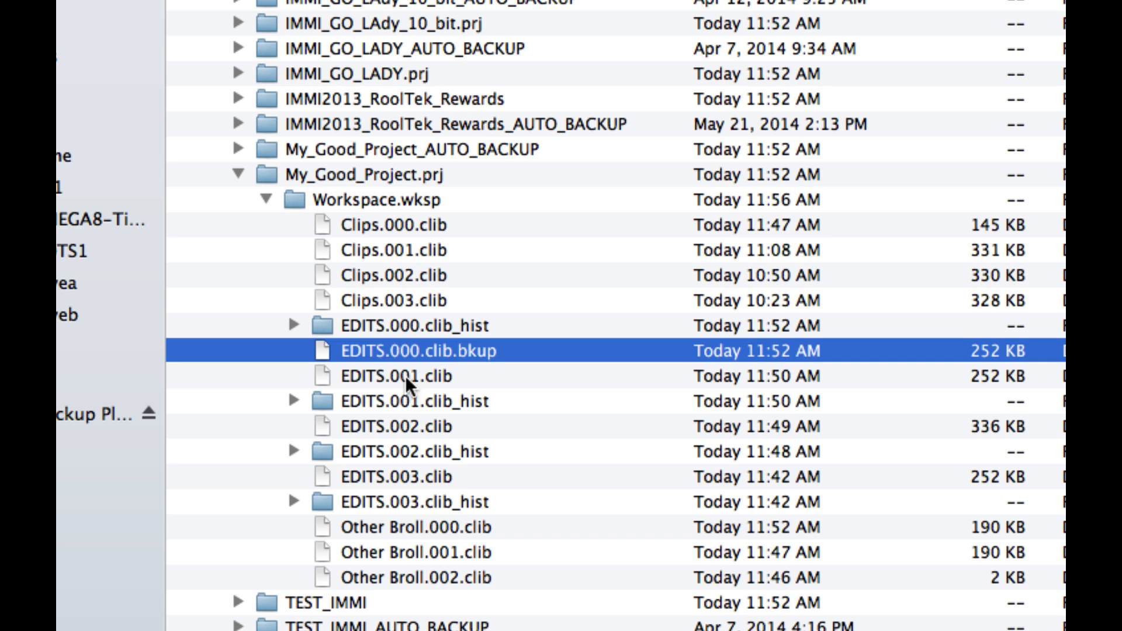
left_click(395, 375)
type("0")
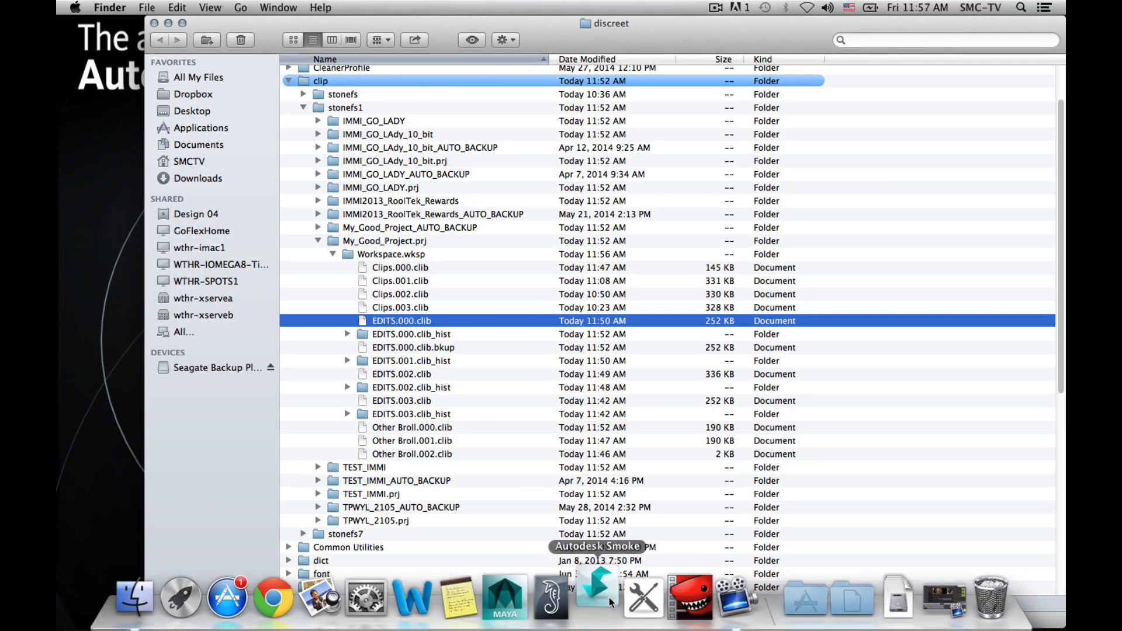
Step: Return to Smoke, start My_Good_Project, and load Rough Cut into the viewer and timeline
left_click(593, 596)
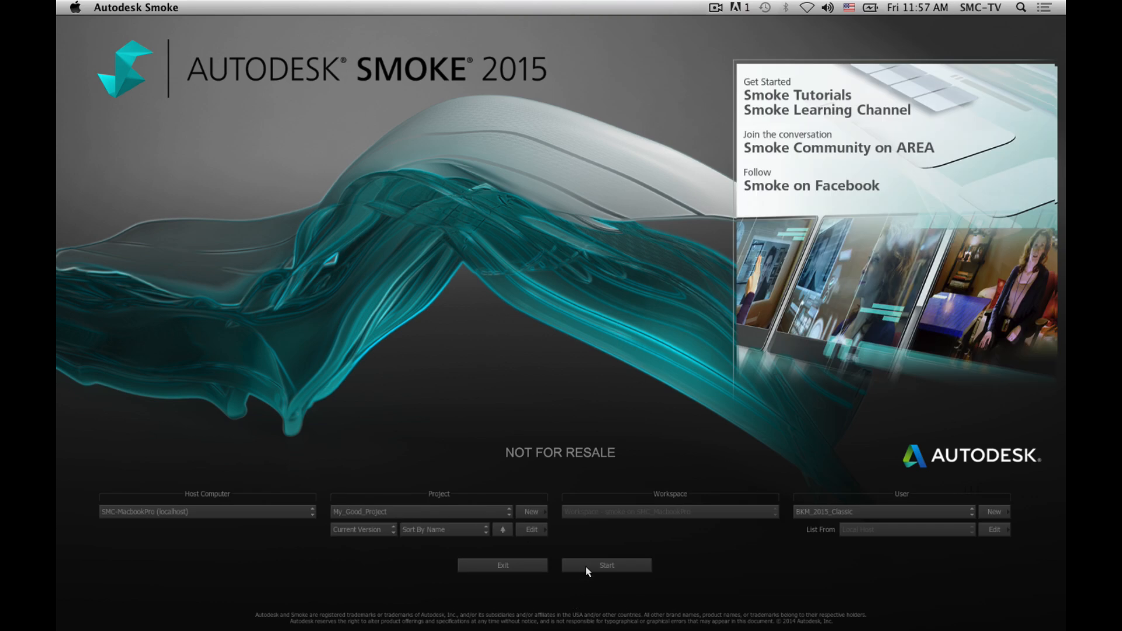
left_click(606, 565)
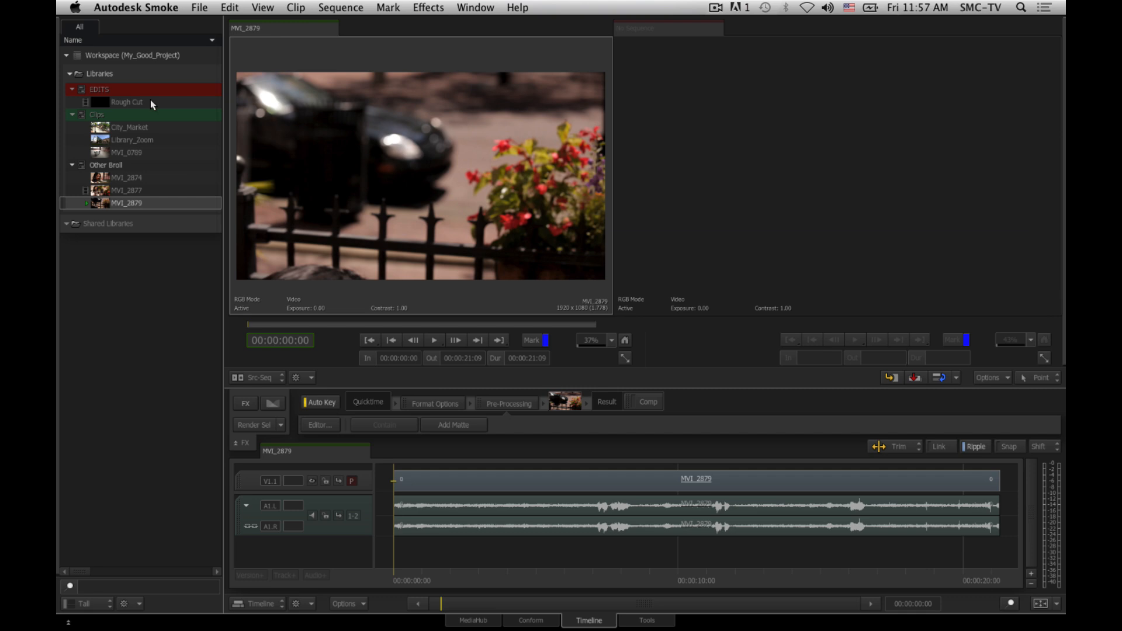
double_click(127, 102)
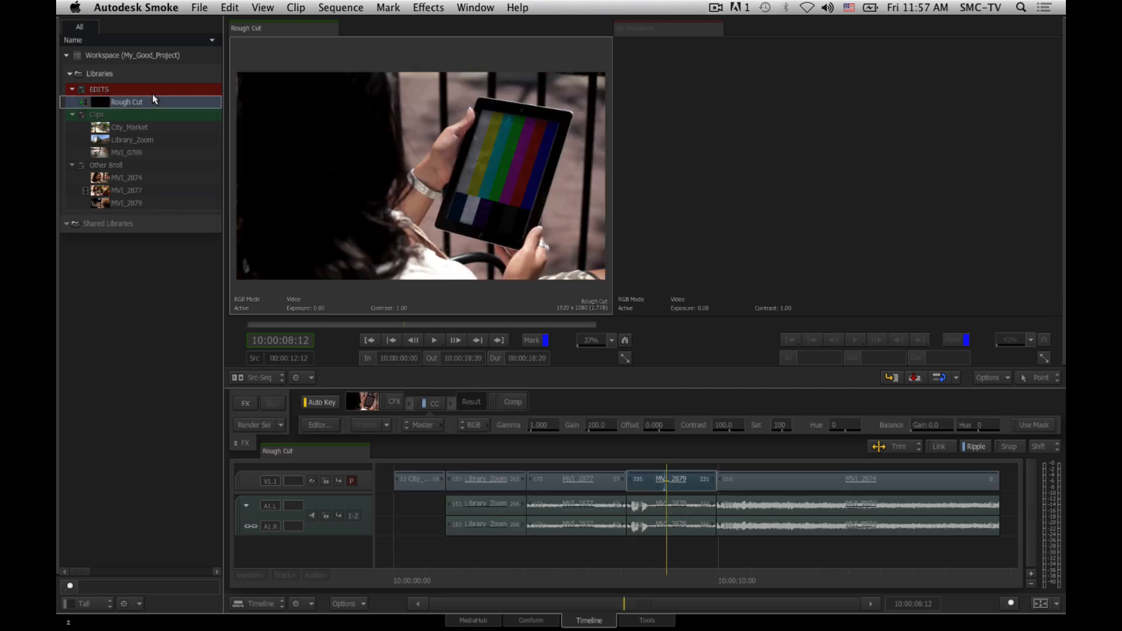
left_click(135, 8)
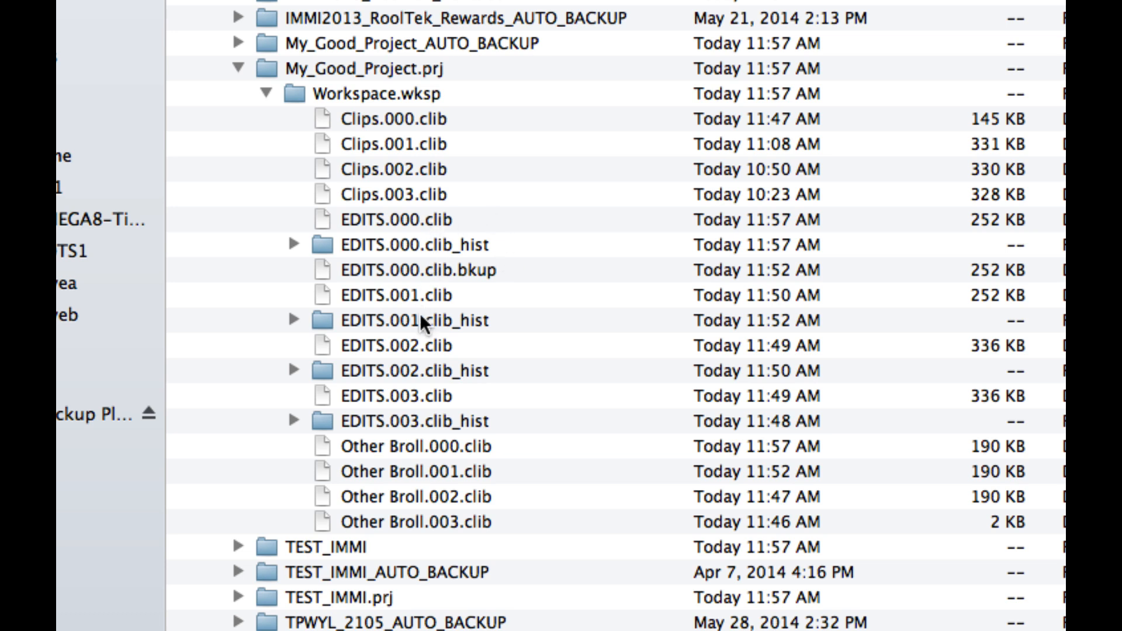
mouse_move(424, 272)
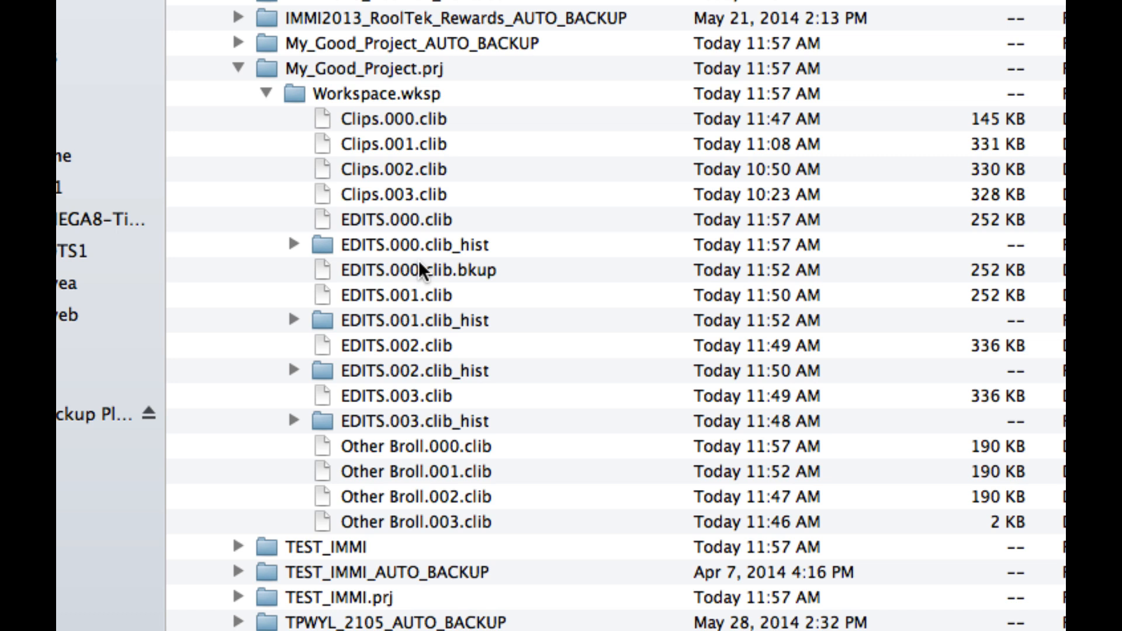
mouse_move(445, 264)
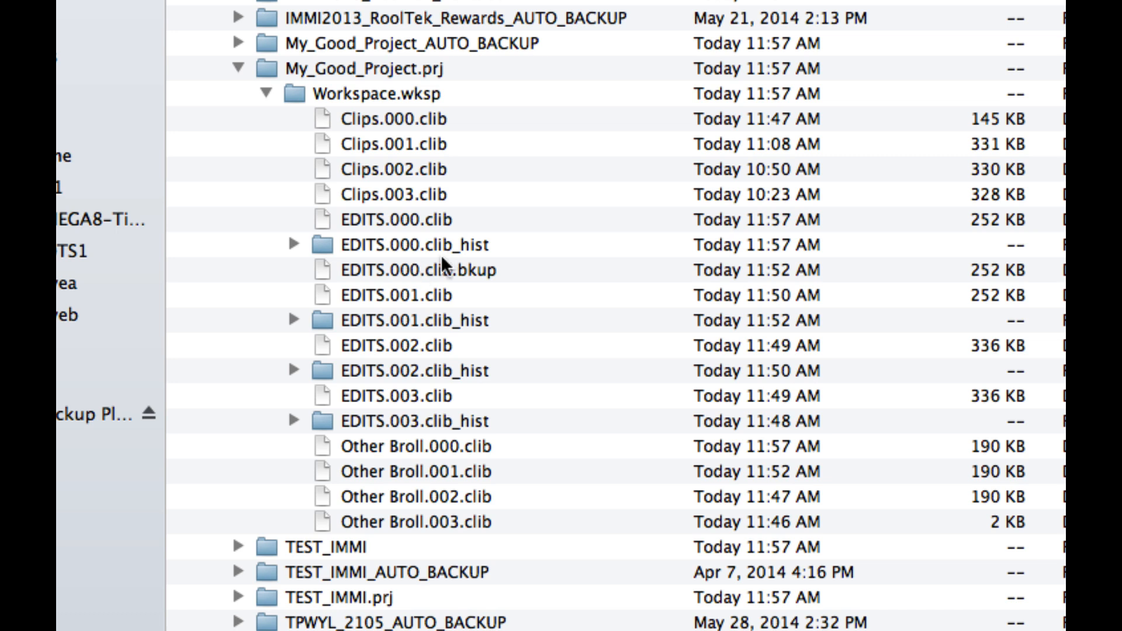
mouse_move(449, 455)
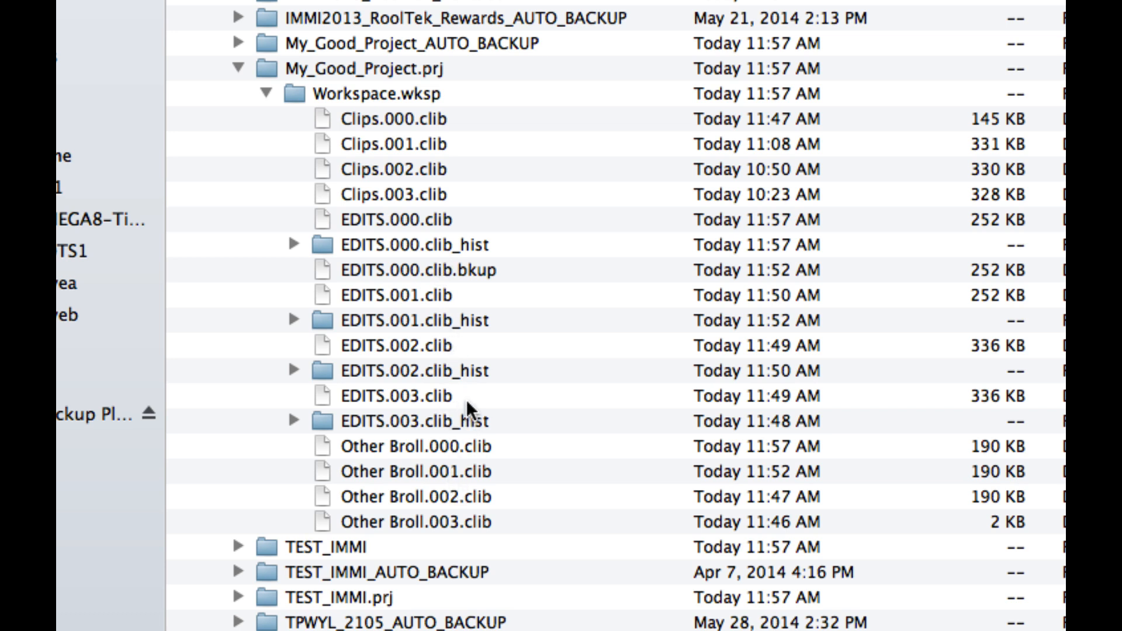
Step: Rename EDITS.000.clib to EDITS.000.clib.bkup2, then select EDITS.003.clib to become EDITS.000.clib
left_click(394, 220)
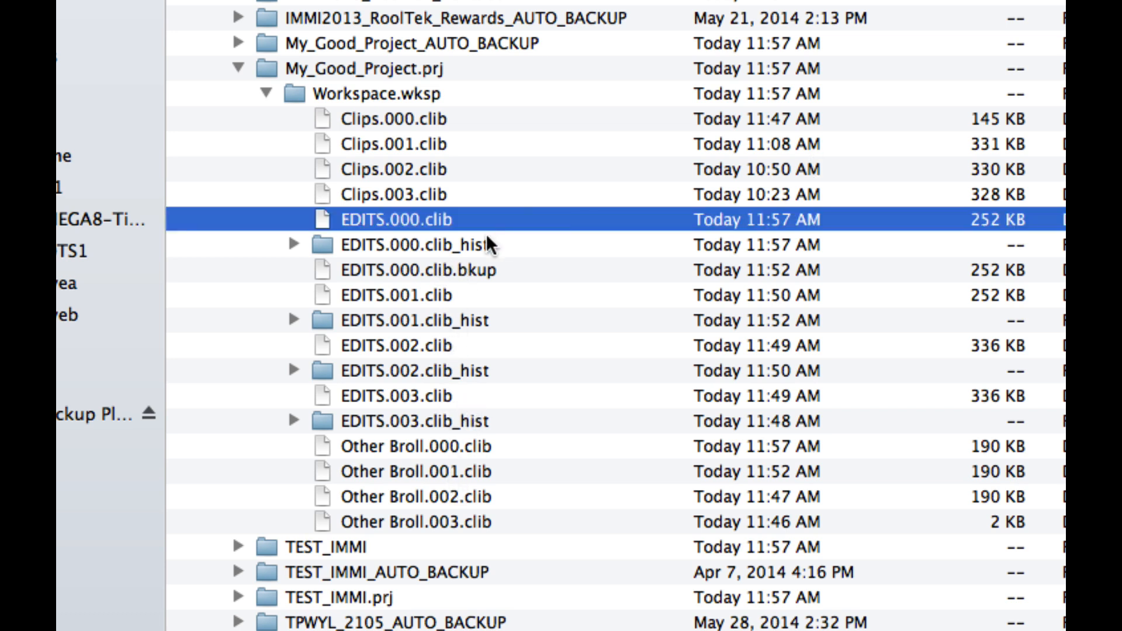
mouse_move(465, 226)
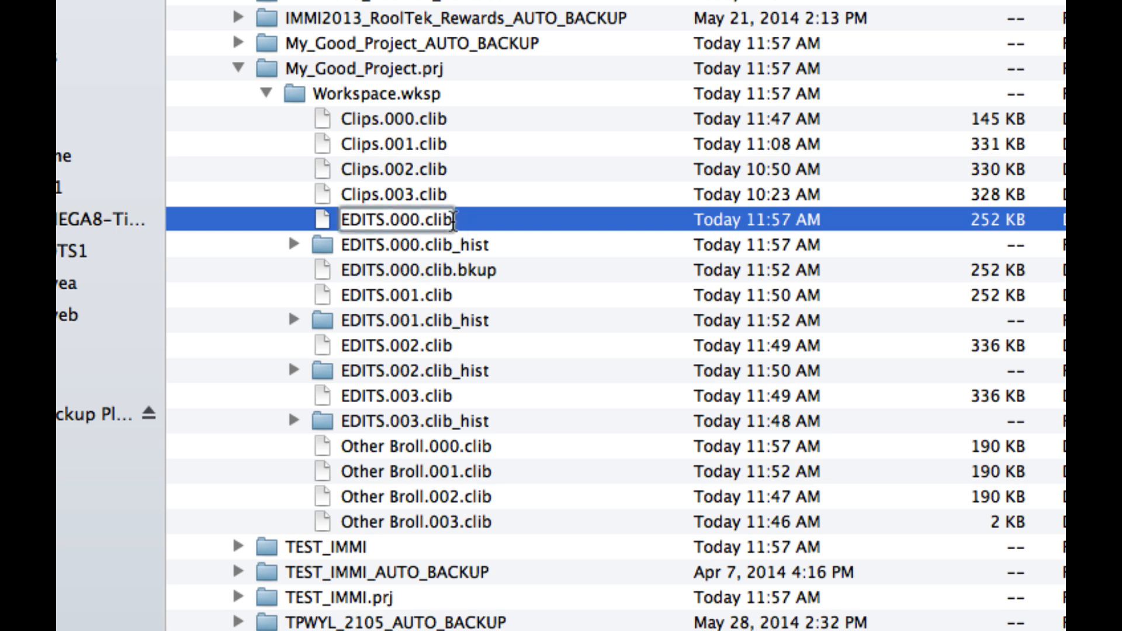
type(".bkup2")
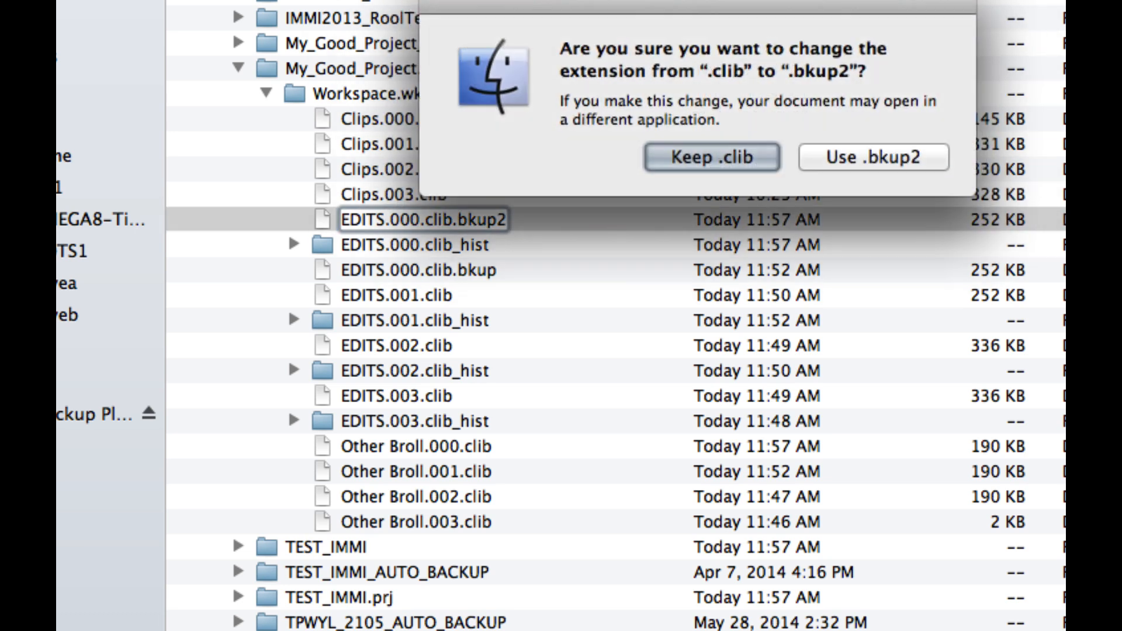
left_click(872, 157)
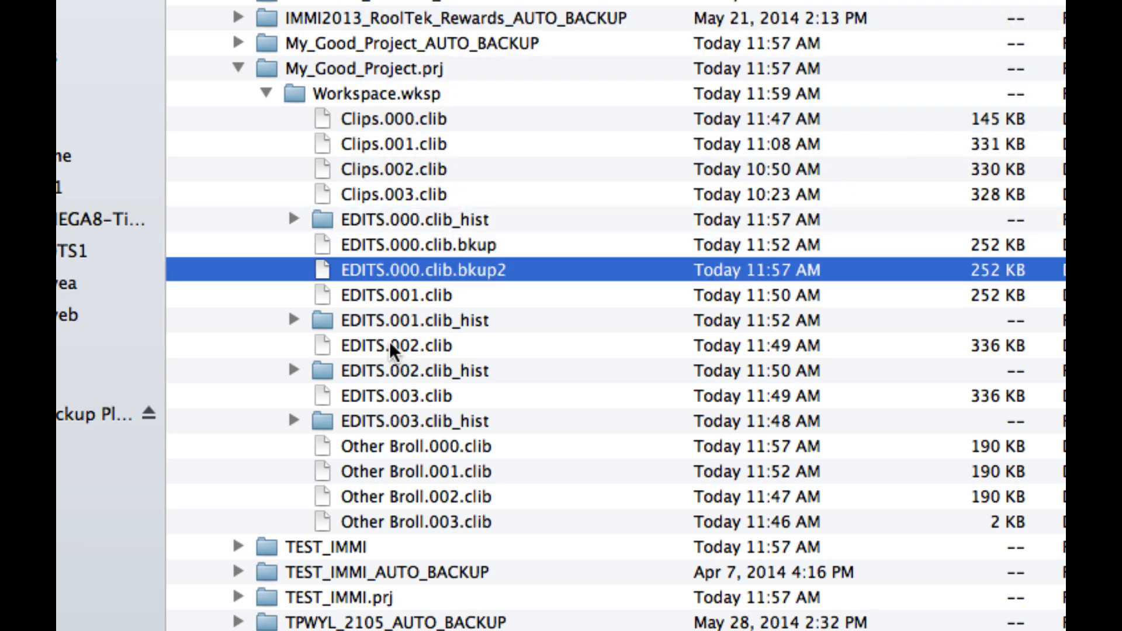
mouse_move(402, 407)
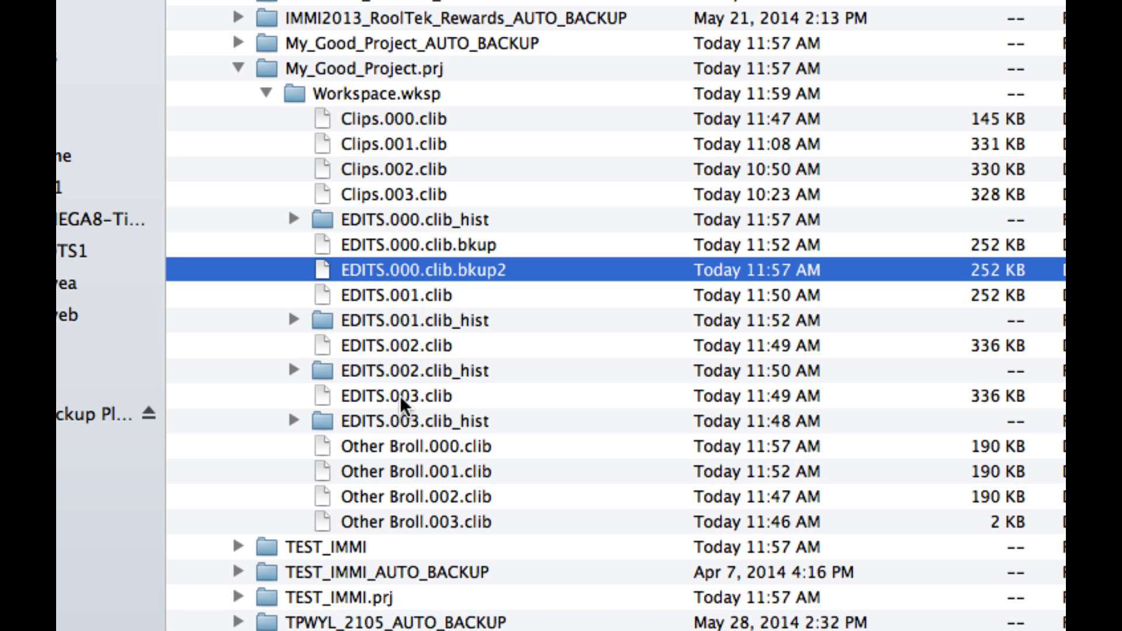
left_click(398, 395)
type("0")
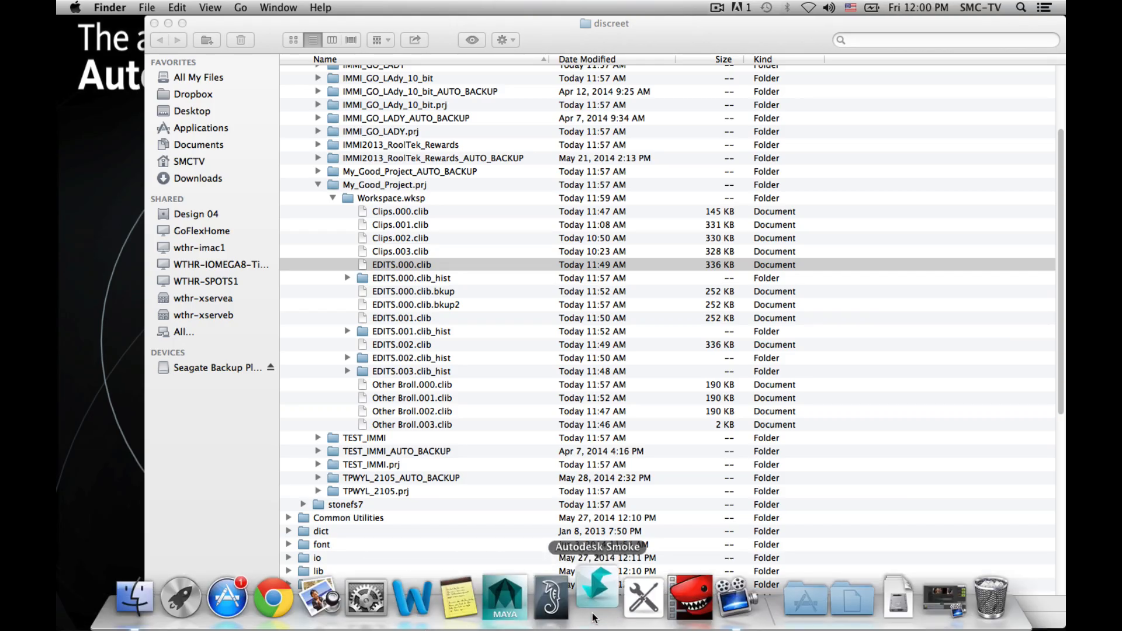
Step: Relaunch Smoke from the Dock and start the My_Good_Project session
left_click(596, 597)
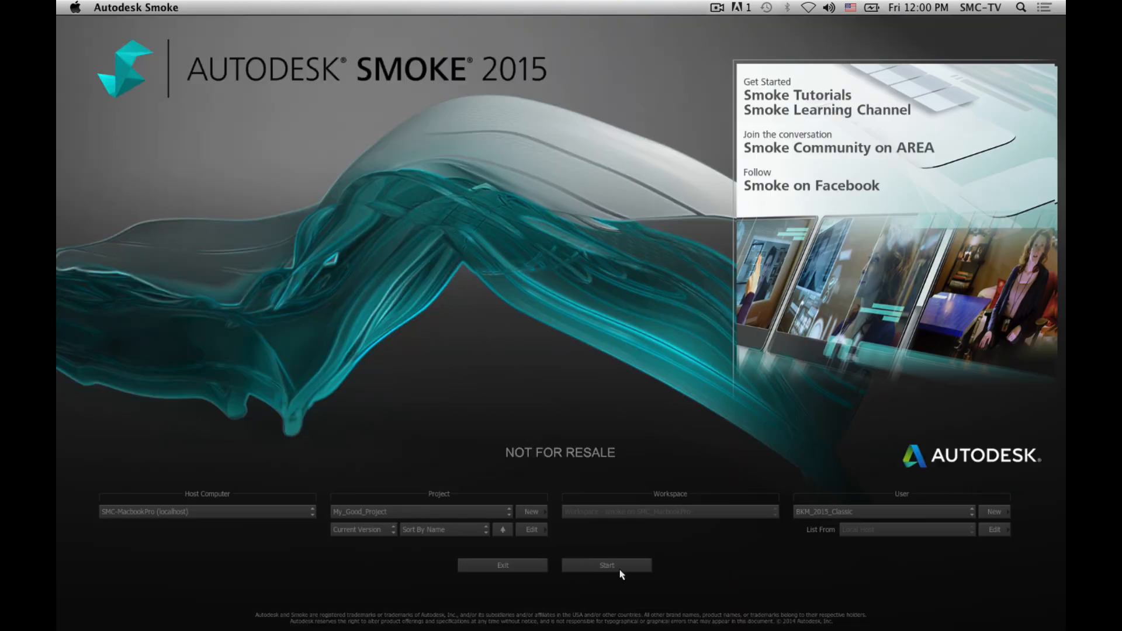
left_click(606, 565)
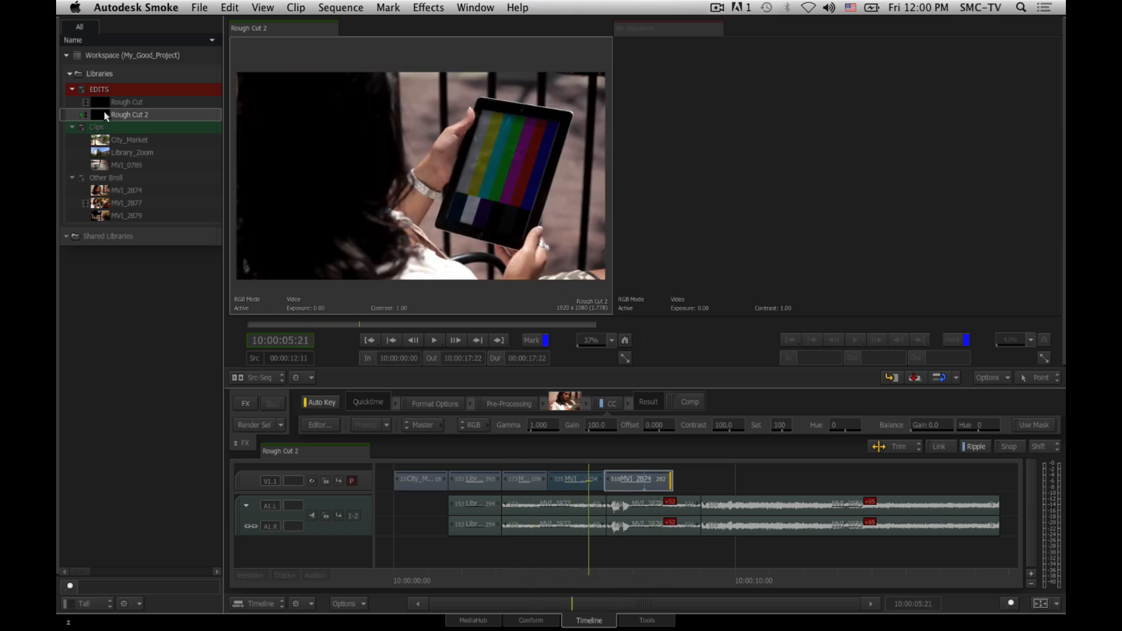
Step: Open Rough Cut 2 as a second sequence and inspect MVI_2879's ConnectFX setup
left_click(130, 114)
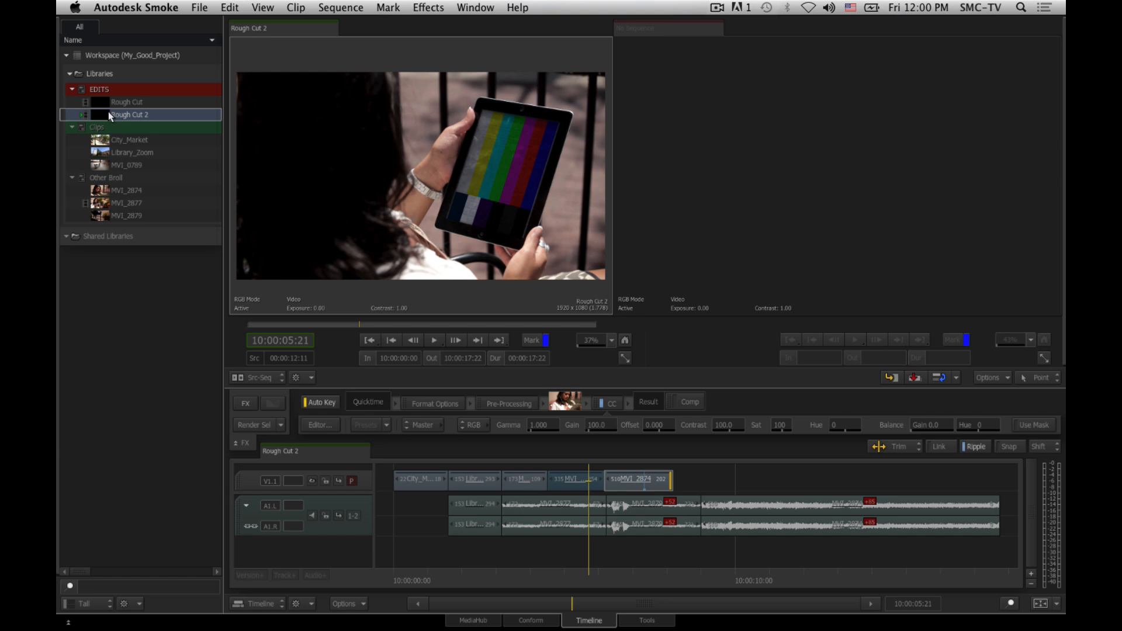
left_click(127, 102)
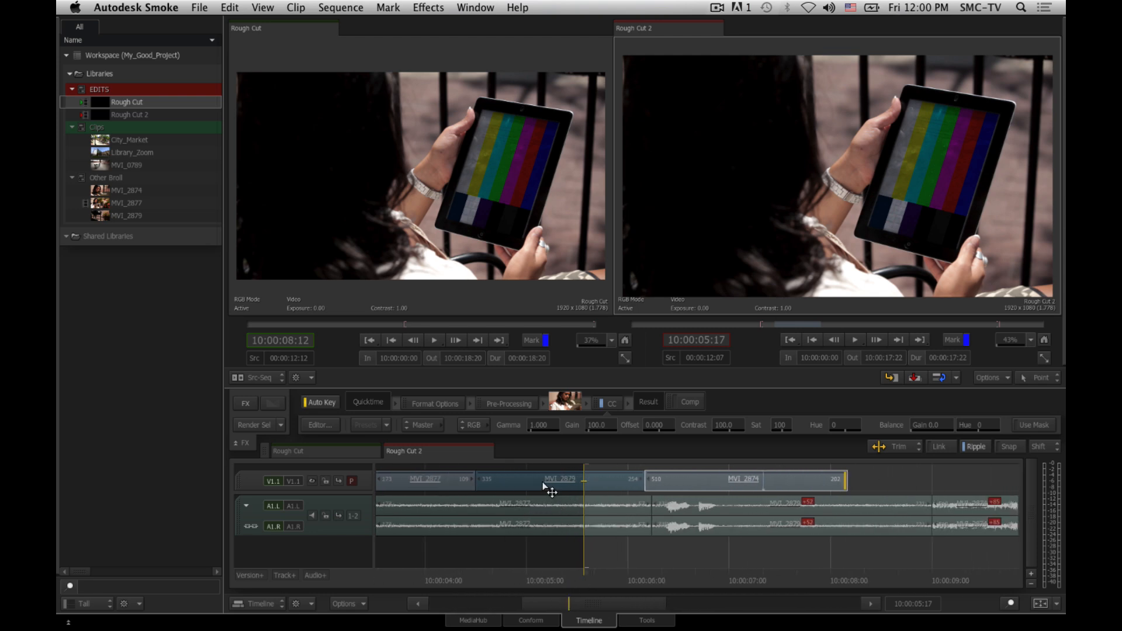
left_click(557, 479)
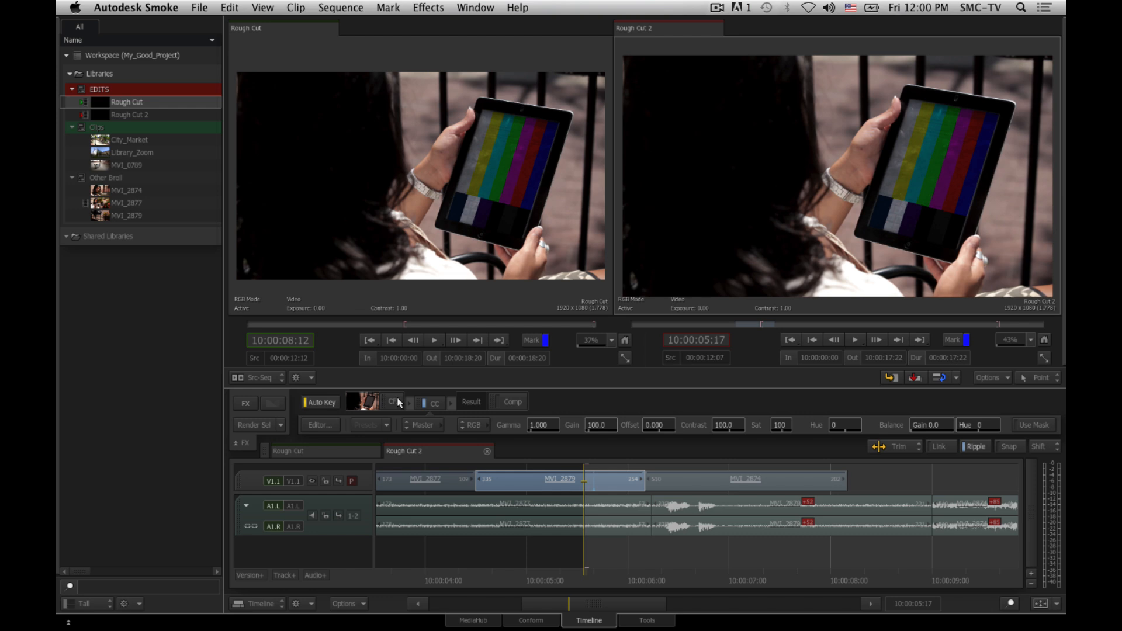
left_click(392, 401)
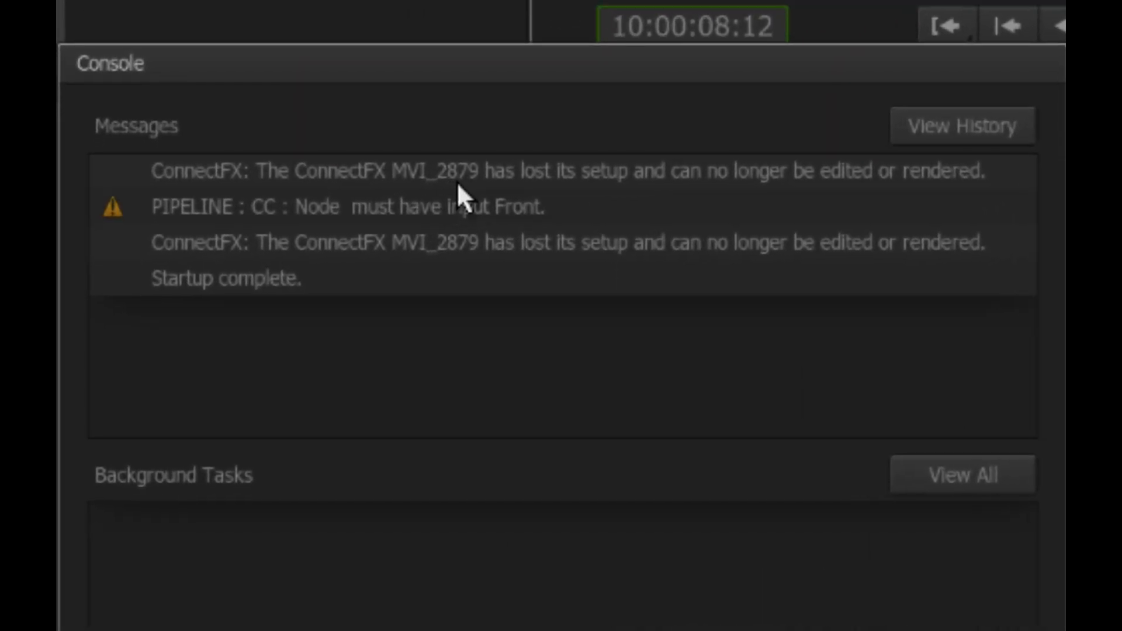
mouse_move(683, 203)
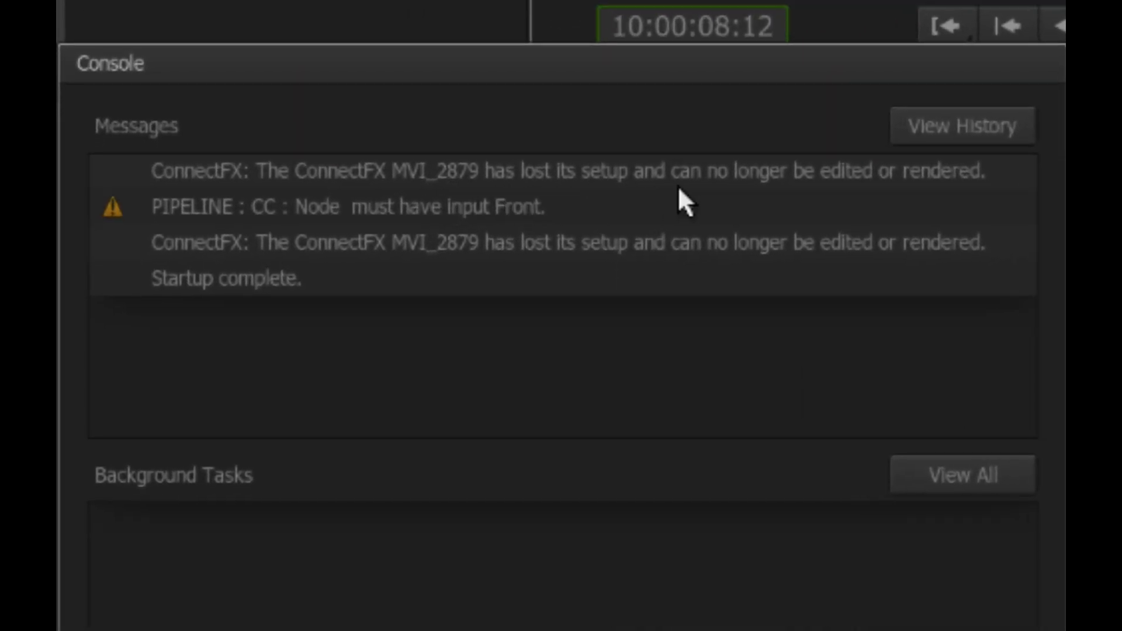
mouse_move(730, 202)
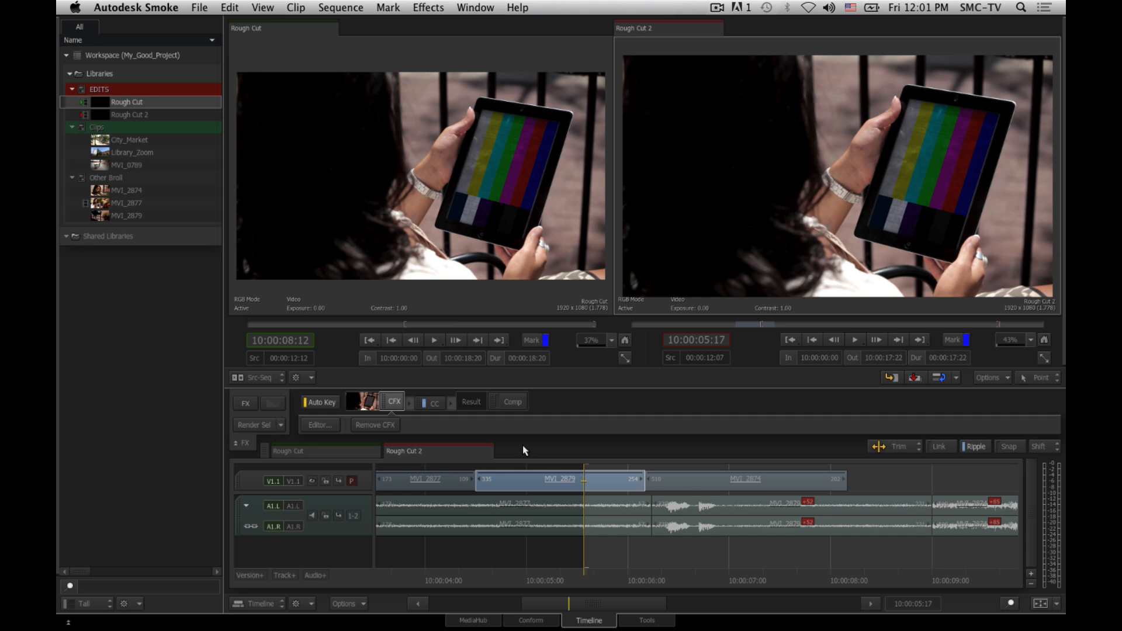
Step: In Finder, browse EDITS.000.clib_hist and its h0100007f subfolder, then collapse it
key("cmd+tab")
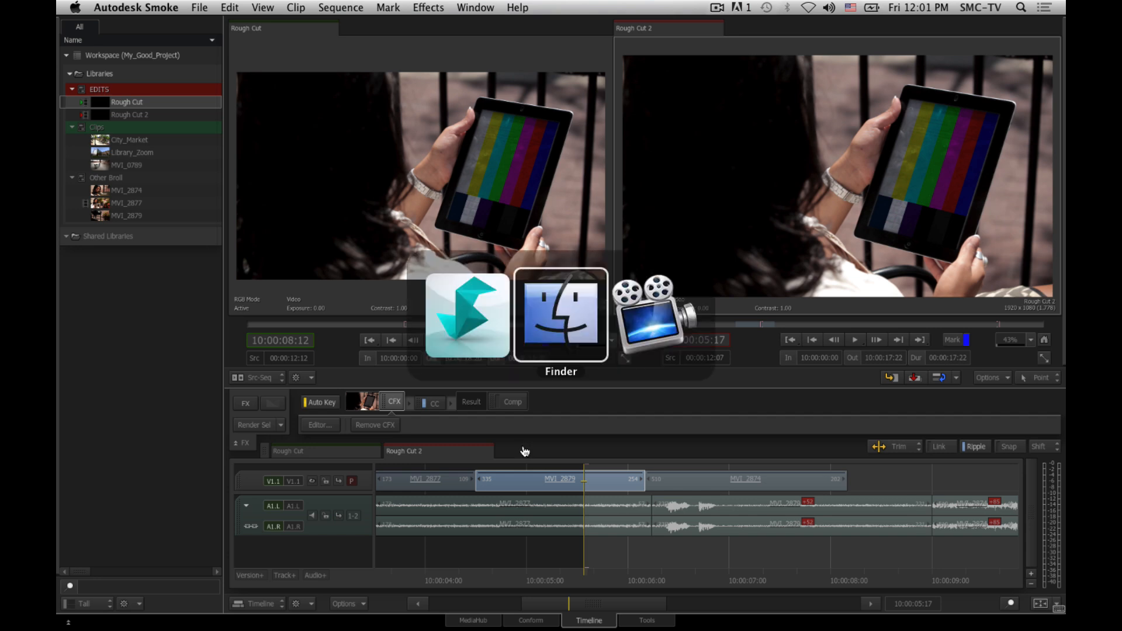
left_click(560, 315)
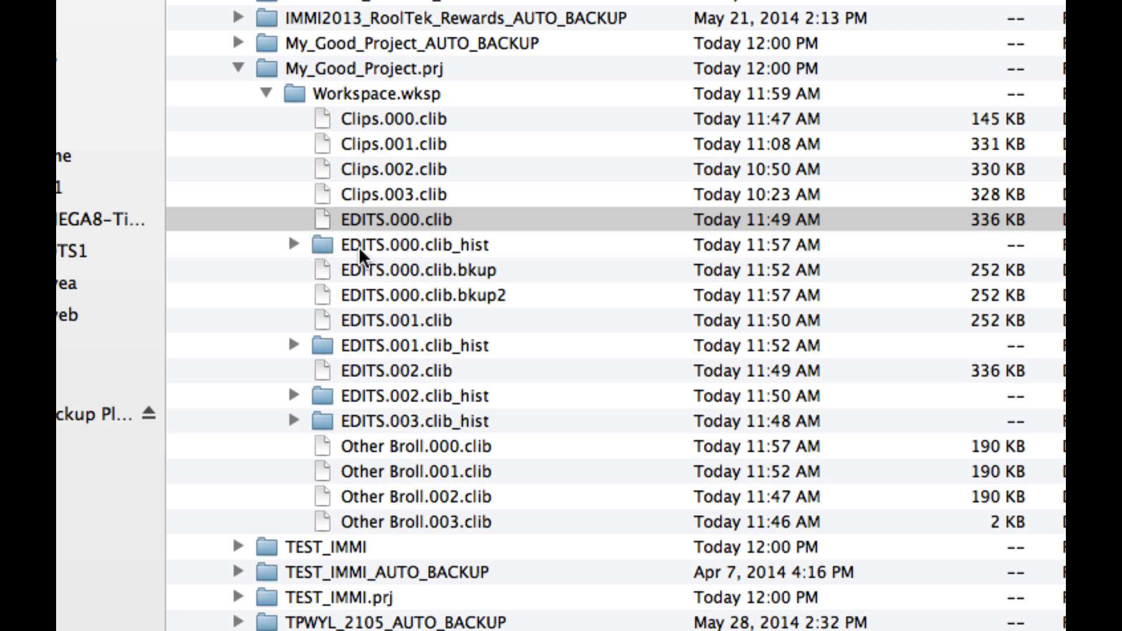
mouse_move(447, 258)
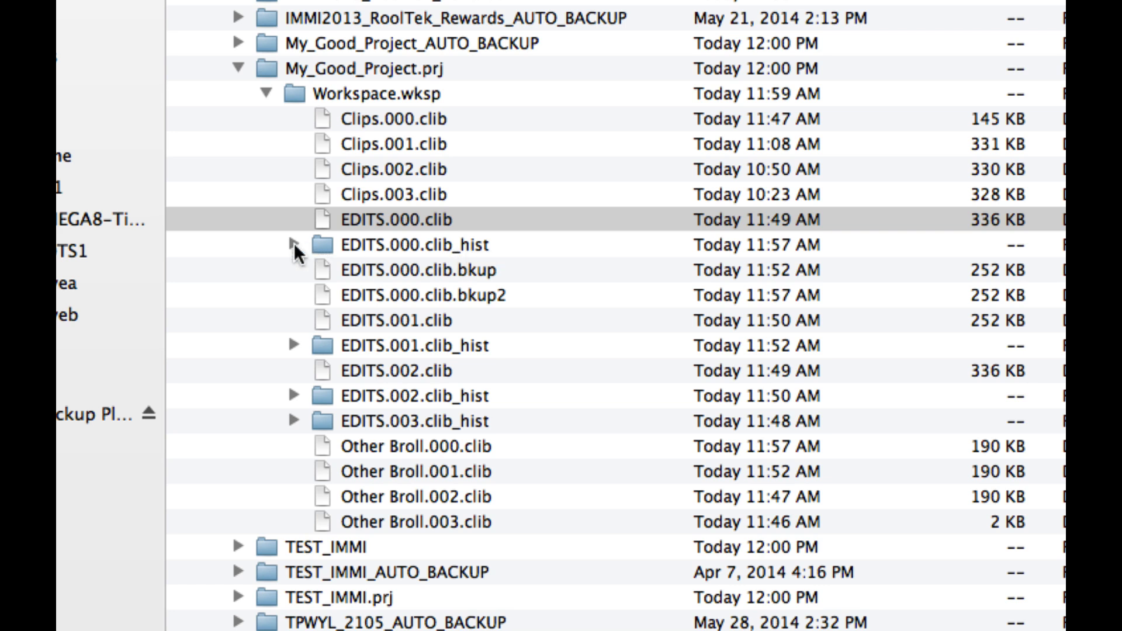
left_click(295, 244)
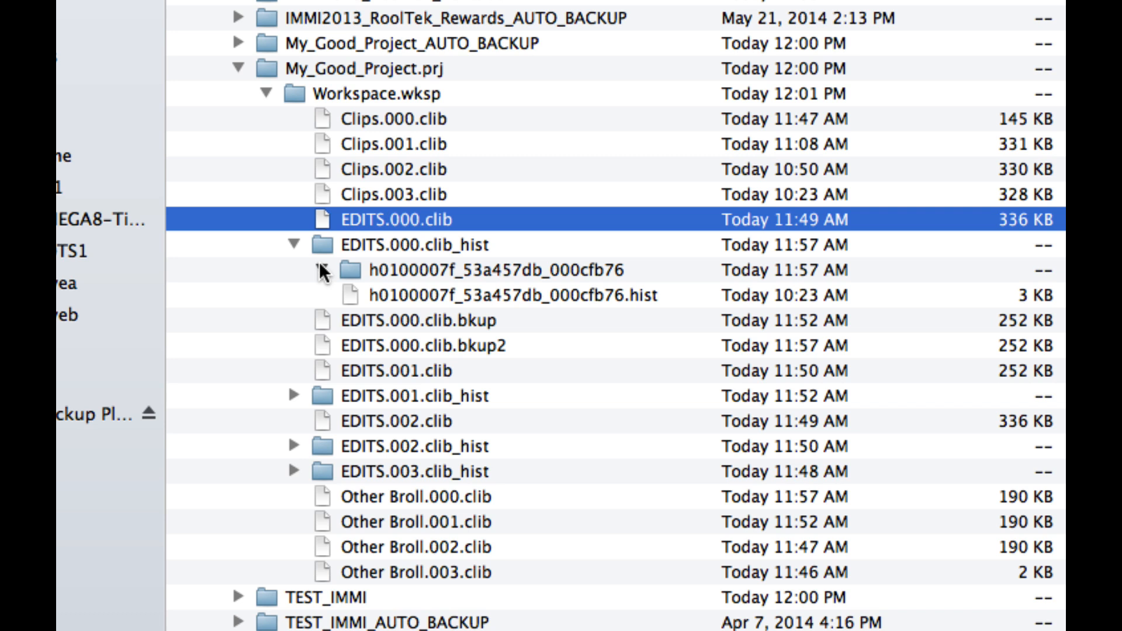
left_click(293, 270)
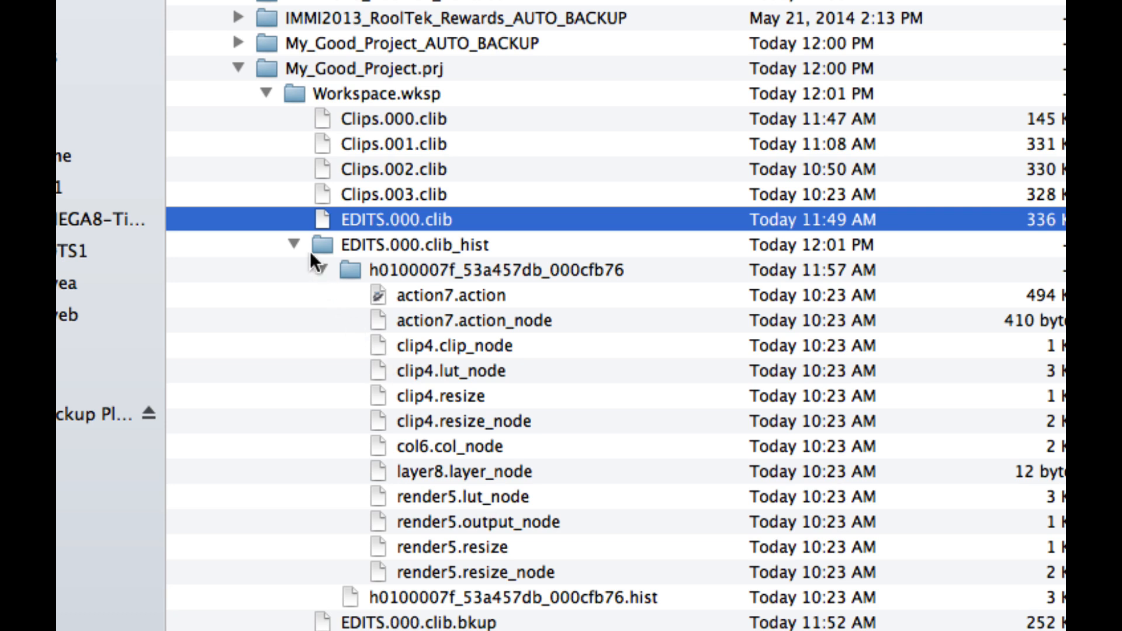
left_click(293, 243)
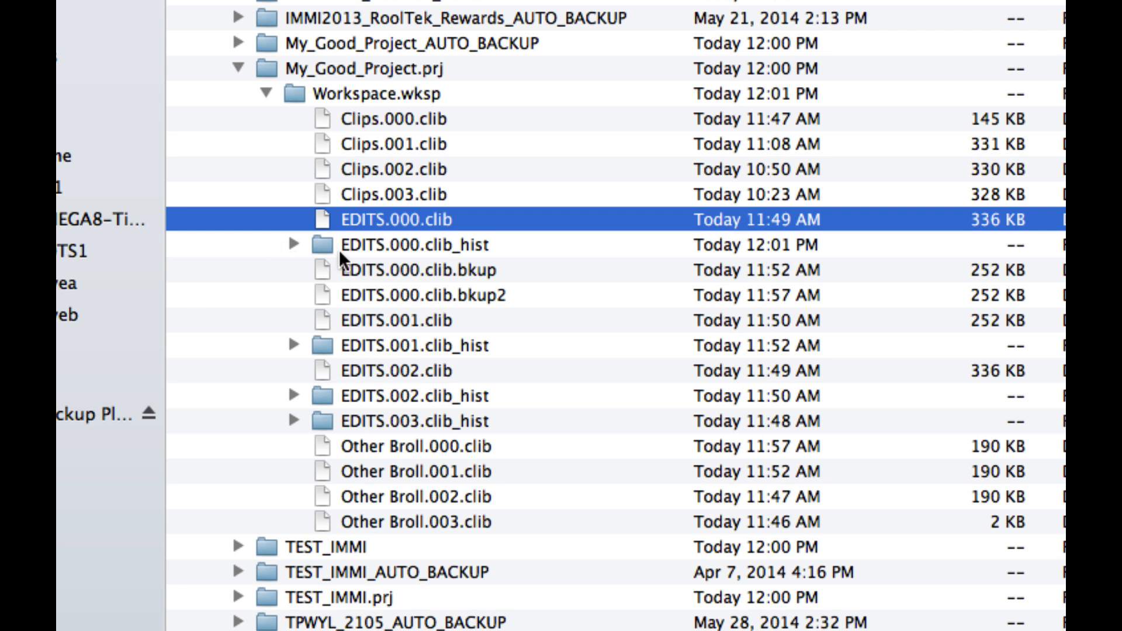
mouse_move(356, 272)
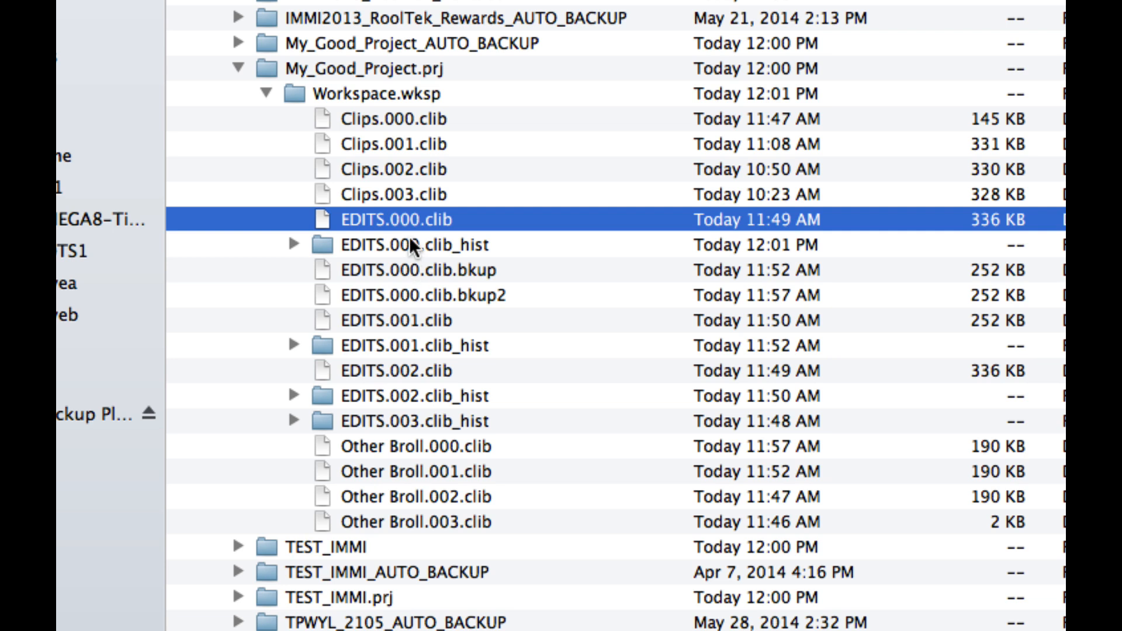
Step: Rename EDITS.000.clib_hist to EDITS.000.clib_hist_bkup and select the older EDITS.003.clib_hist folder
left_click(413, 245)
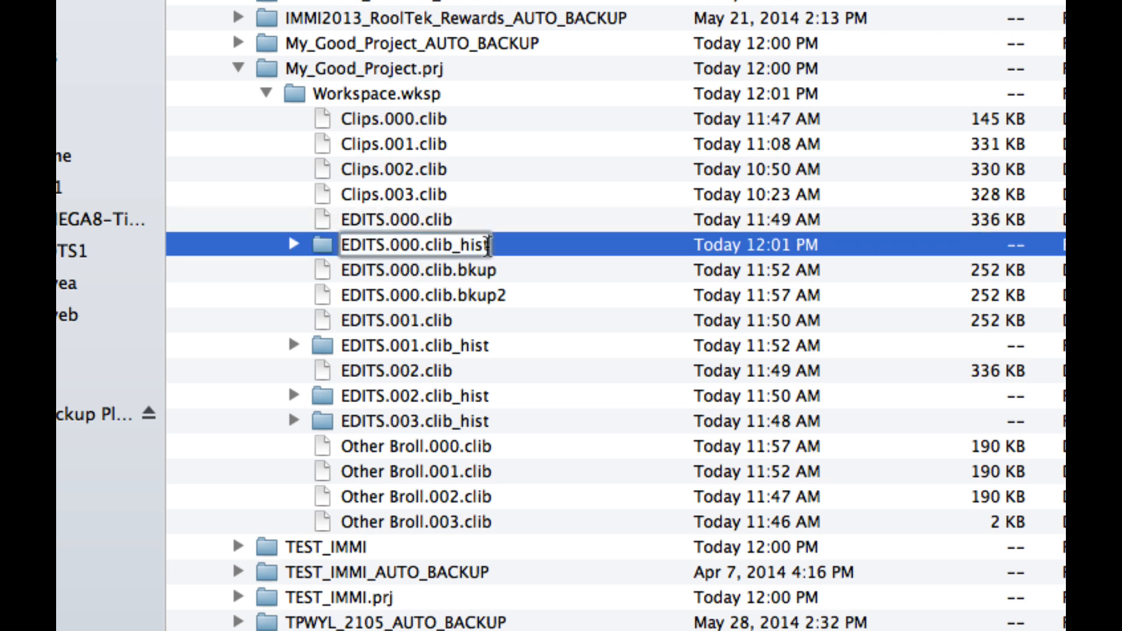
type("_bkup")
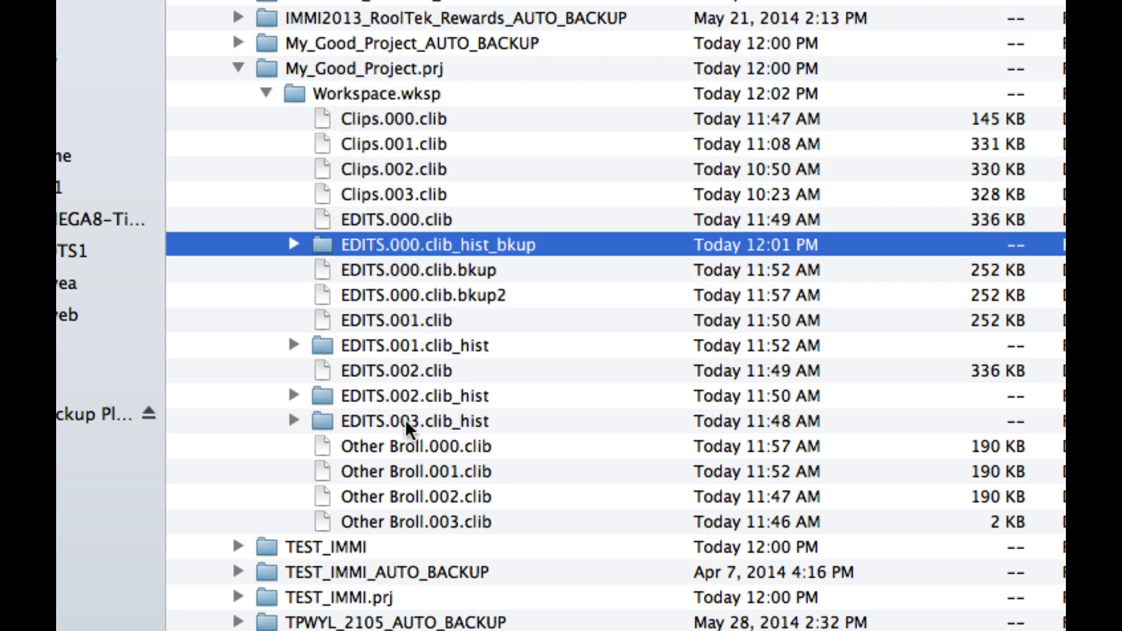
left_click(413, 421)
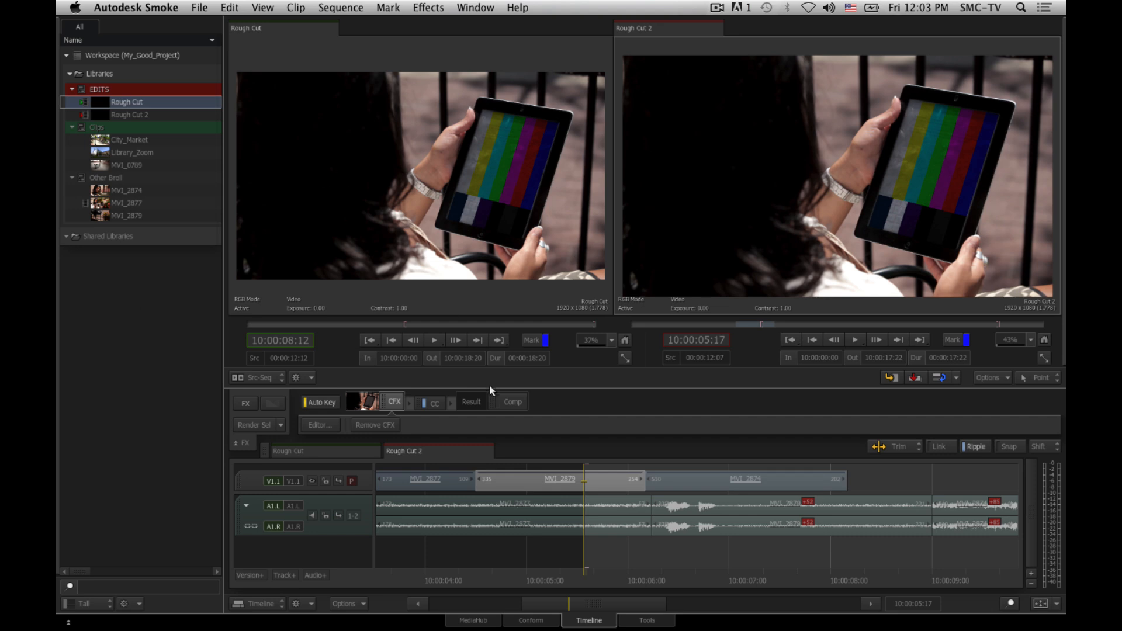
Step: Quit and relaunch Smoke into My_Good_Project, then open MVI_2879's ConnectFX in the Editor
left_click(135, 8)
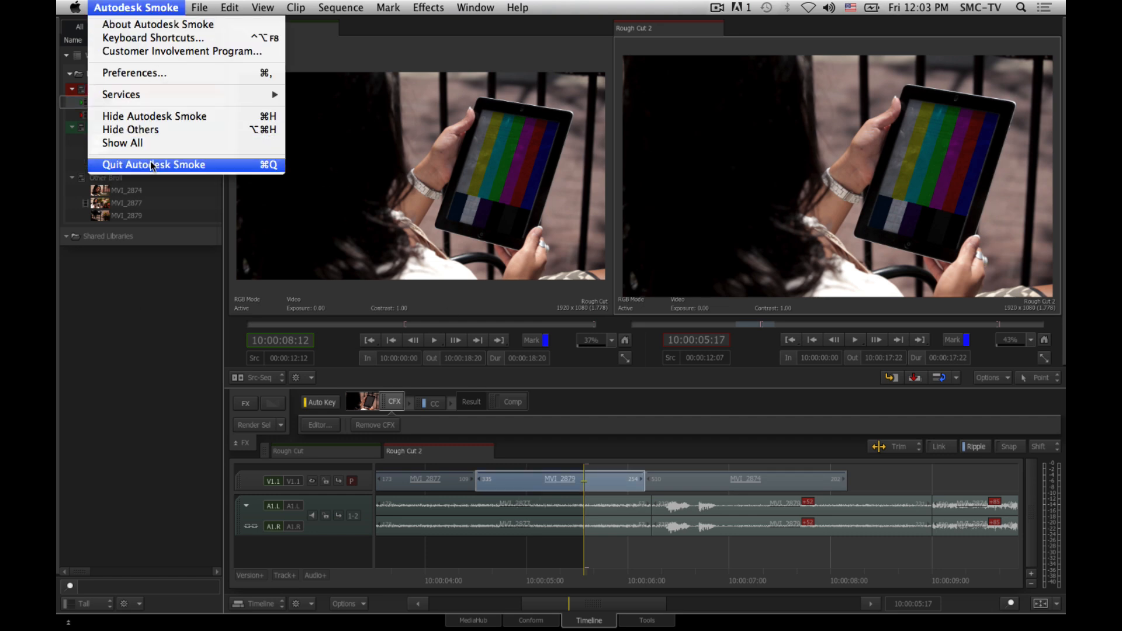
left_click(150, 165)
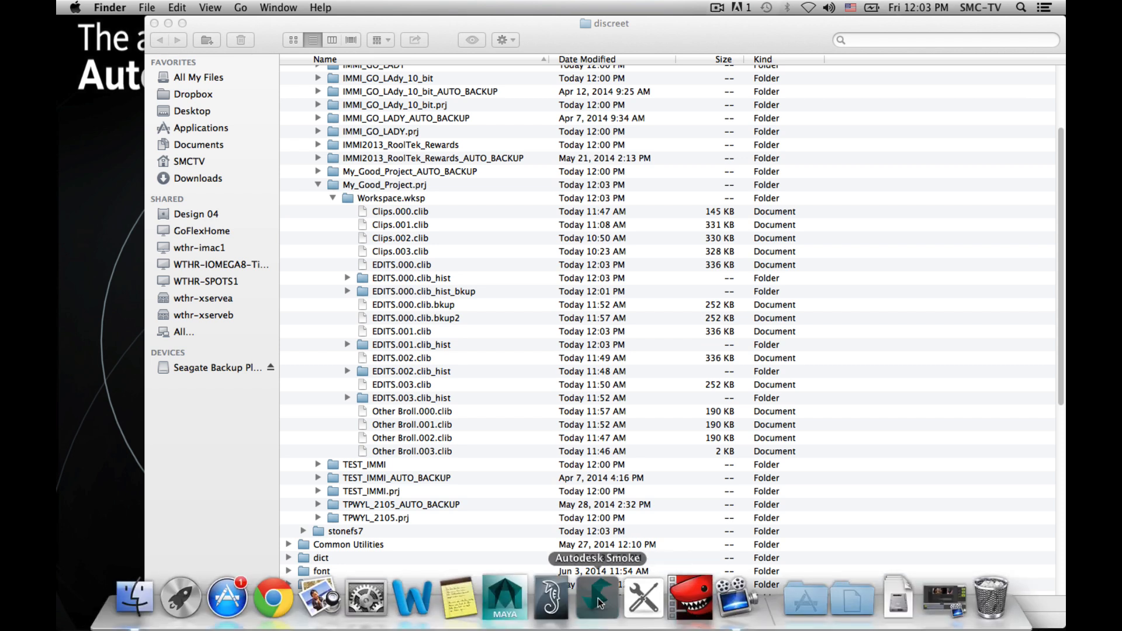
left_click(596, 598)
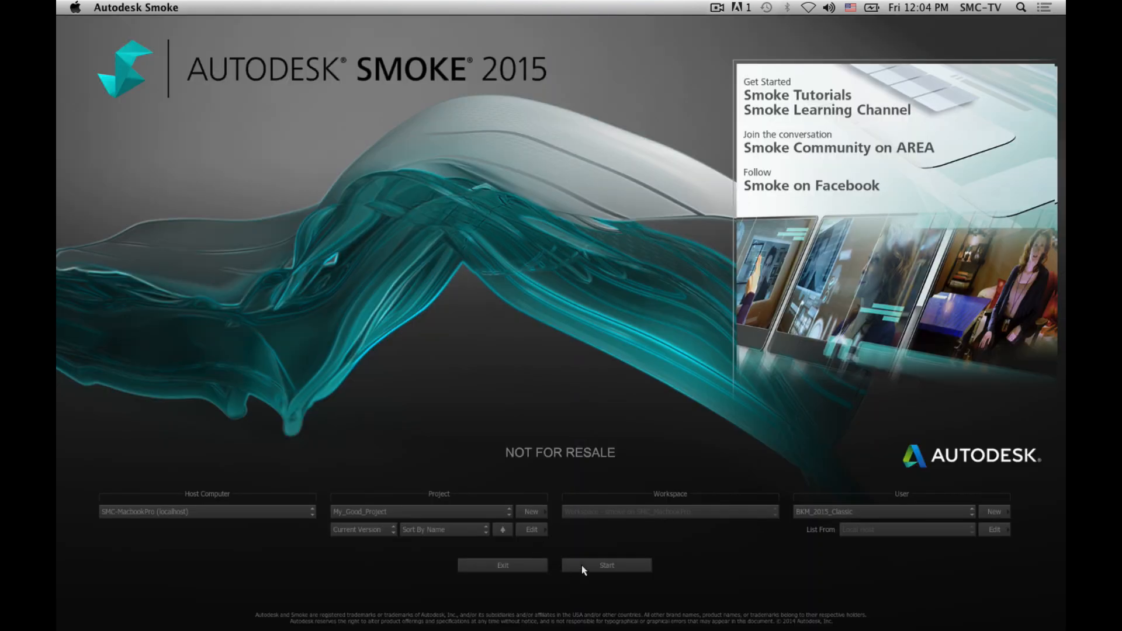
left_click(605, 564)
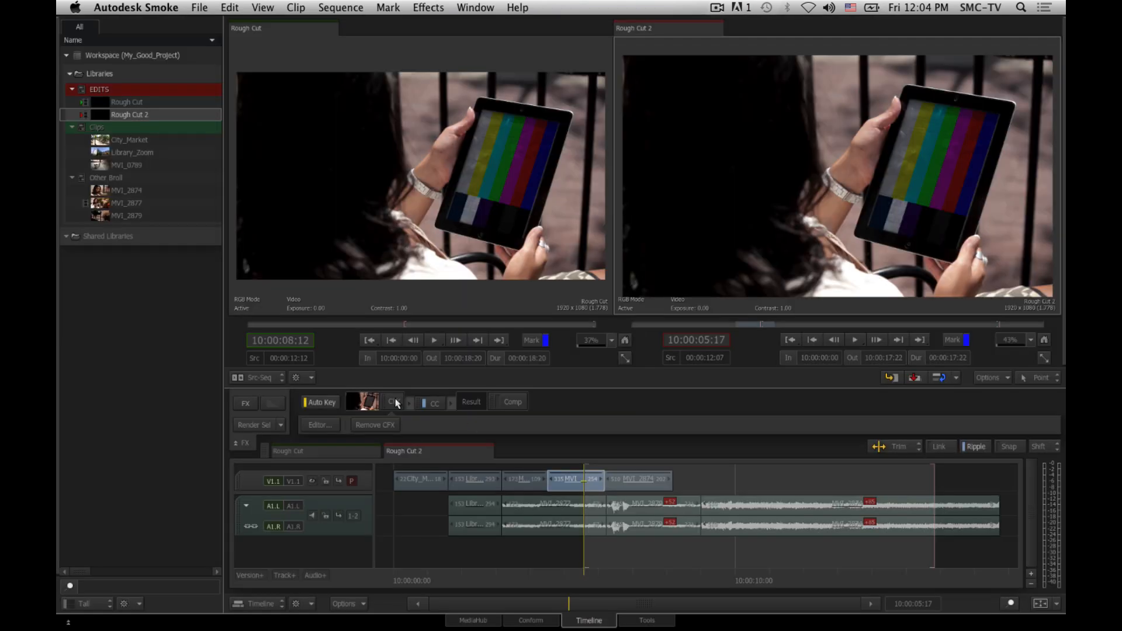
left_click(393, 402)
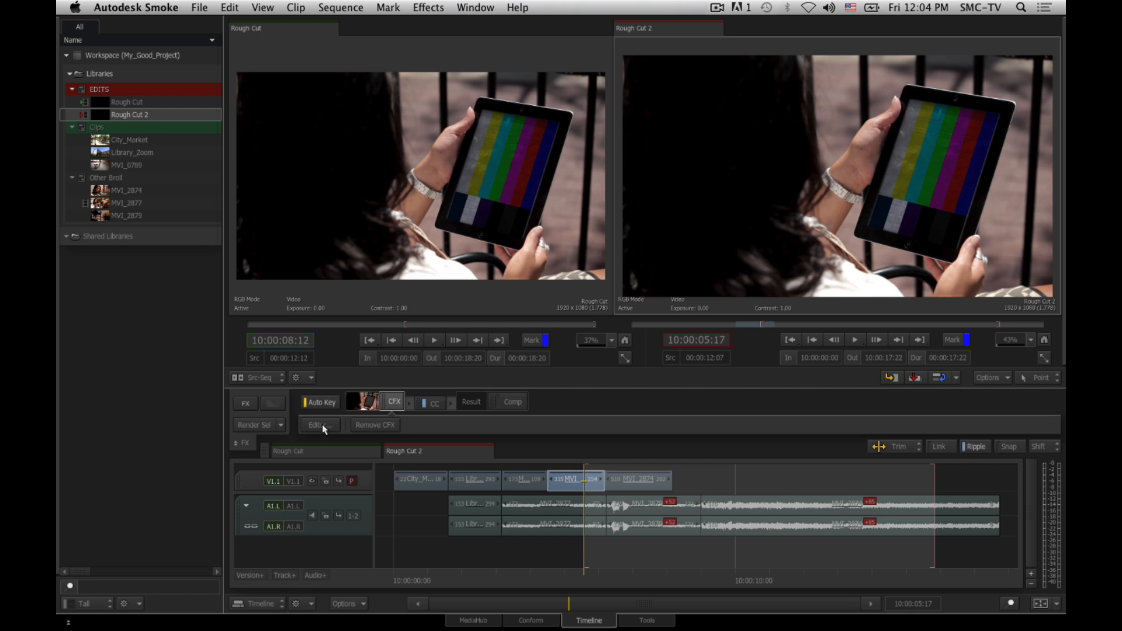
left_click(316, 425)
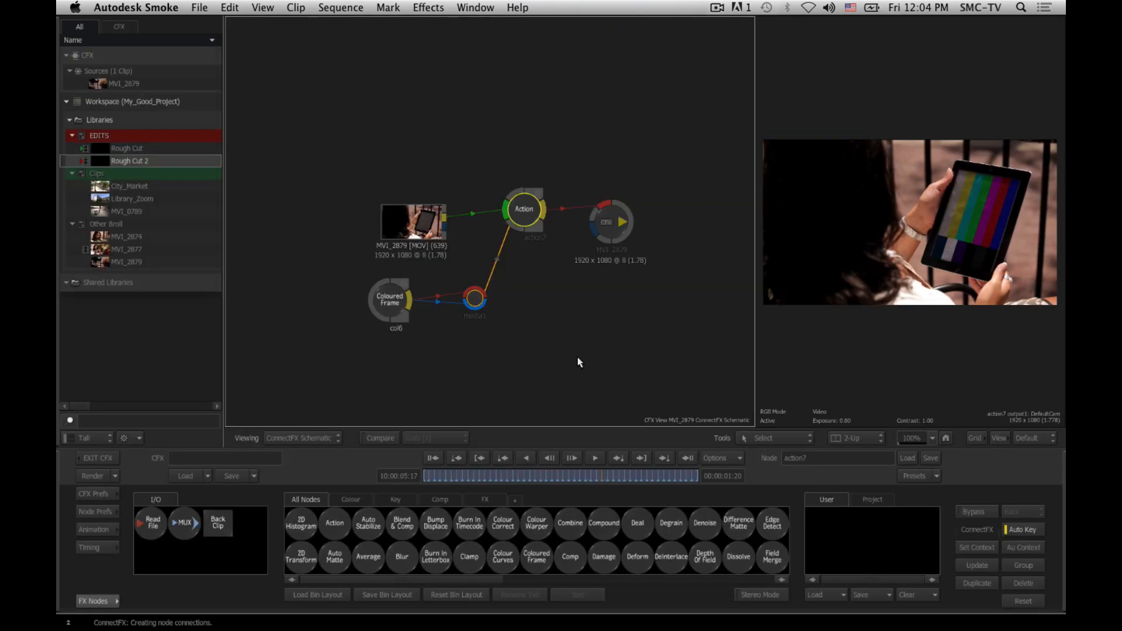
mouse_move(590, 181)
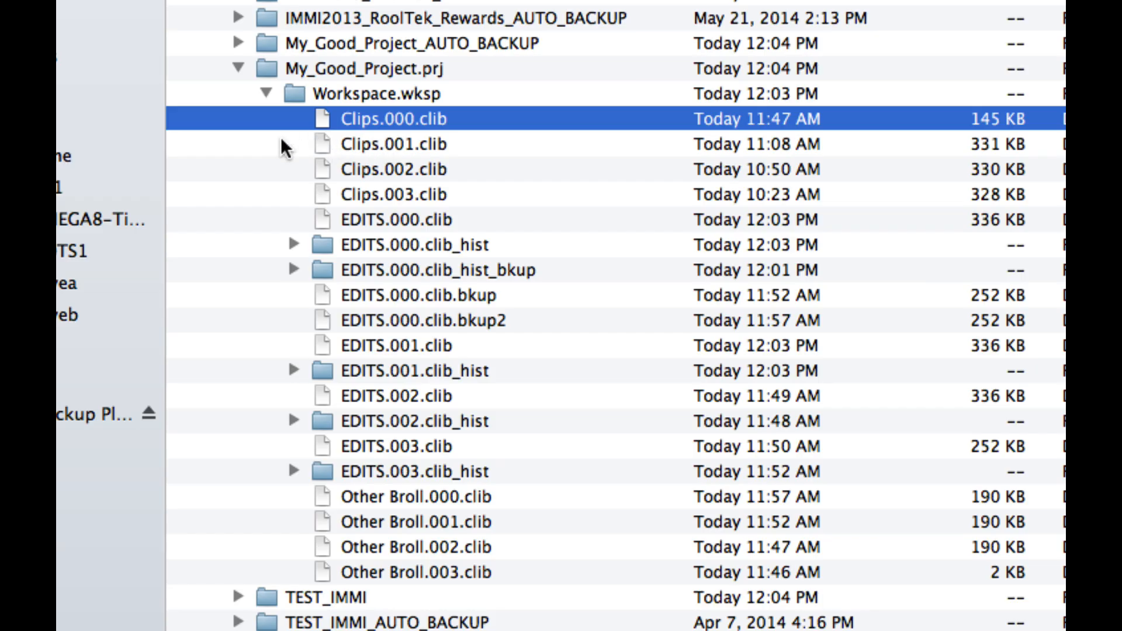
mouse_move(465, 127)
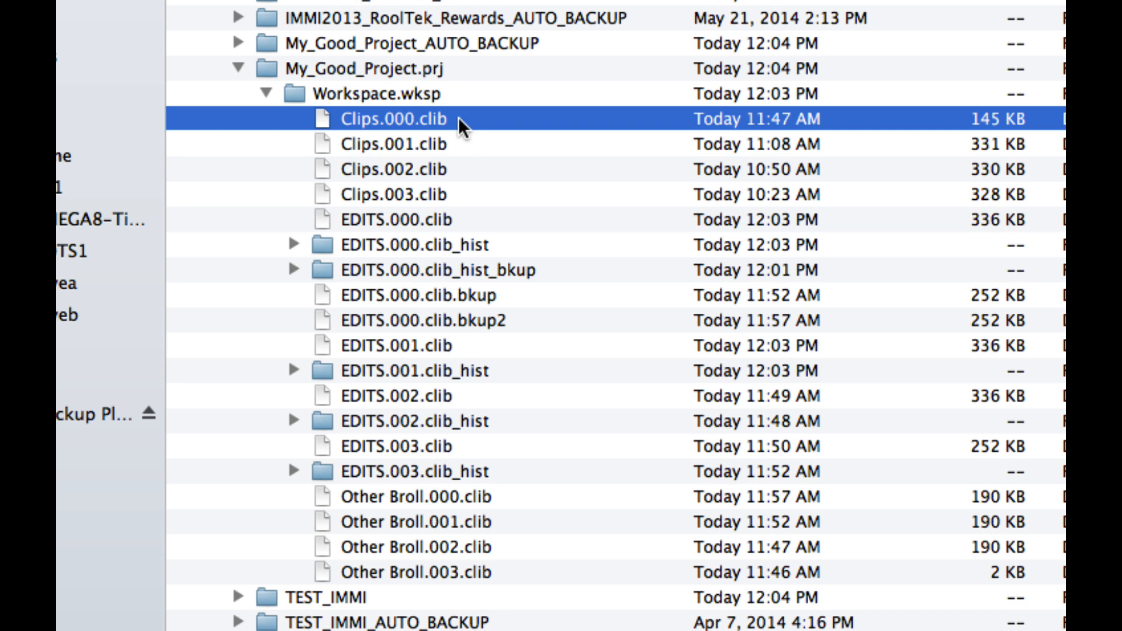
mouse_move(472, 127)
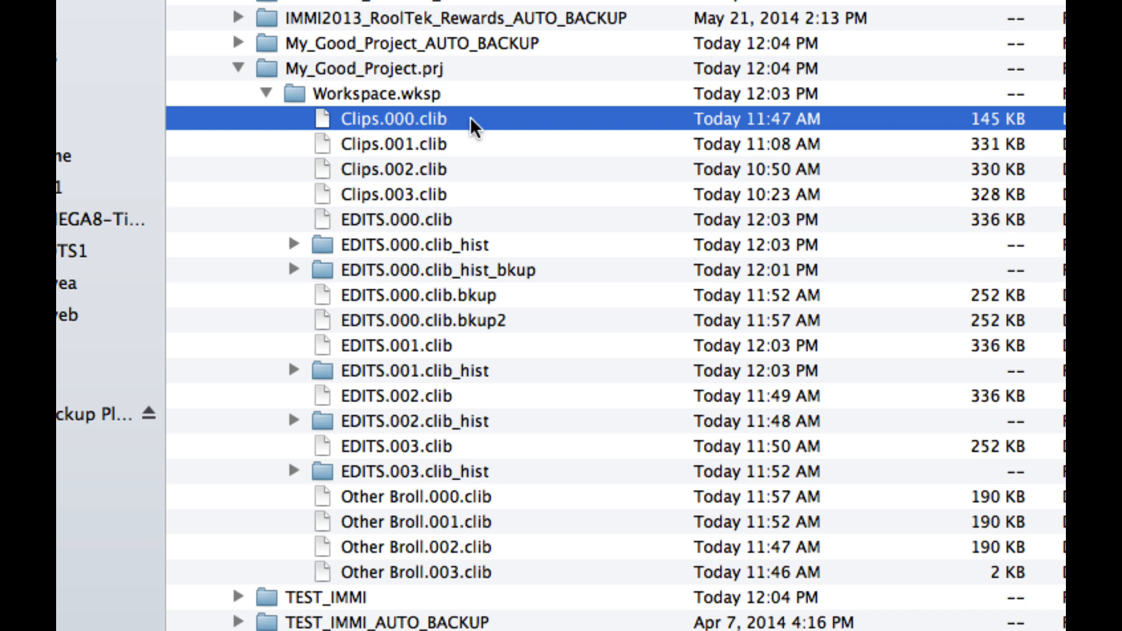
mouse_move(475, 146)
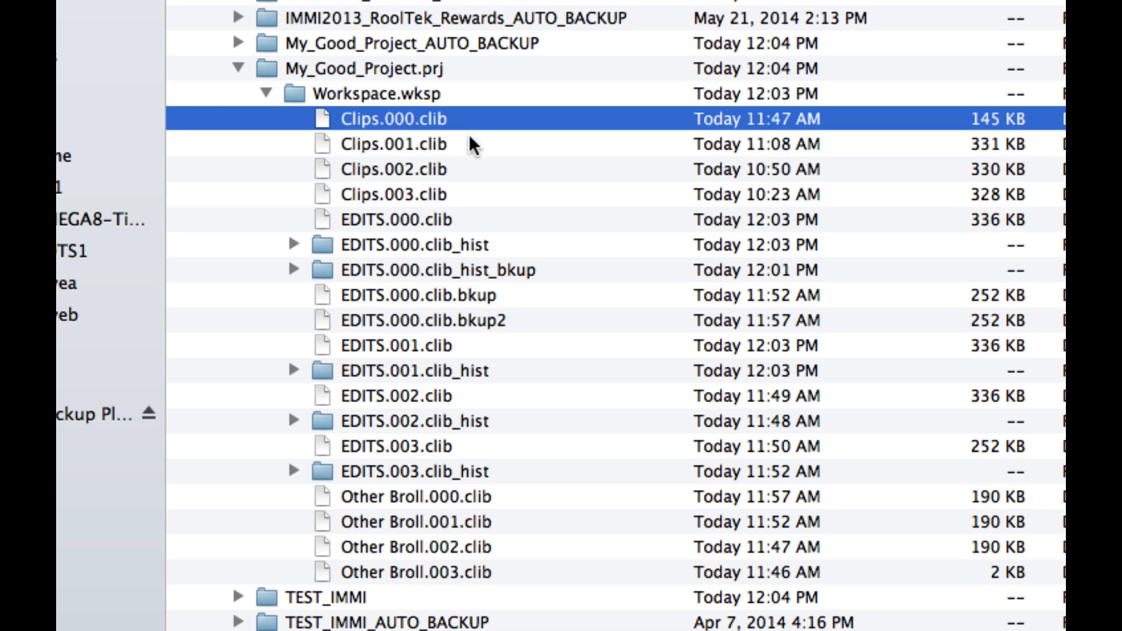
mouse_move(399, 203)
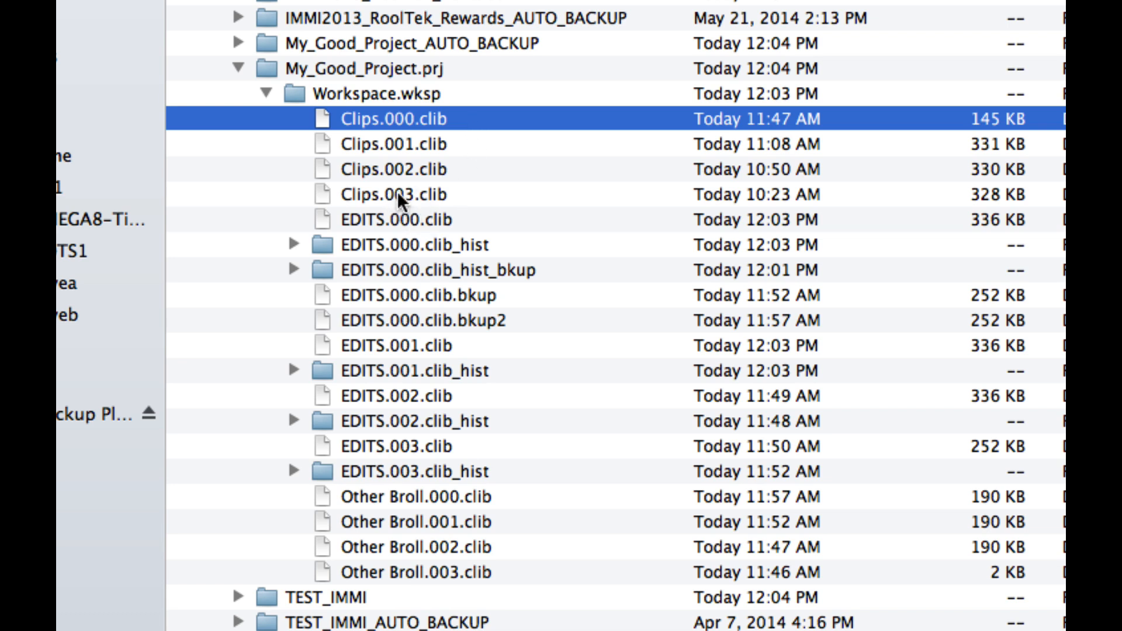
mouse_move(422, 210)
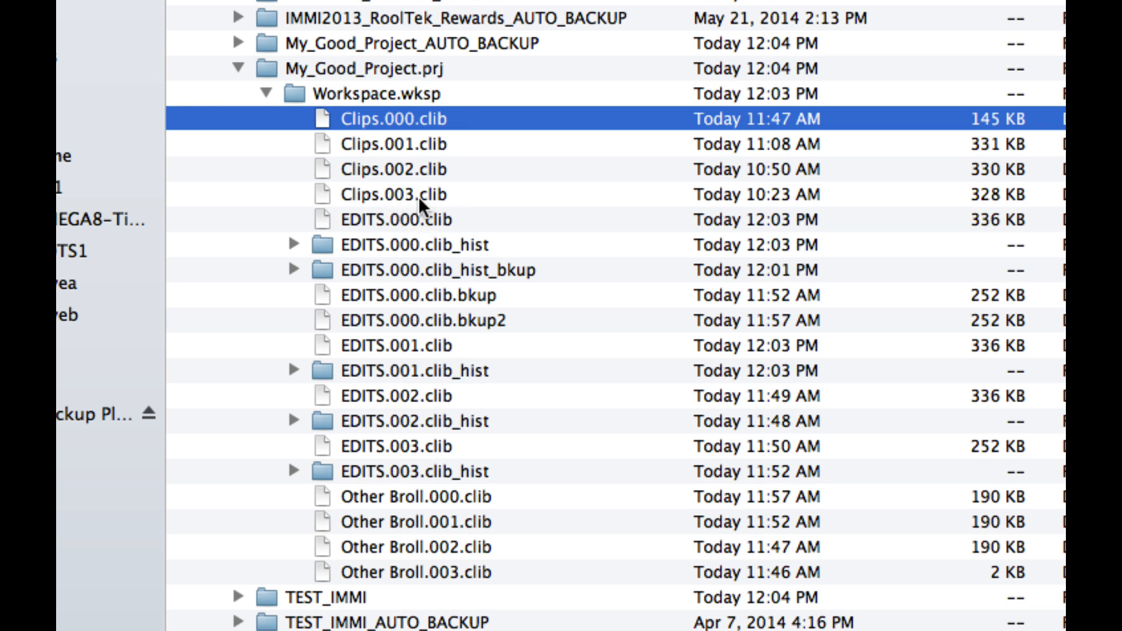
mouse_move(452, 203)
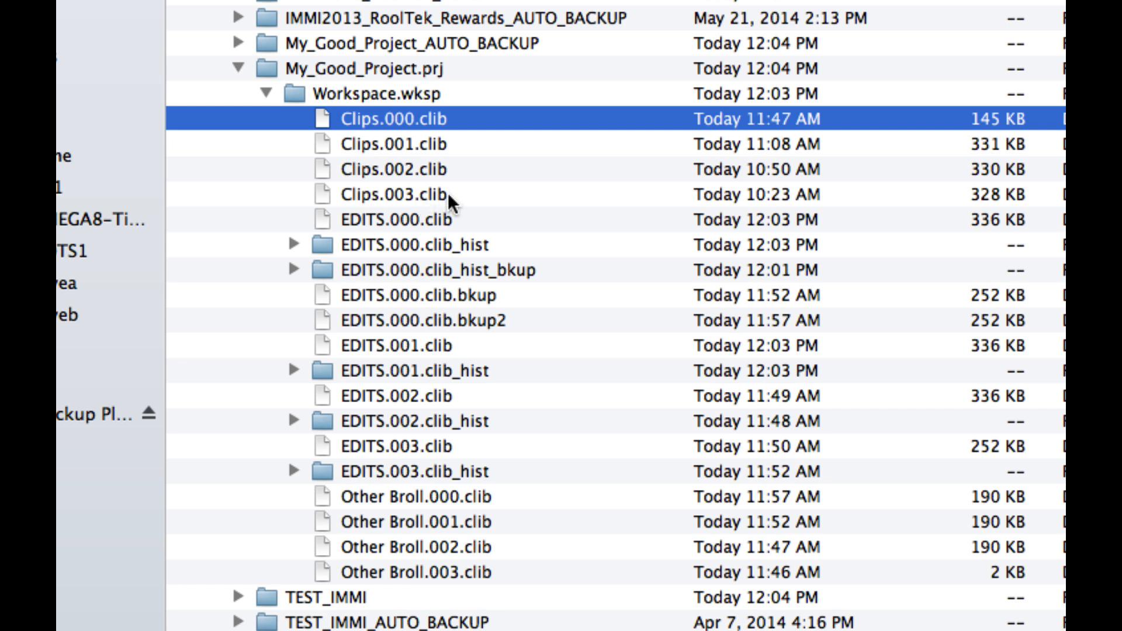
mouse_move(371, 203)
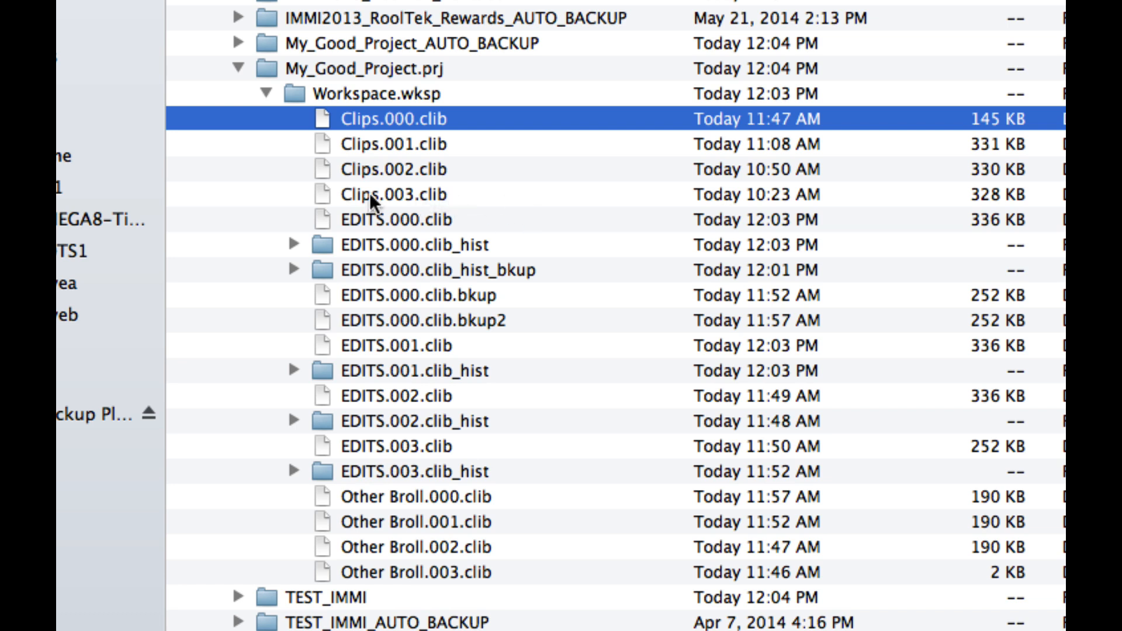
mouse_move(453, 263)
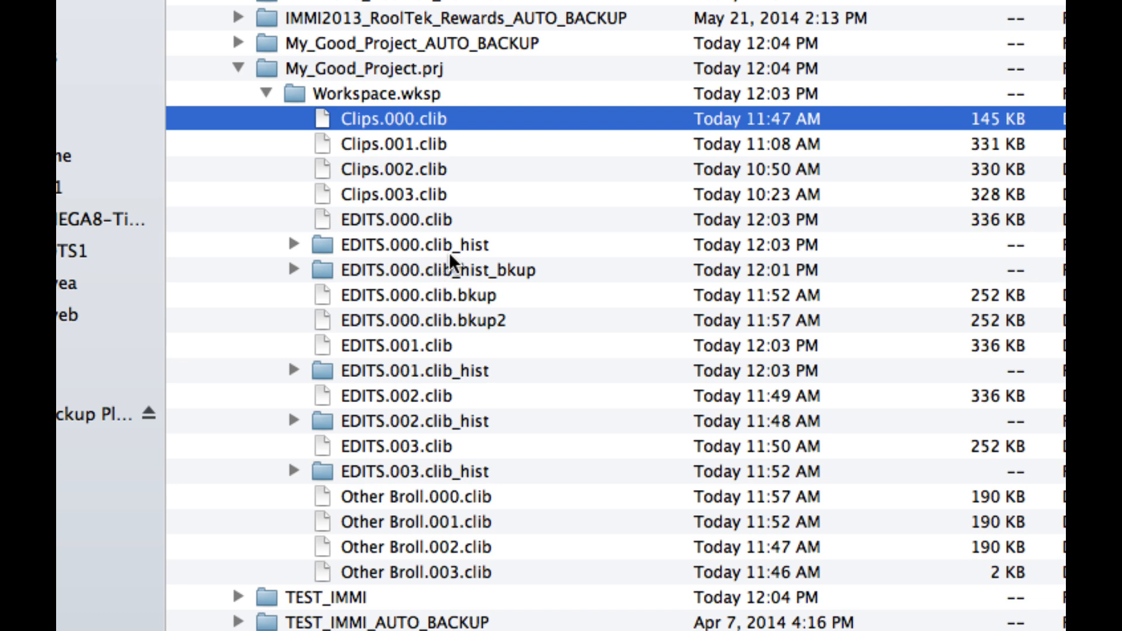
mouse_move(484, 246)
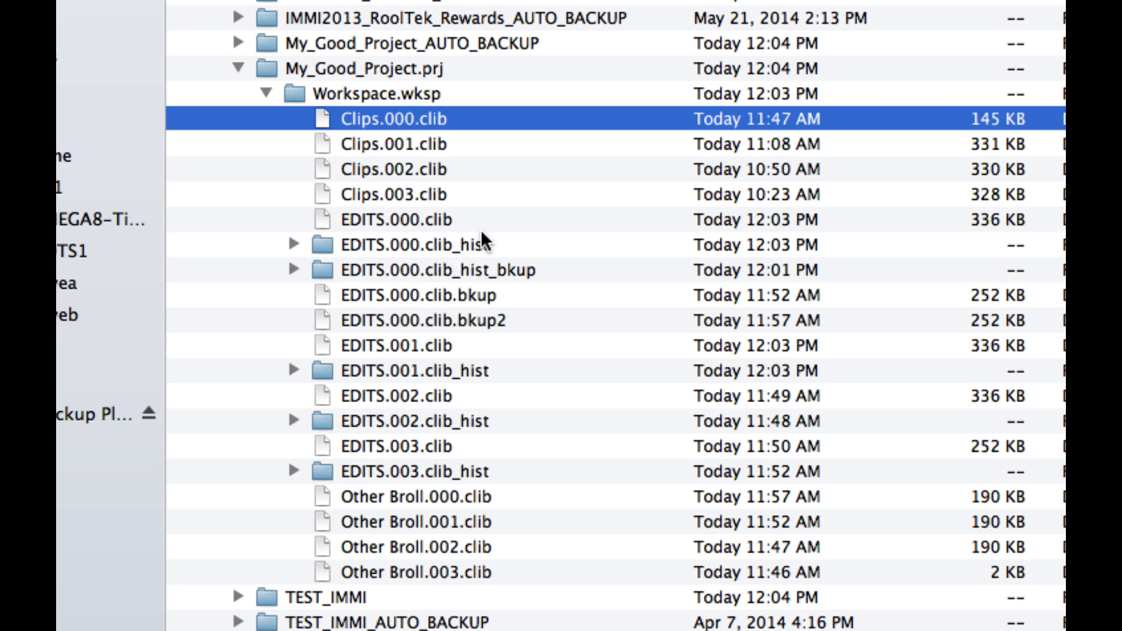
mouse_move(508, 227)
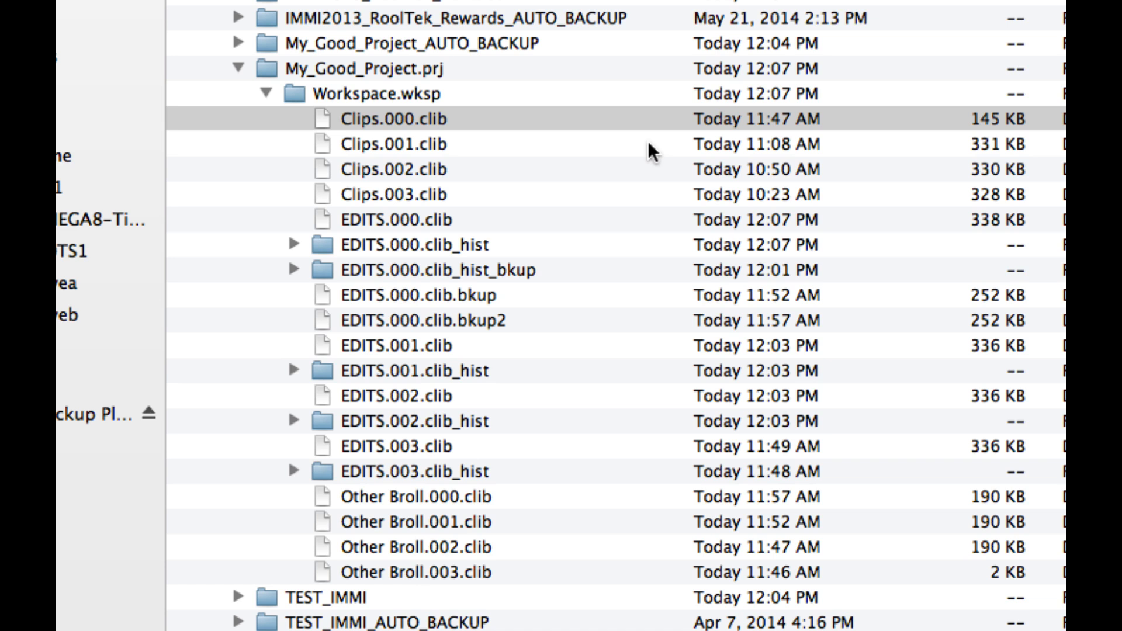
mouse_move(440, 165)
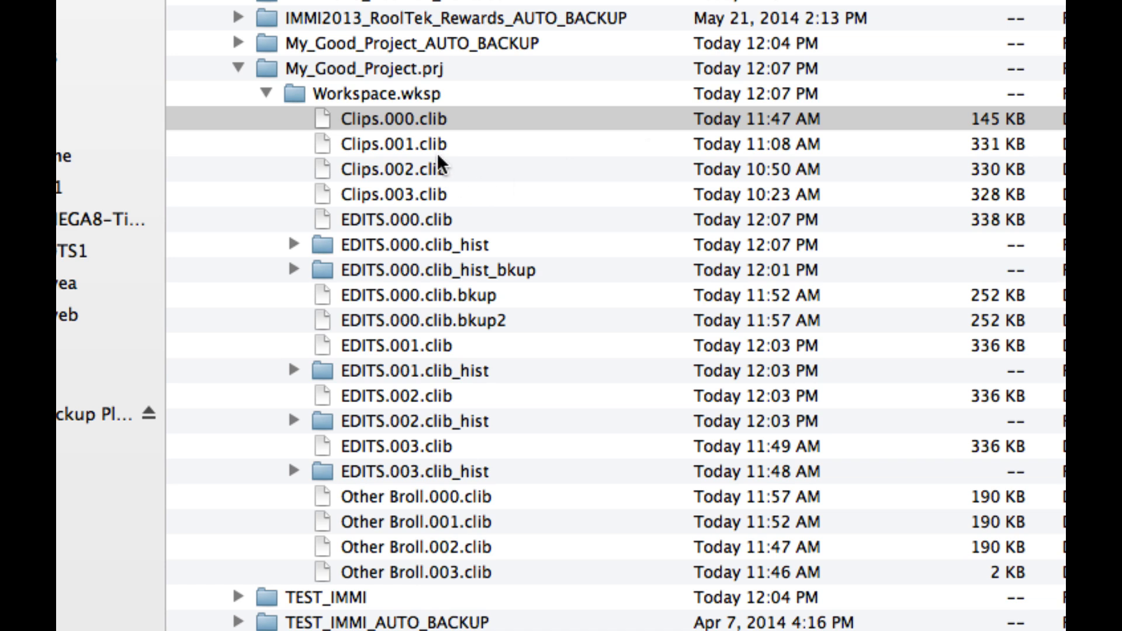
mouse_move(471, 208)
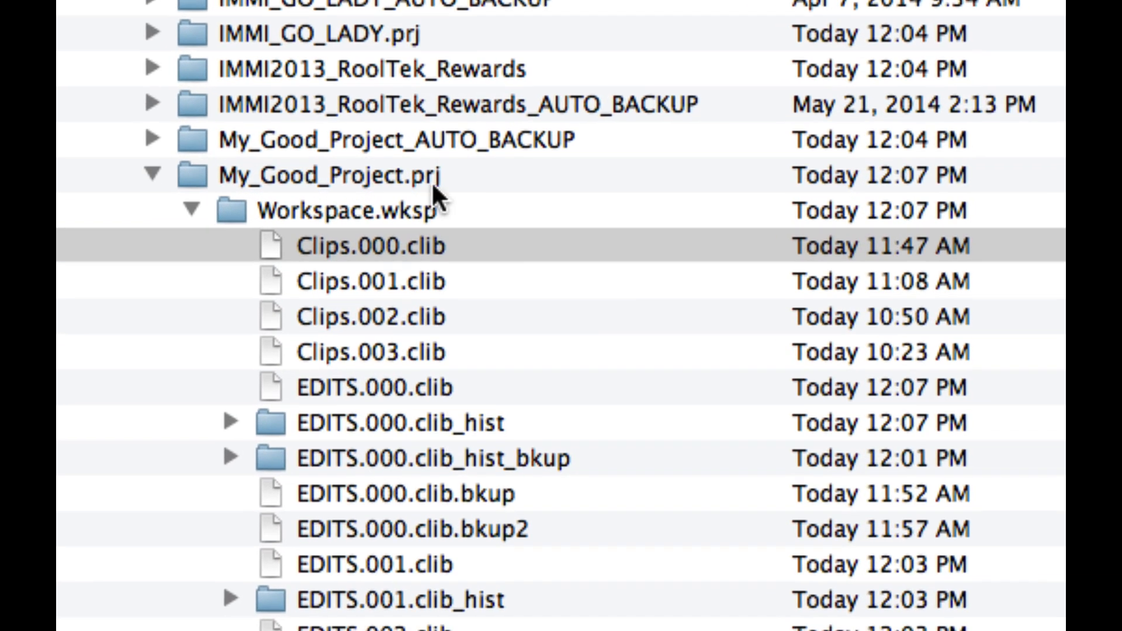
Step: Expand My_Good_Project_AUTO_BACKUP and backup.000 to reveal My_Good_Project.tgz and Workspace.tgz
scroll("down", 3)
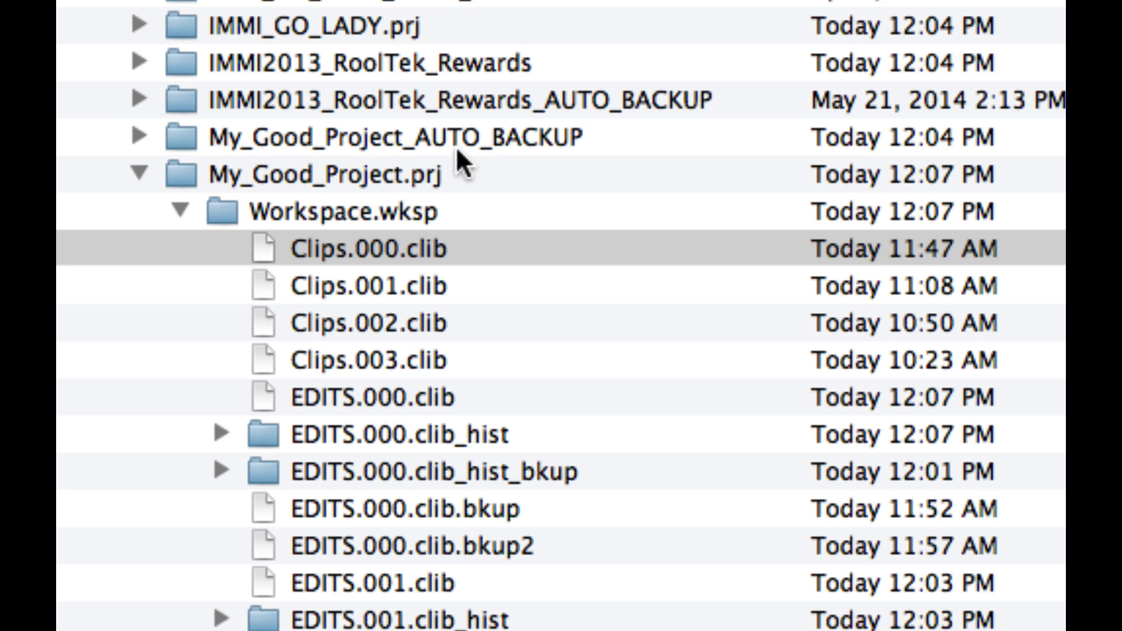
mouse_move(136, 143)
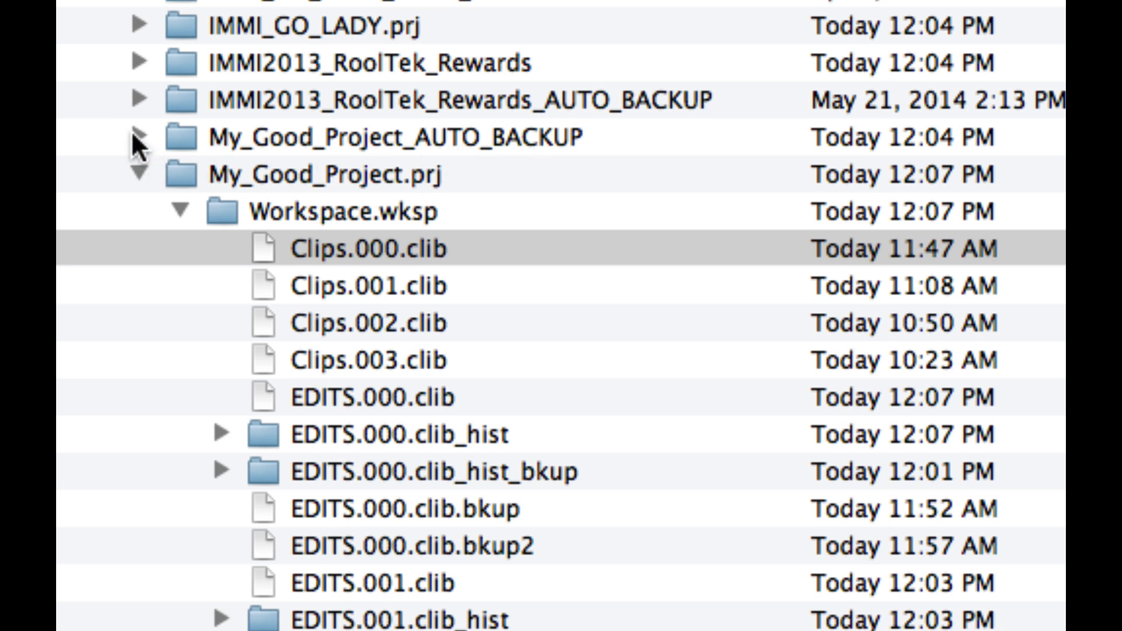
left_click(136, 138)
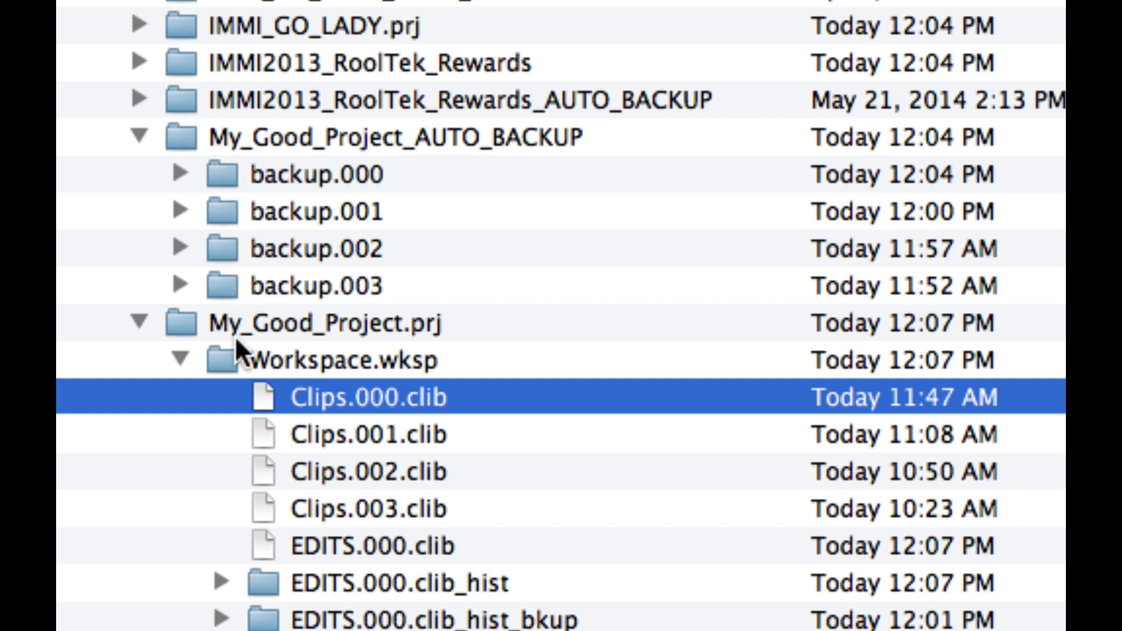
mouse_move(247, 247)
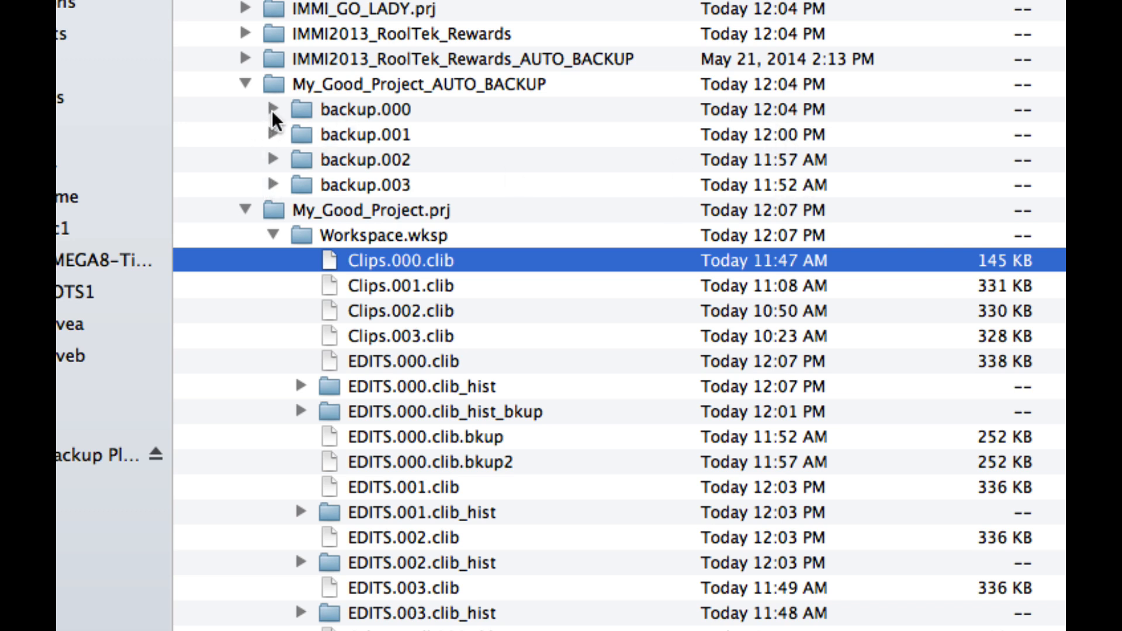
left_click(274, 109)
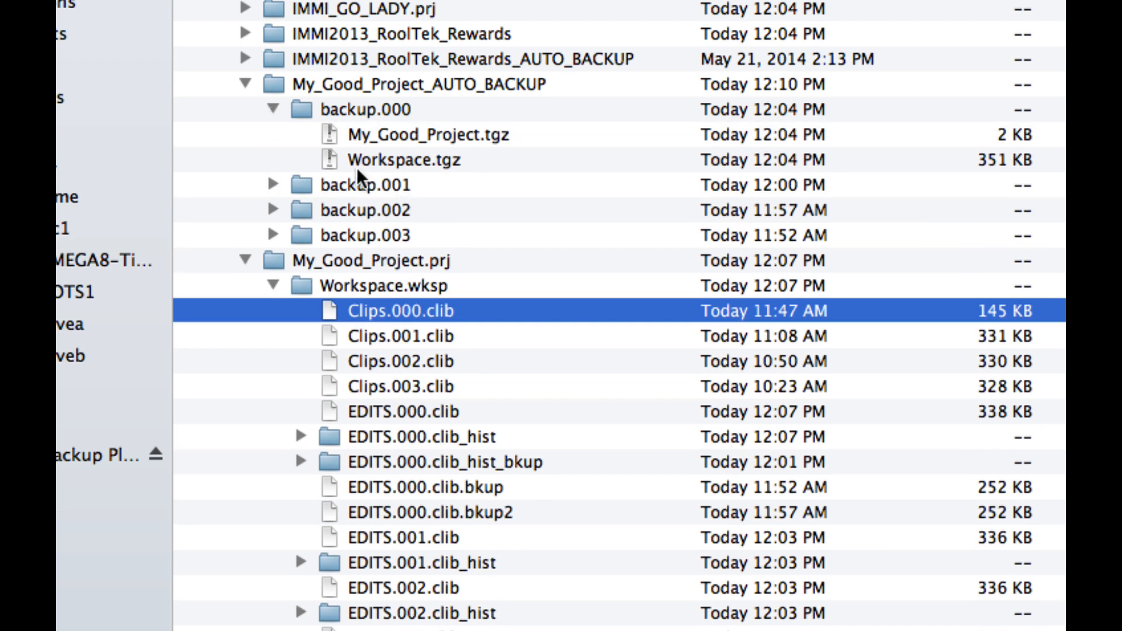
mouse_move(408, 175)
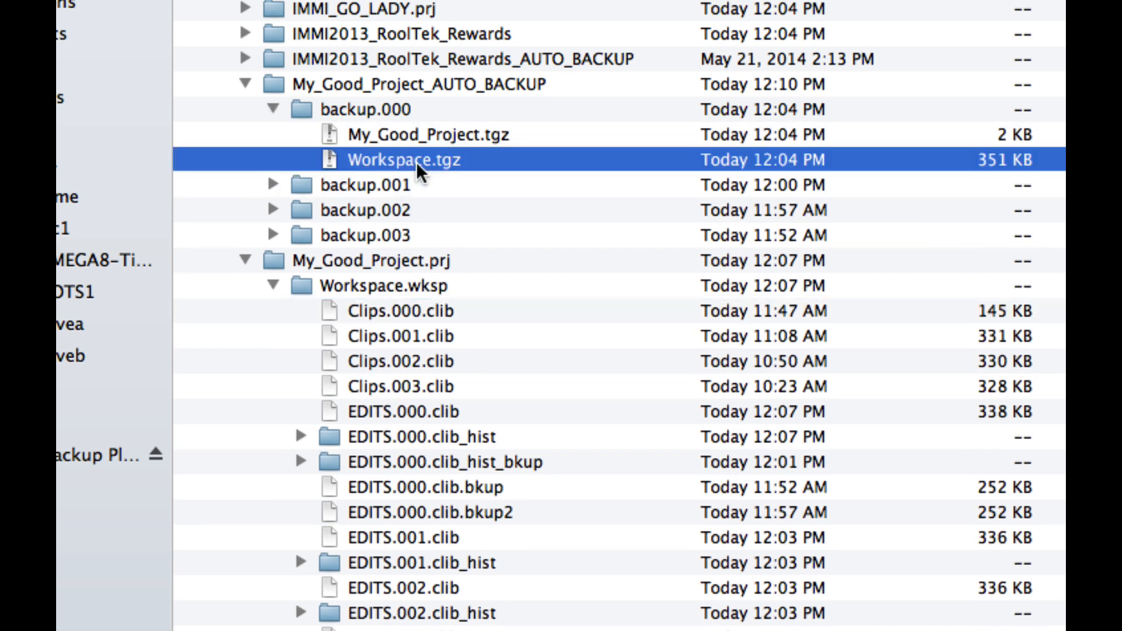
Step: Unpack Workspace.tgz and expand My_Good_Project.prj and Workspace.wksp to view the library files
right_click(403, 160)
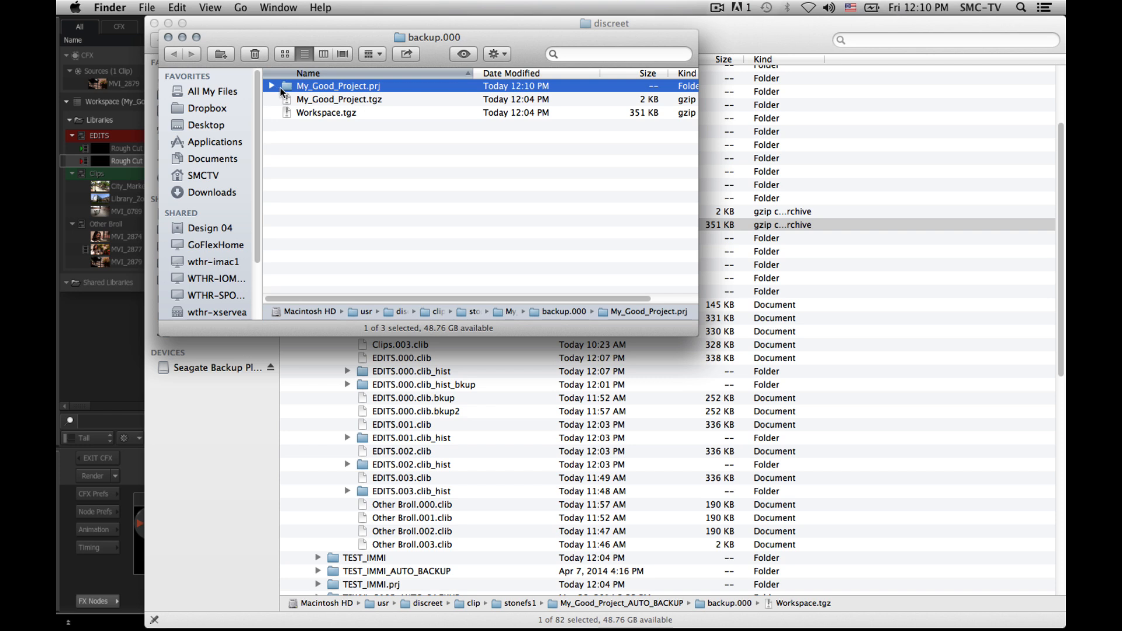
left_click(272, 85)
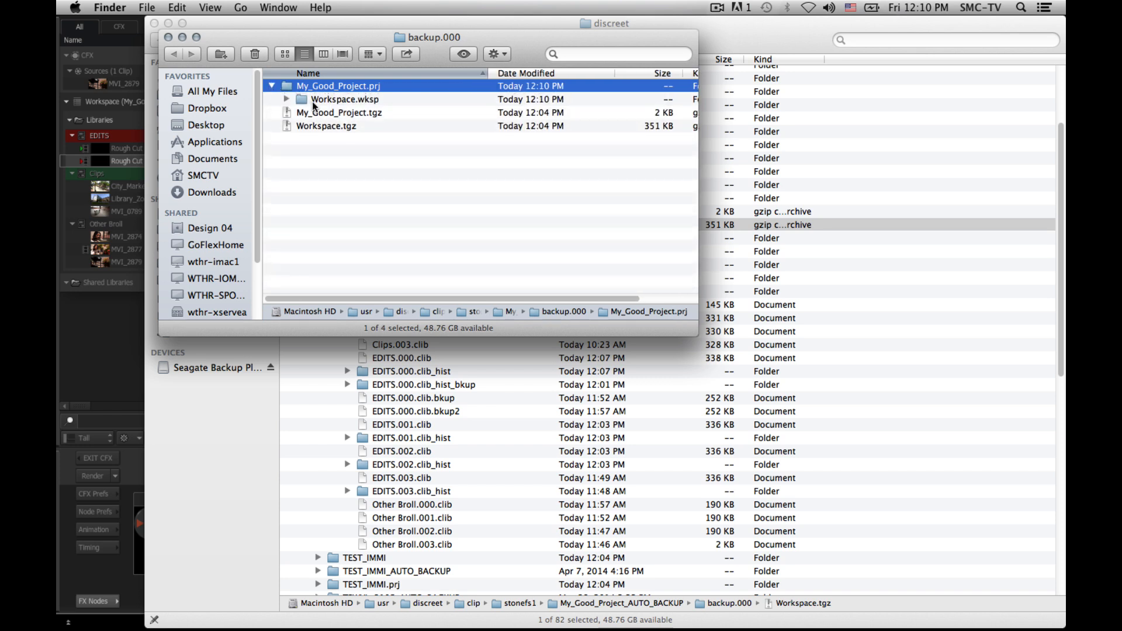
left_click(286, 99)
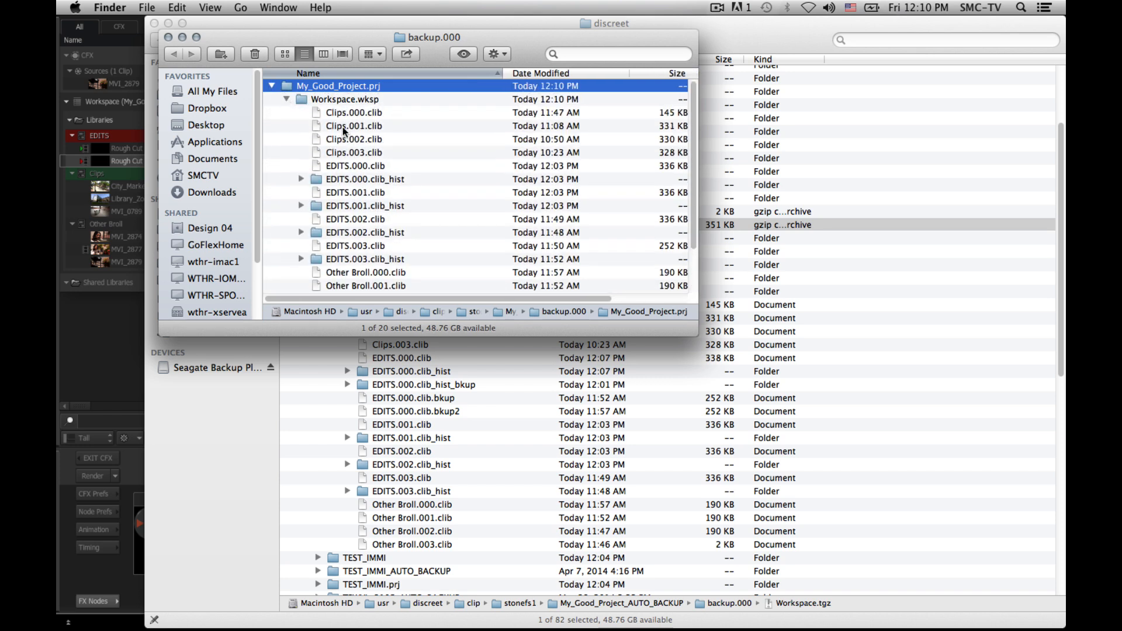